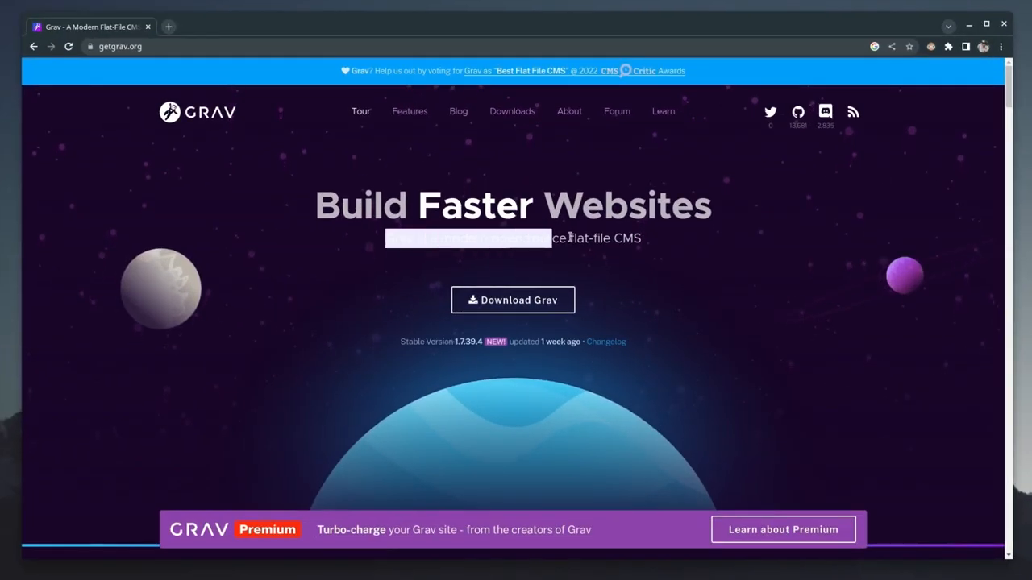
Scroll the getgrav.org homepage down to the 'a bevy of features' overview section
scroll("down", 3)
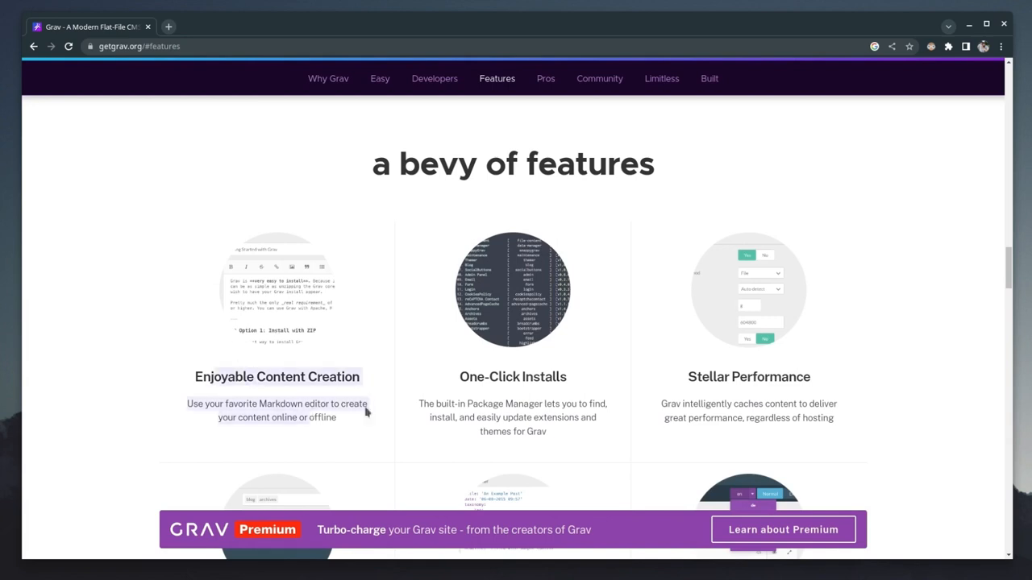
scroll("down", 3)
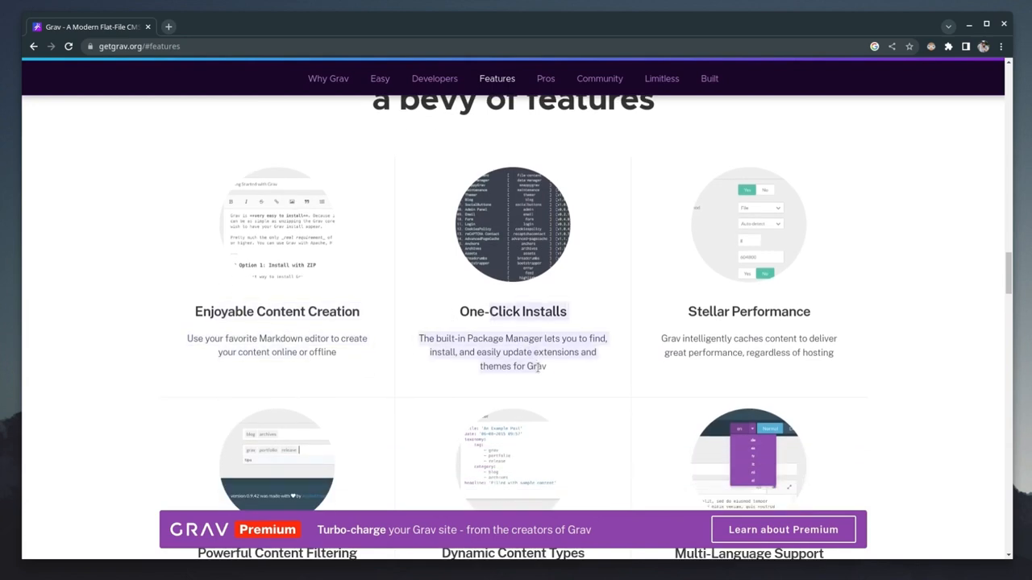
scroll("down", 3)
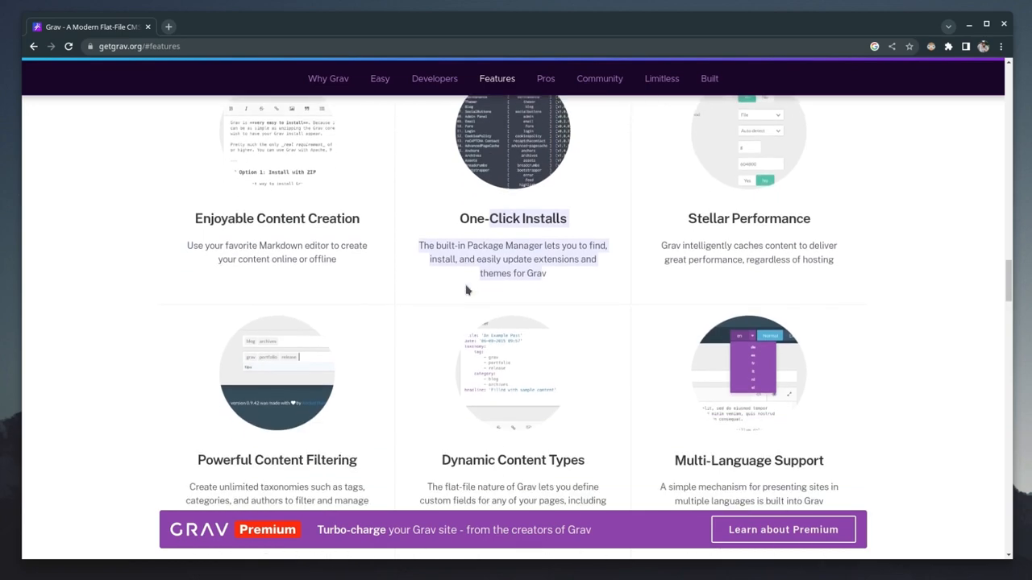
scroll("down", 3)
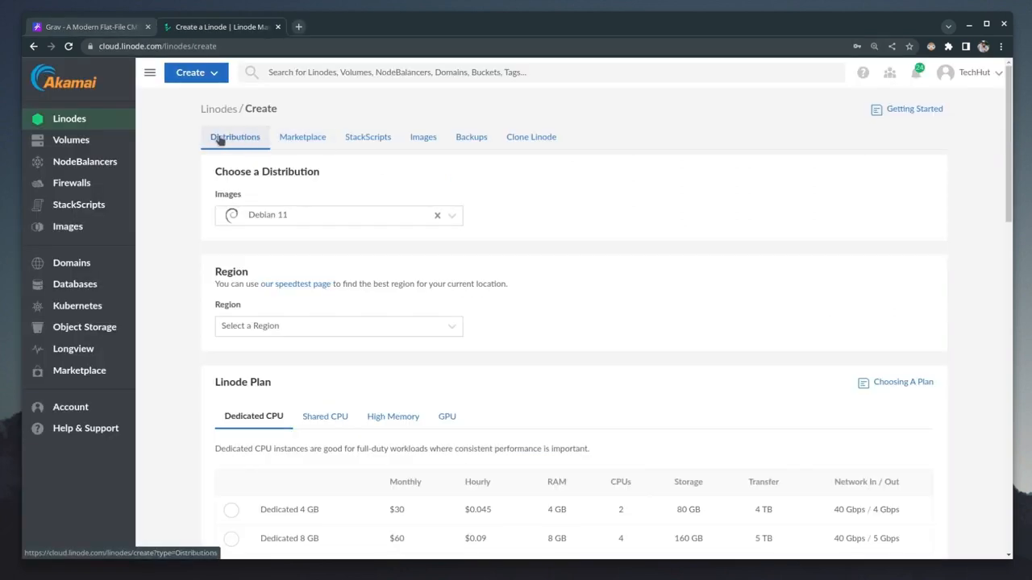
mouse_move(303, 136)
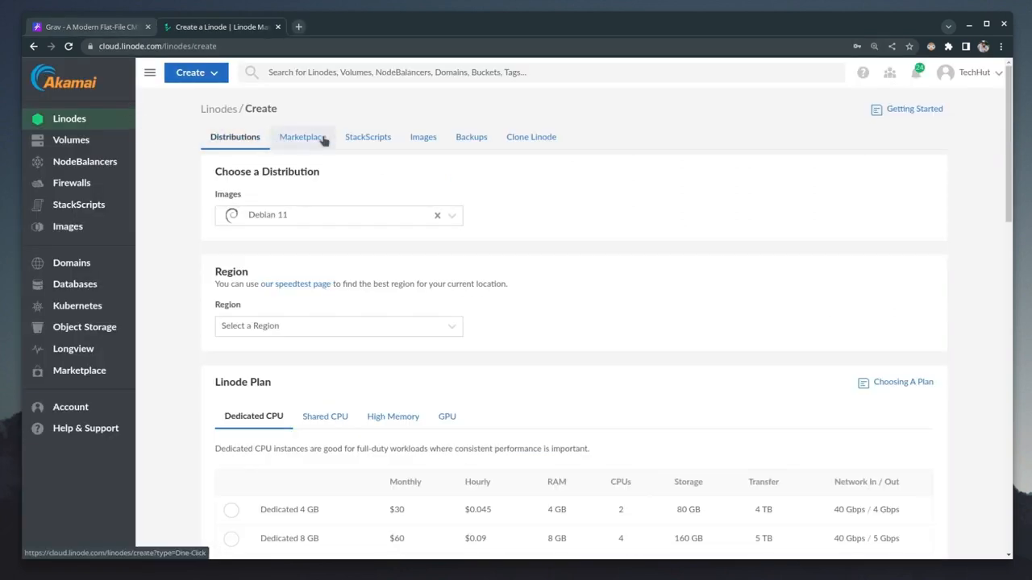
Choose the Grav Marketplace app and fill its SSL email, sudo user 'brandon' and password
left_click(302, 136)
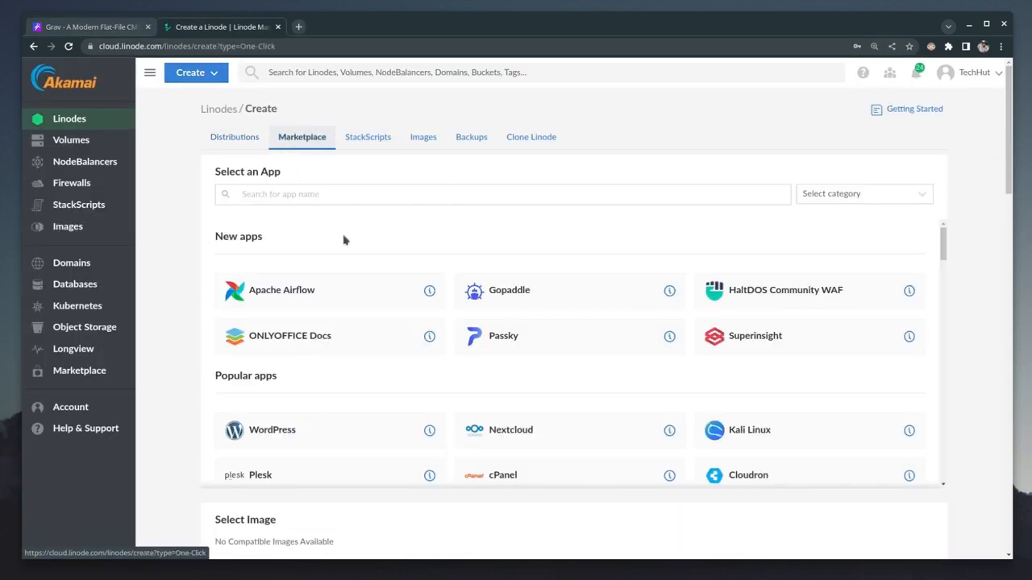
type("gr")
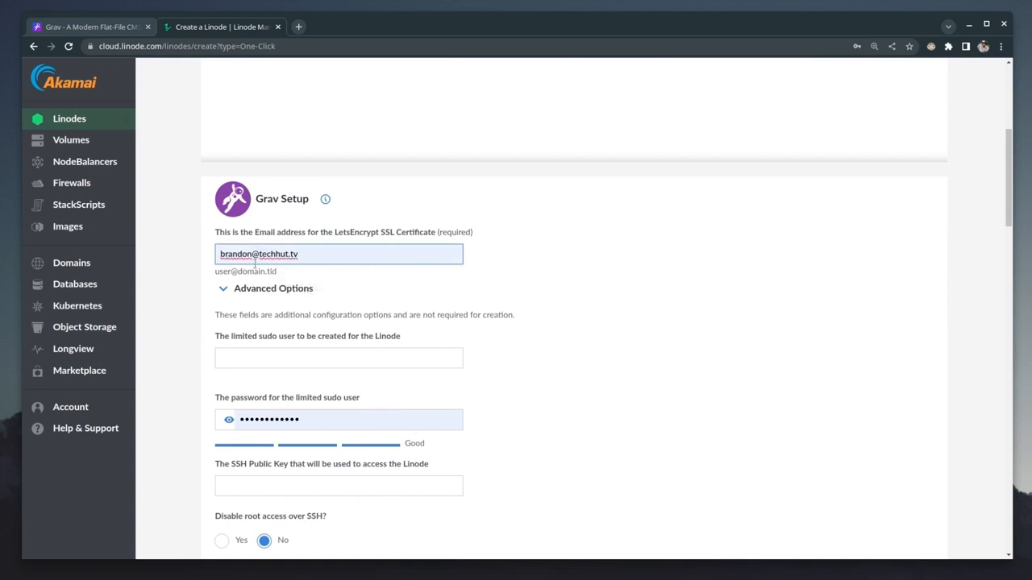
type("brandon")
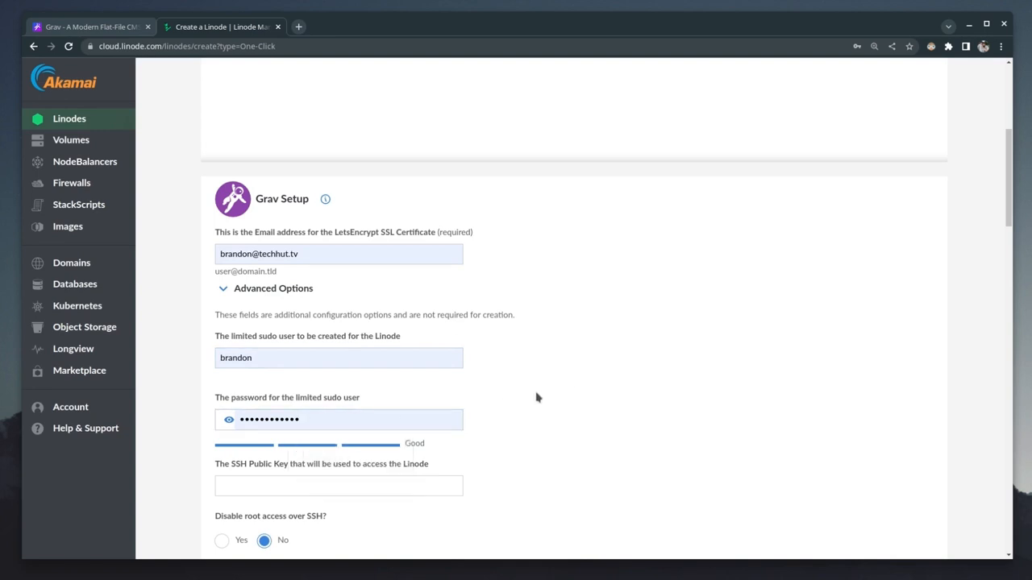
scroll("down", 3)
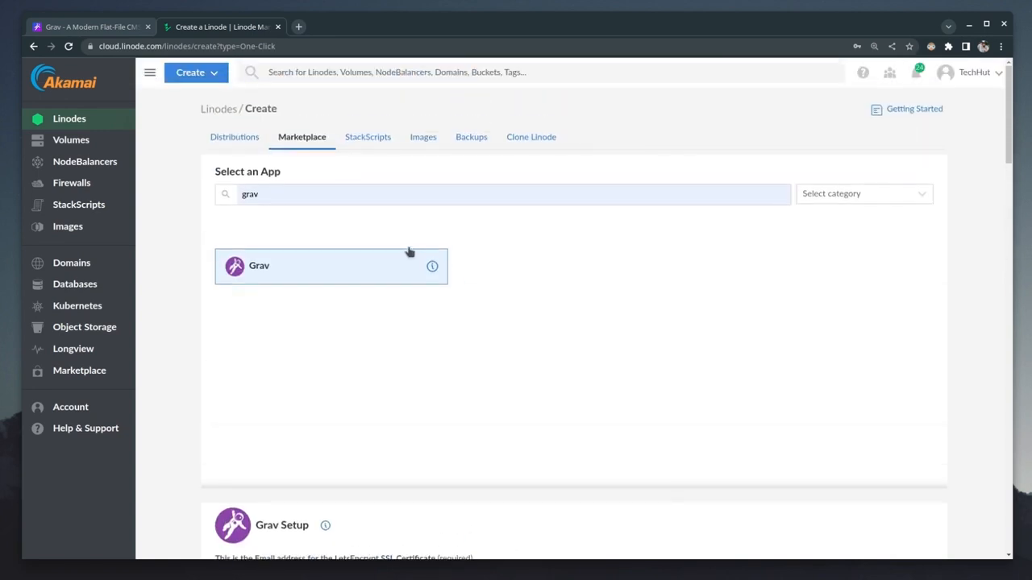
Create a read/write personal access token labelled grav1 via API Tokens, then go to Domains
left_click(970, 71)
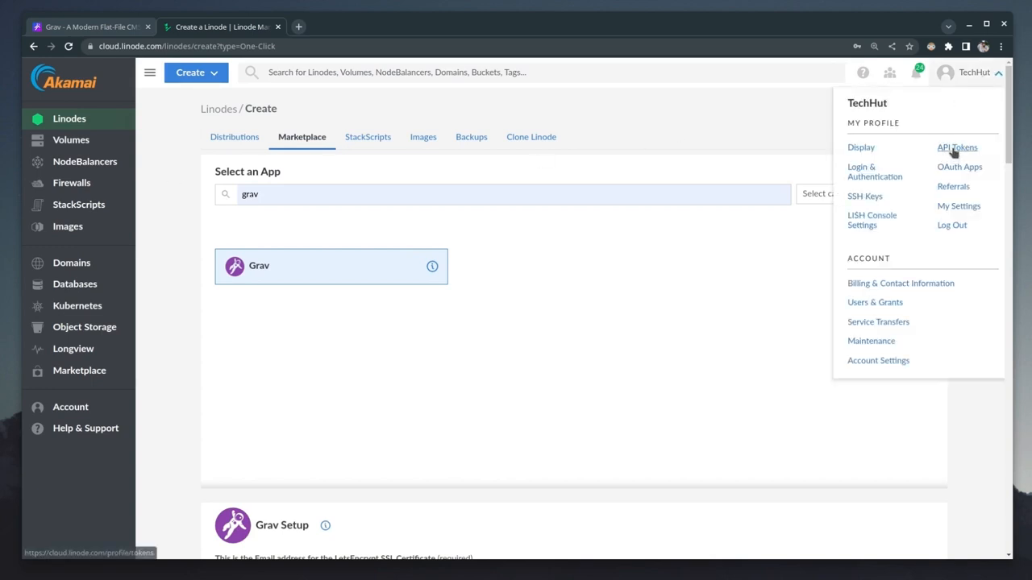
left_click(958, 146)
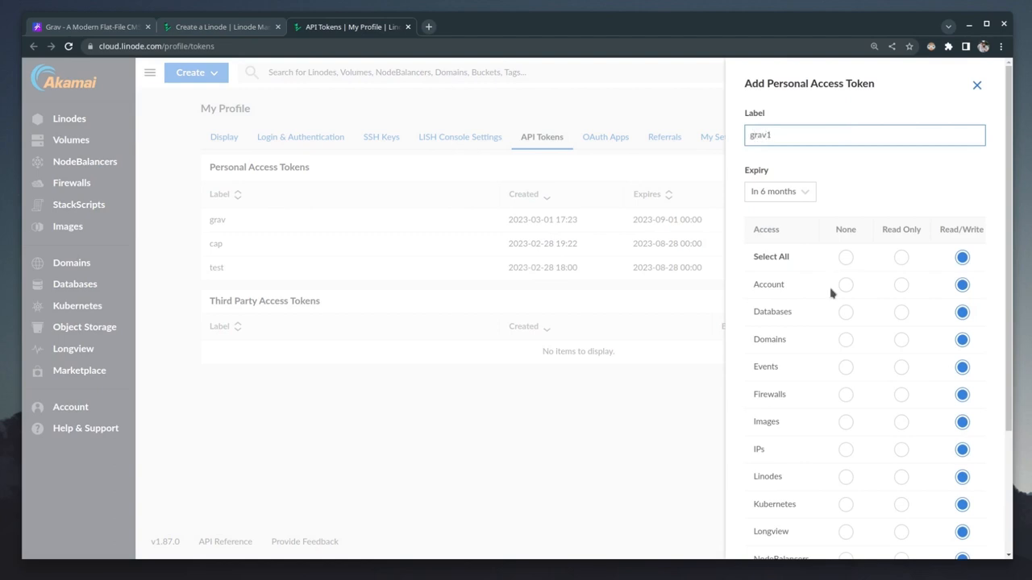
scroll("down", 3)
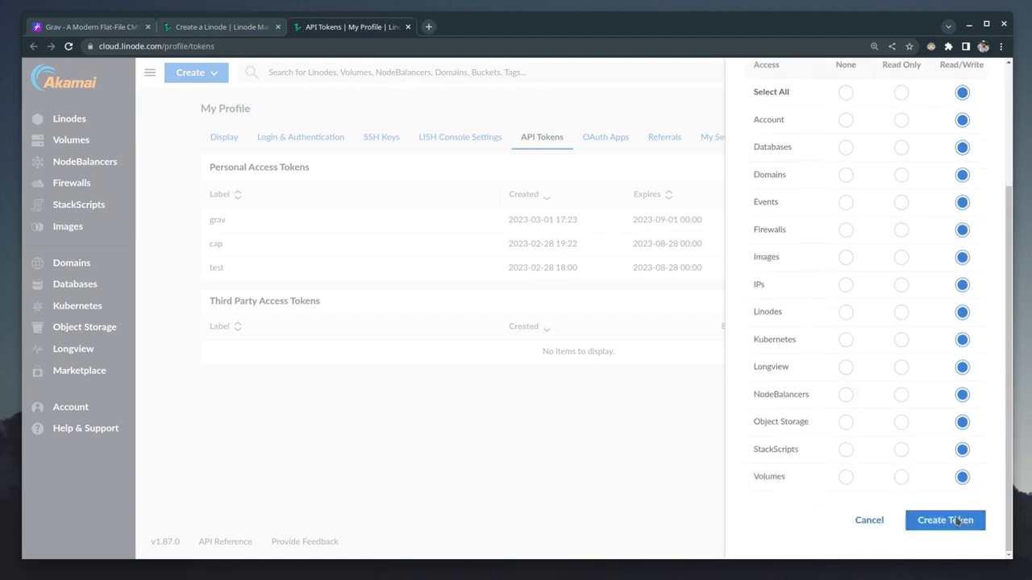
left_click(945, 519)
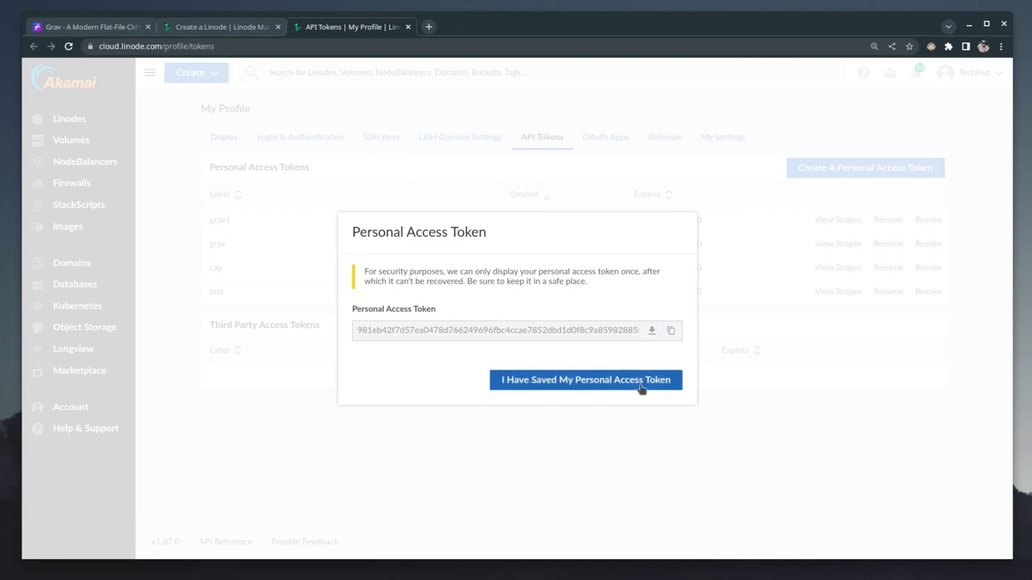
left_click(585, 380)
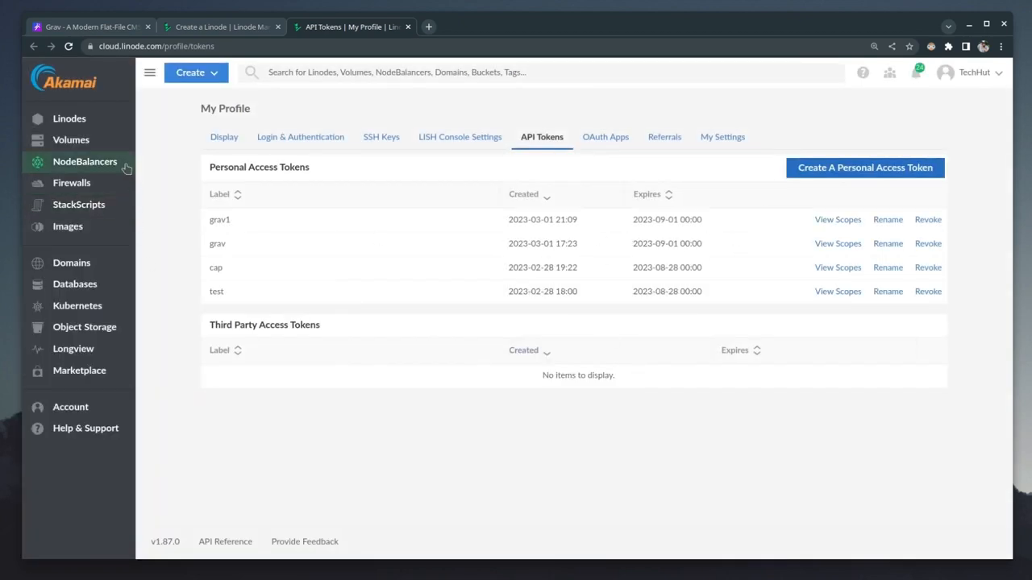
left_click(71, 261)
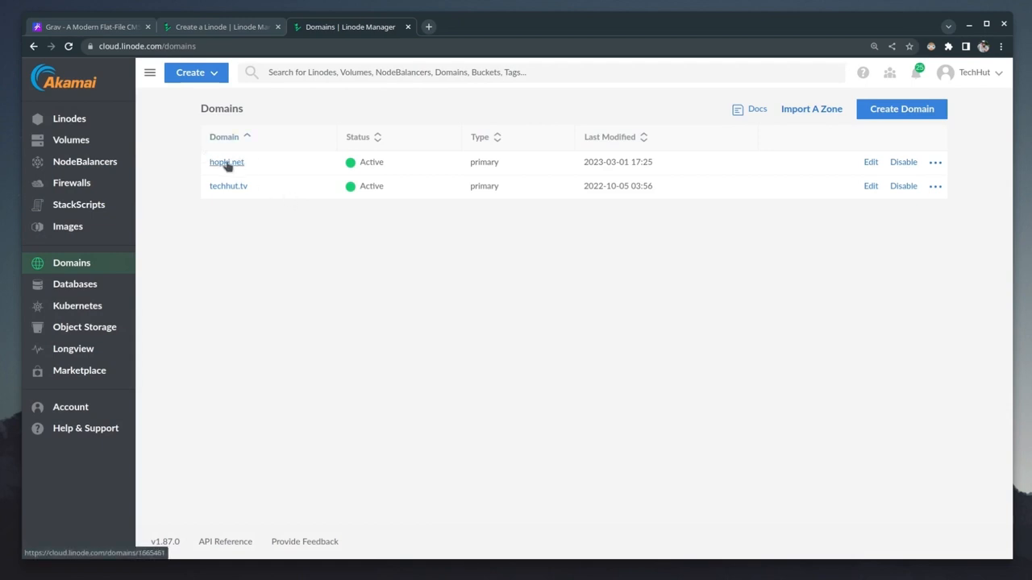
Review the hopki.net DNS records in the Domains list
left_click(226, 162)
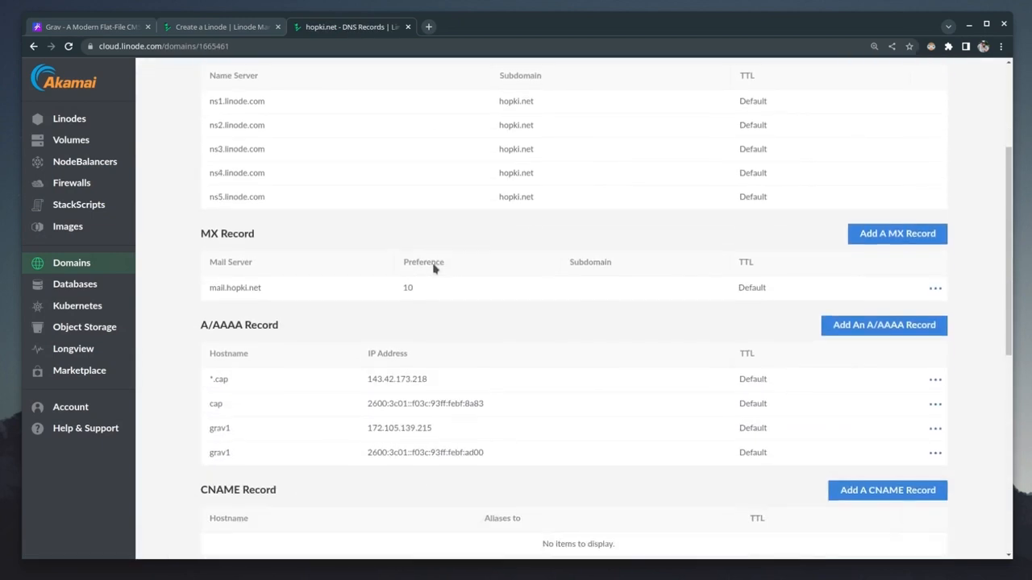
scroll("down", 3)
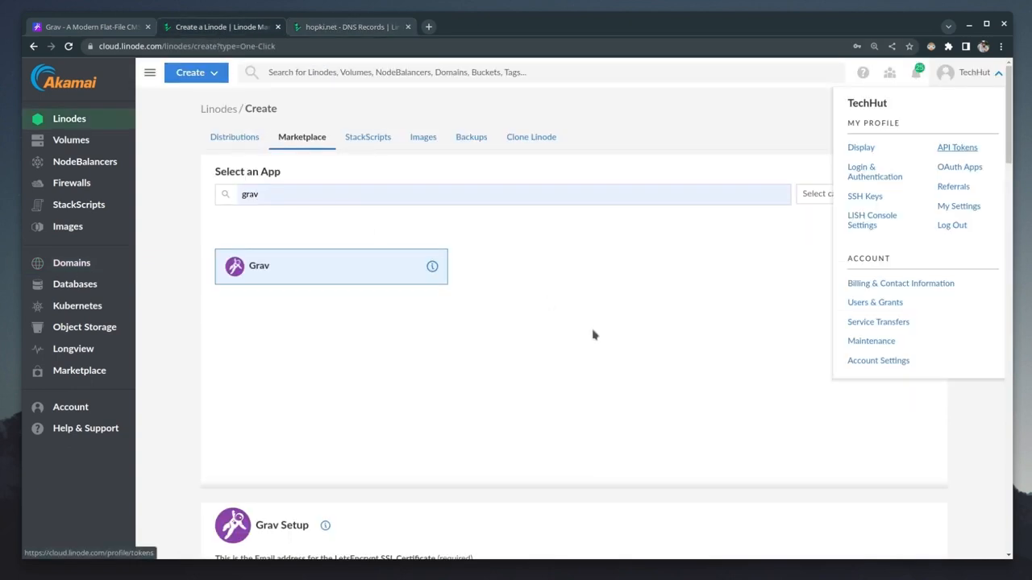
Paste the API token and enter subdomain 'grav' with domain 'hopki.net' in the Grav setup
scroll("down", 3)
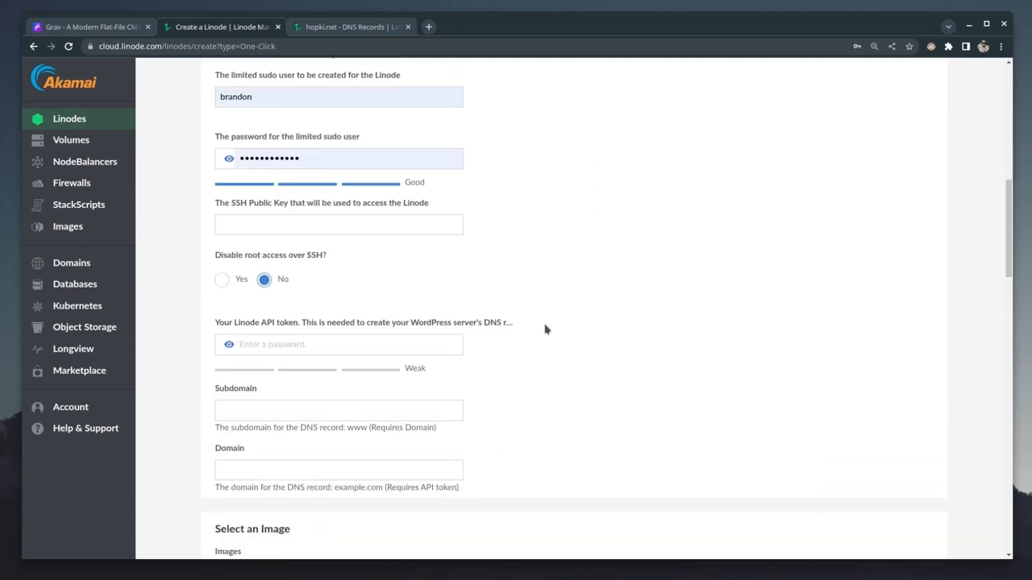
right_click(338, 344)
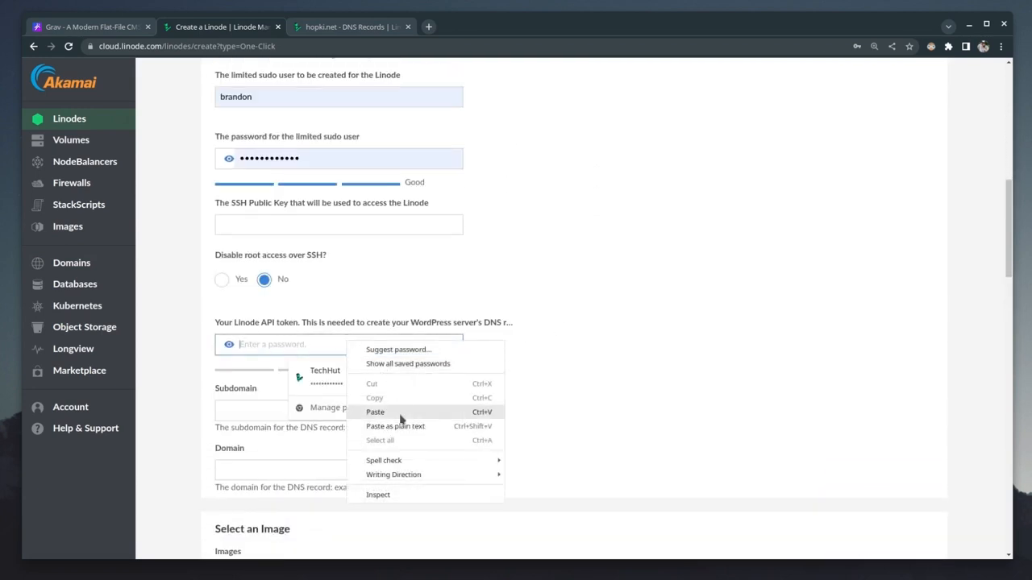
left_click(374, 413)
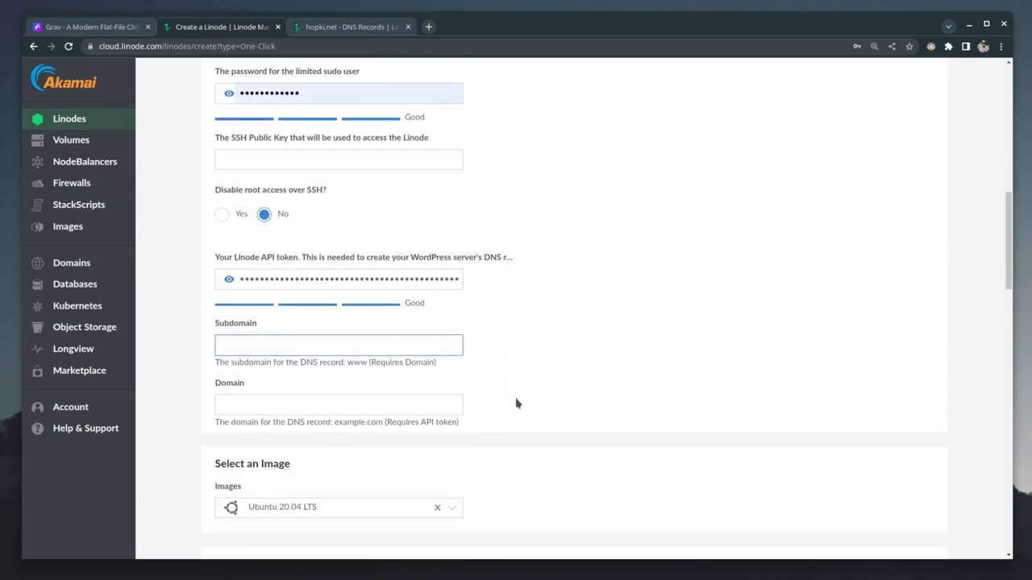
type("grav")
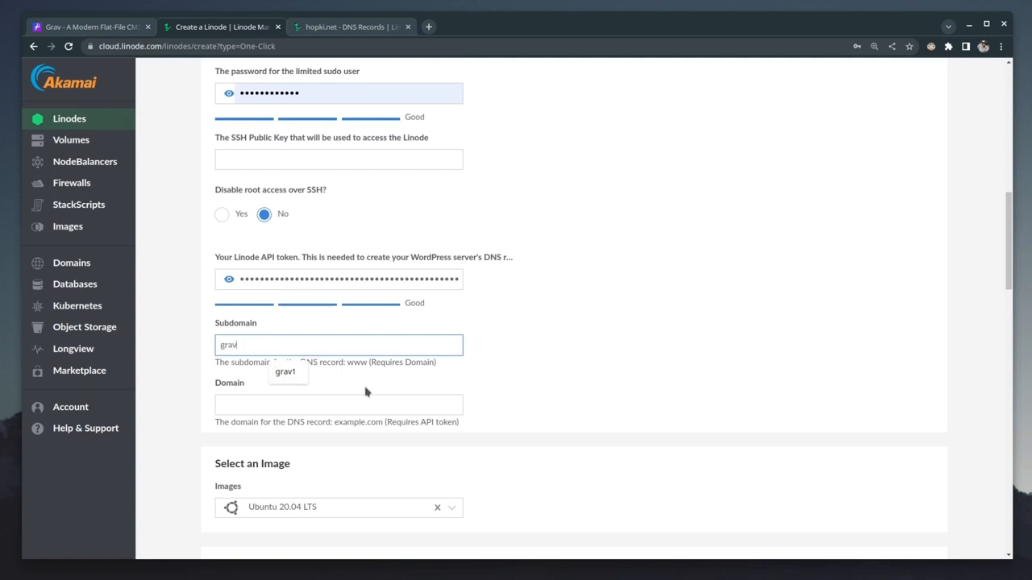
left_click(338, 404)
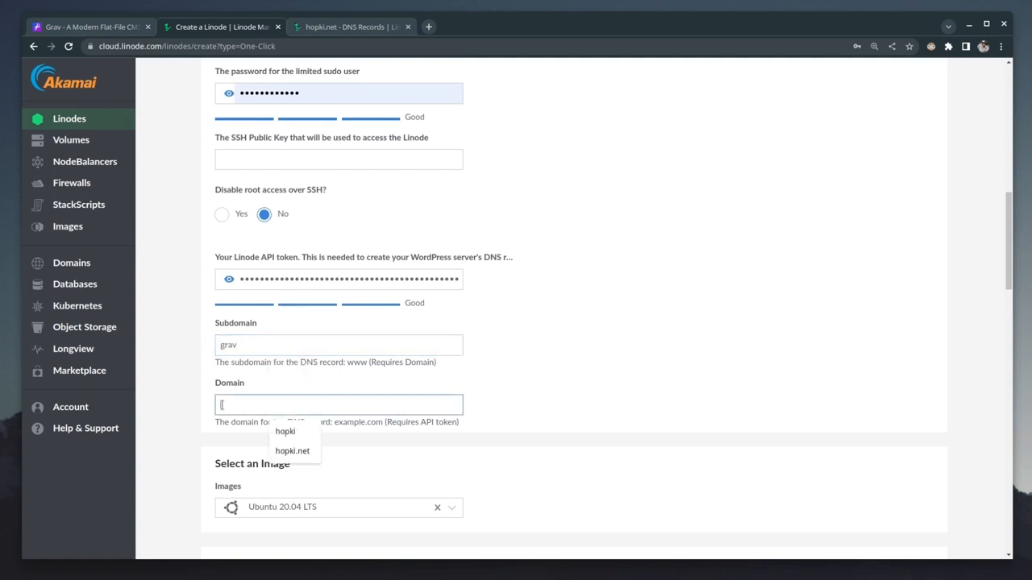
type("hopki.n")
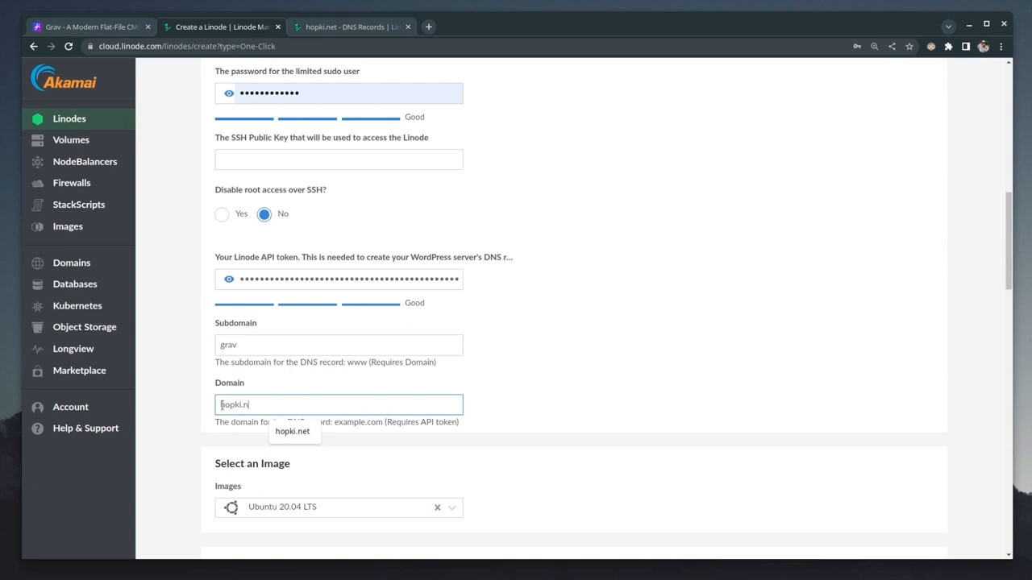
scroll("down", 3)
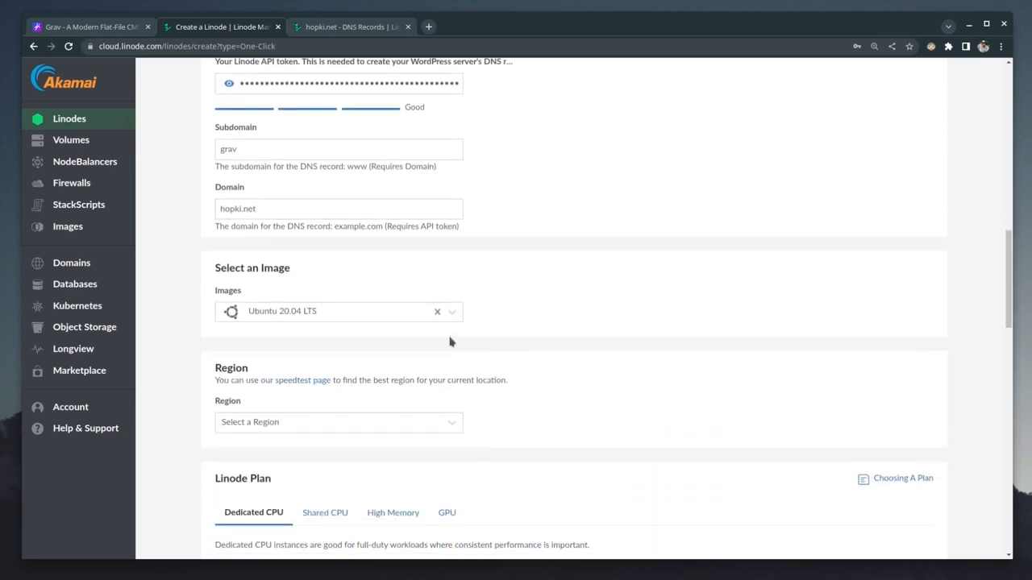
mouse_move(371, 428)
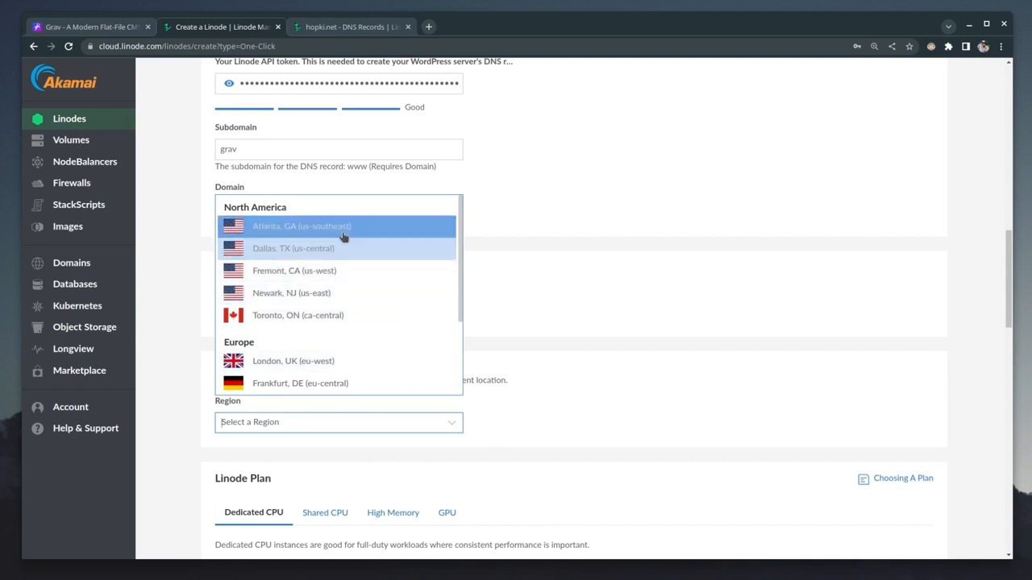
mouse_move(339, 293)
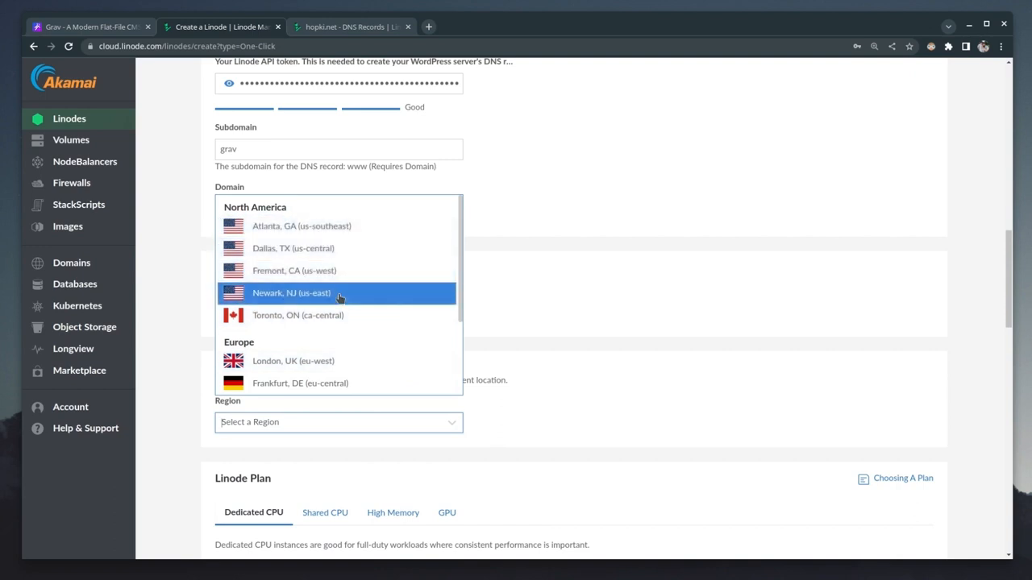
Select the Fremont, CA region and the Nanode 1 GB shared plan
left_click(293, 271)
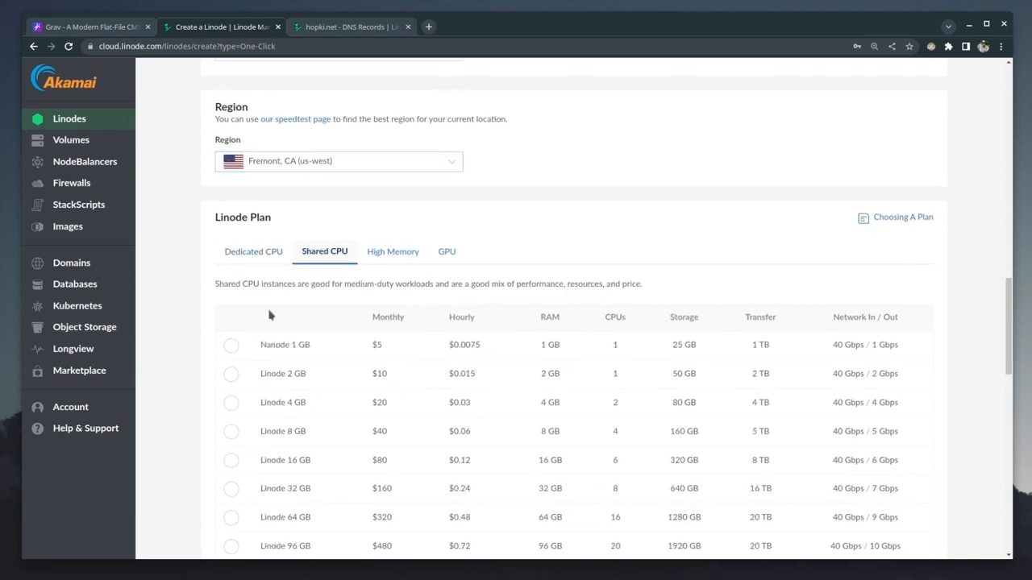
left_click(230, 345)
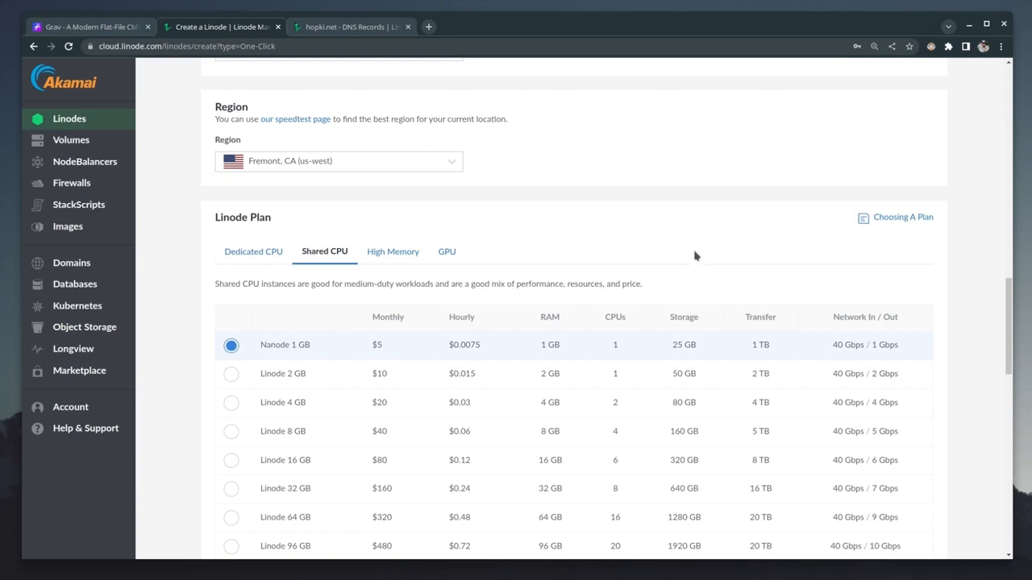
scroll("down", 3)
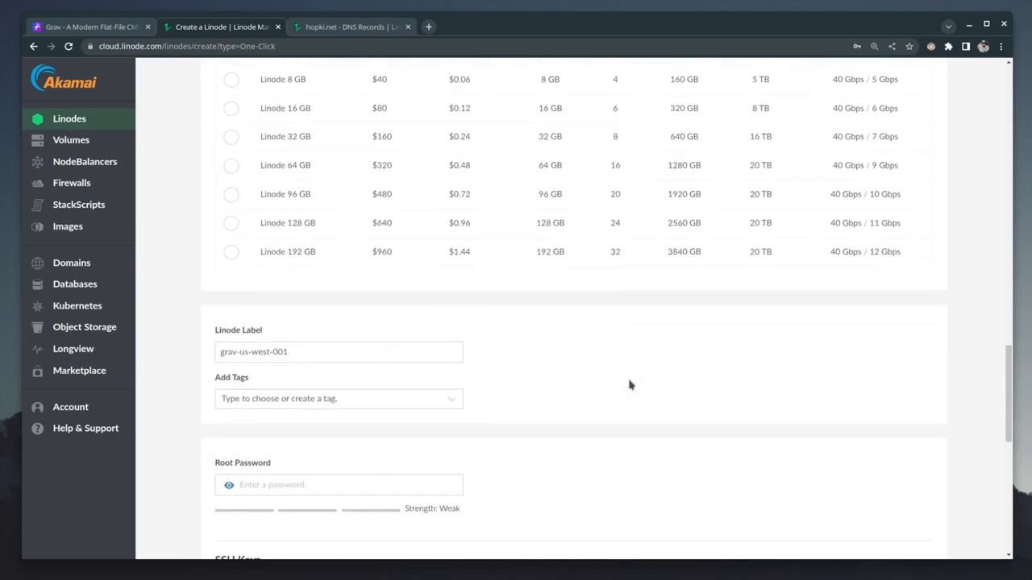
scroll("down", 3)
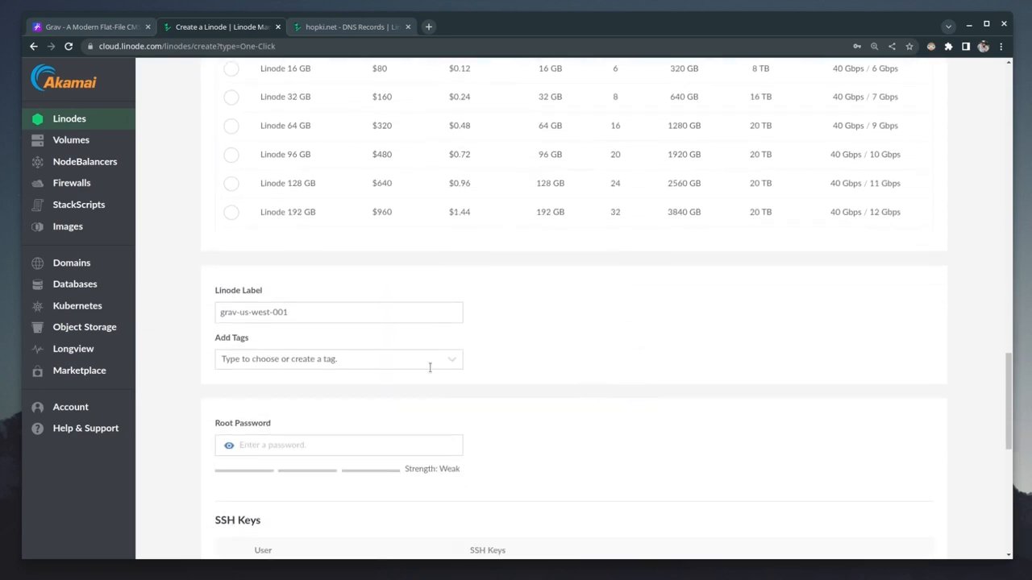
Label the Linode grav.hopki.net, set a root password and review the Summary
double_click(257, 313)
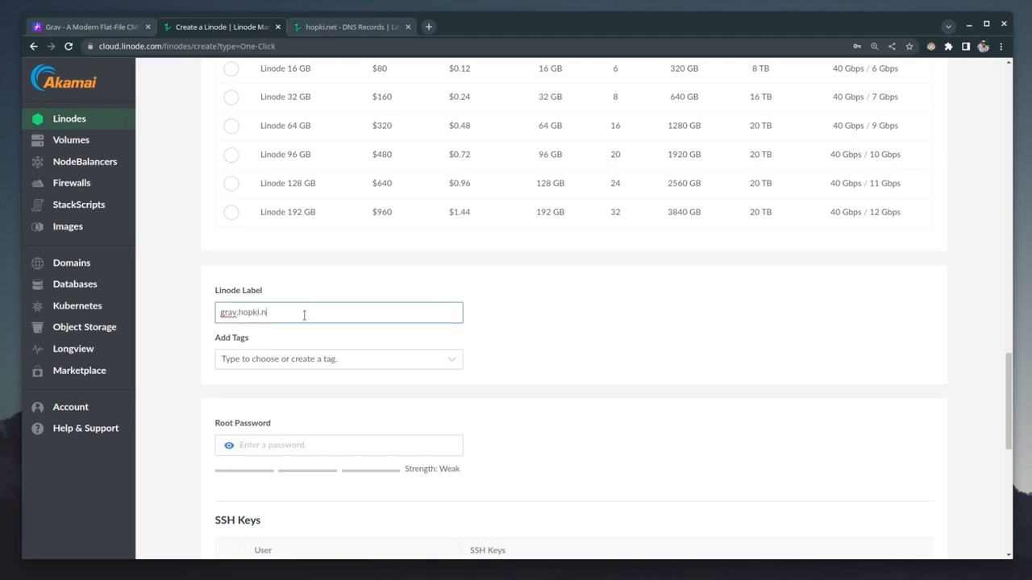
left_click(338, 314)
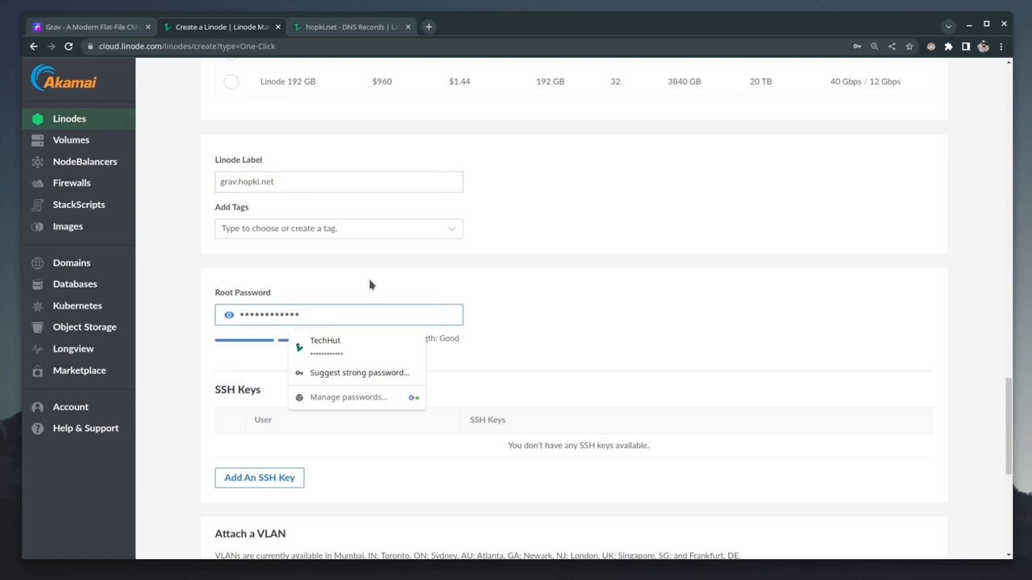
scroll("down", 3)
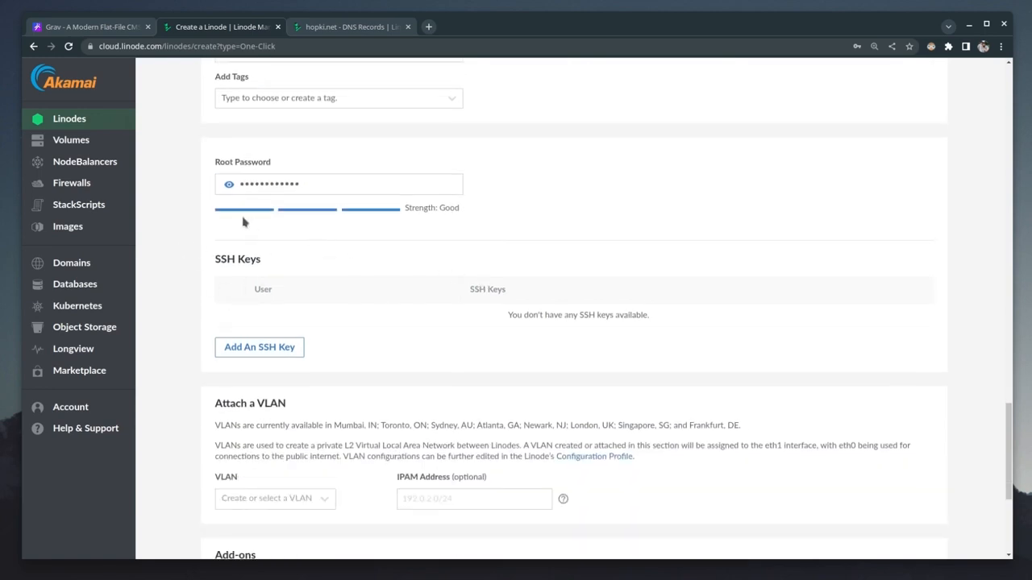
mouse_move(439, 313)
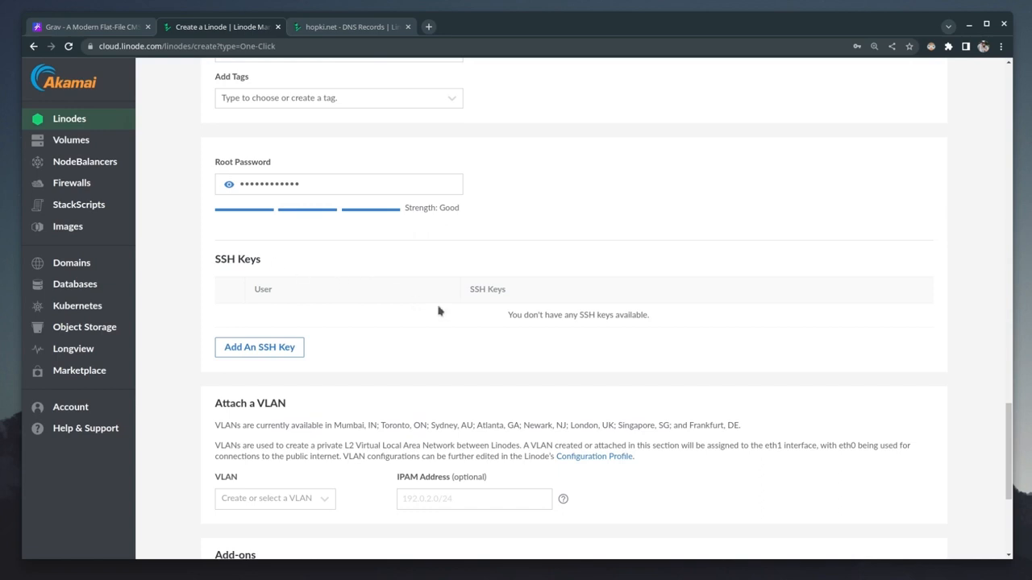
scroll("down", 3)
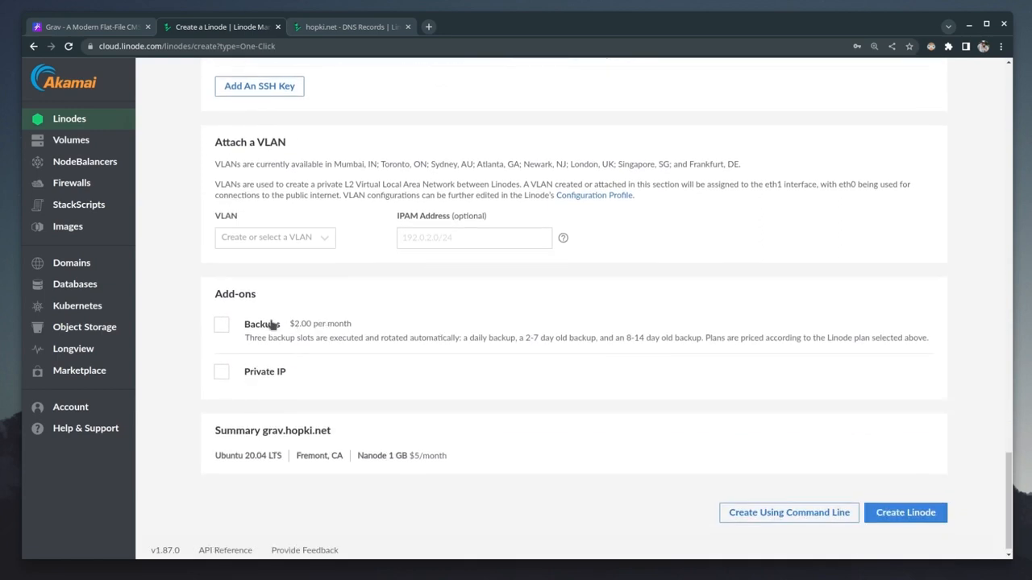
mouse_move(691, 464)
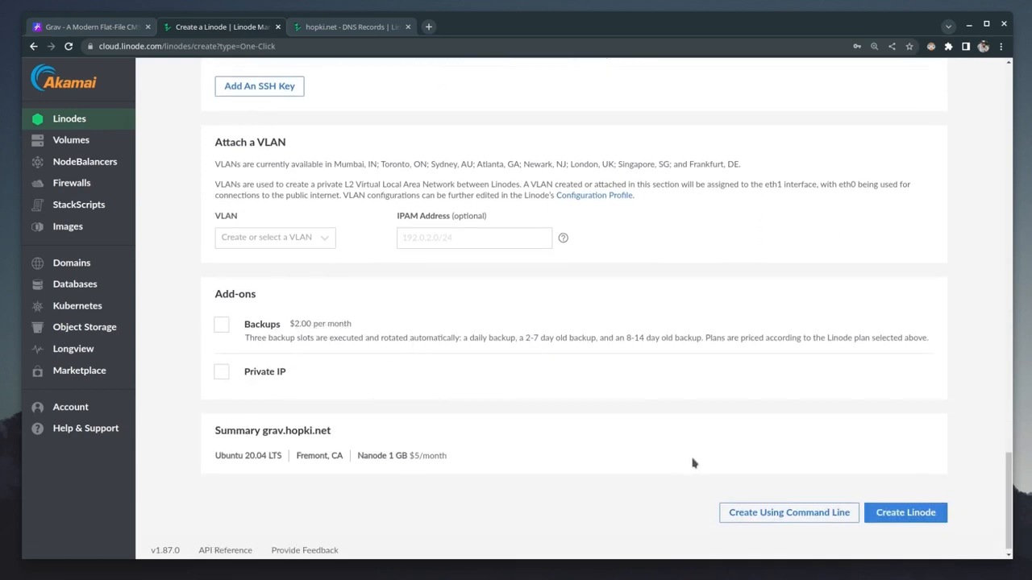
Create the grav.hopki.net Linode and launch its LISH console
left_click(905, 513)
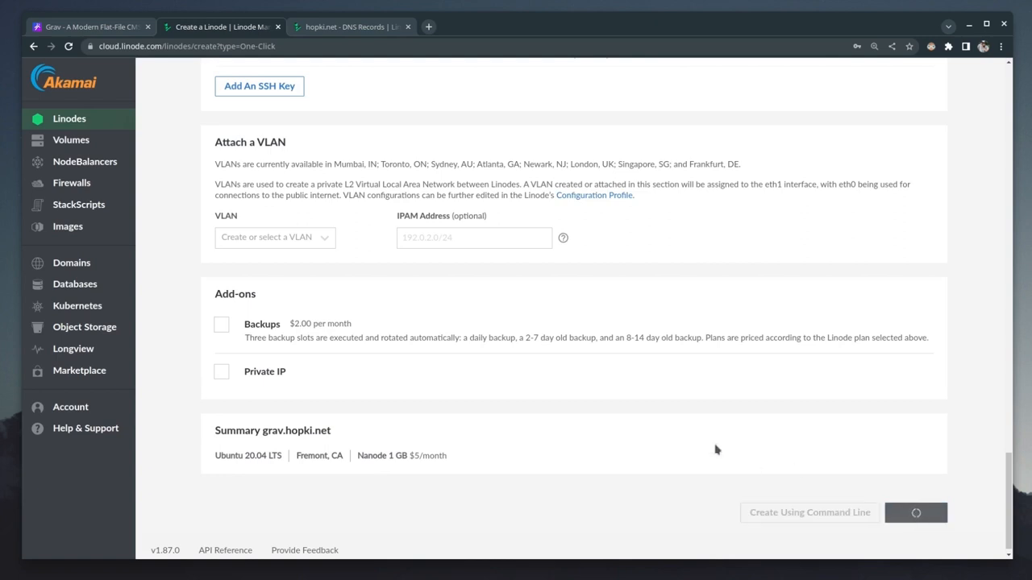
left_click(916, 513)
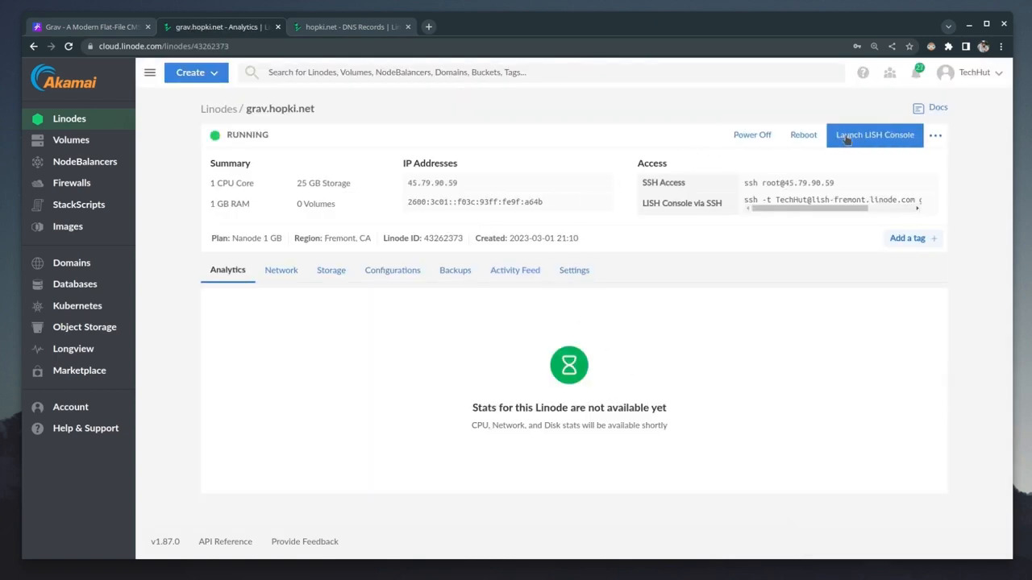
left_click(874, 136)
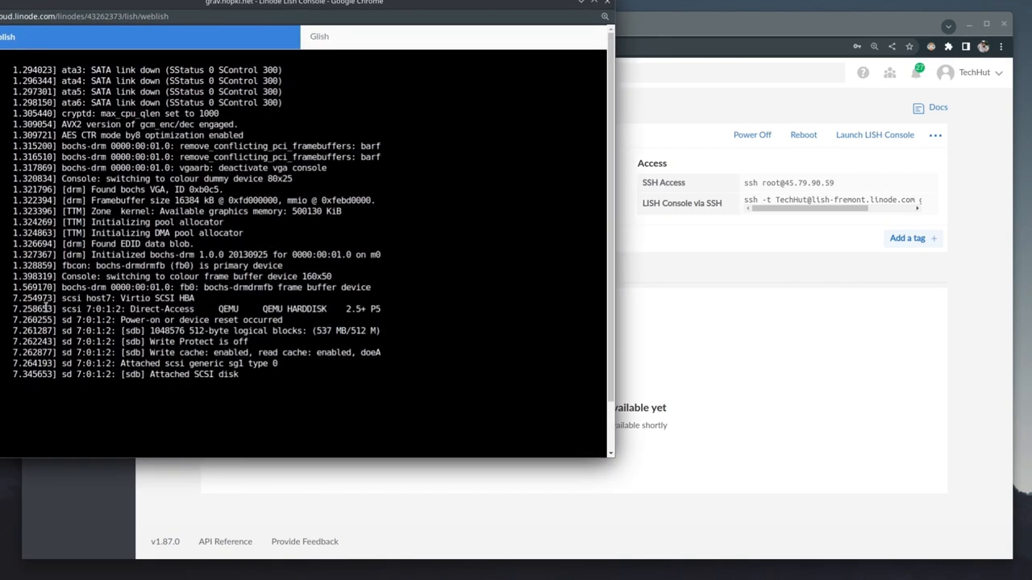
mouse_move(507, 264)
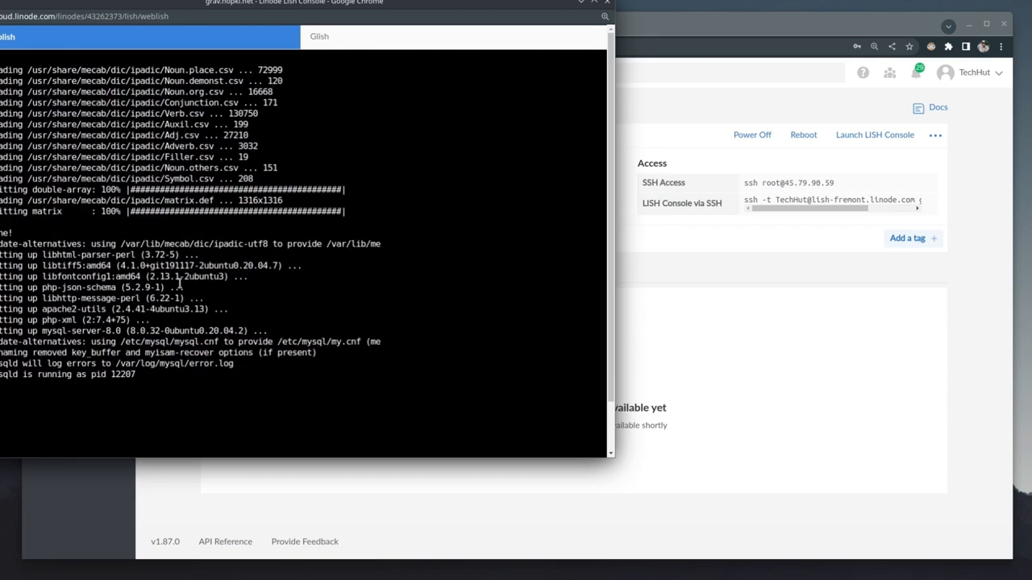
mouse_move(355, 270)
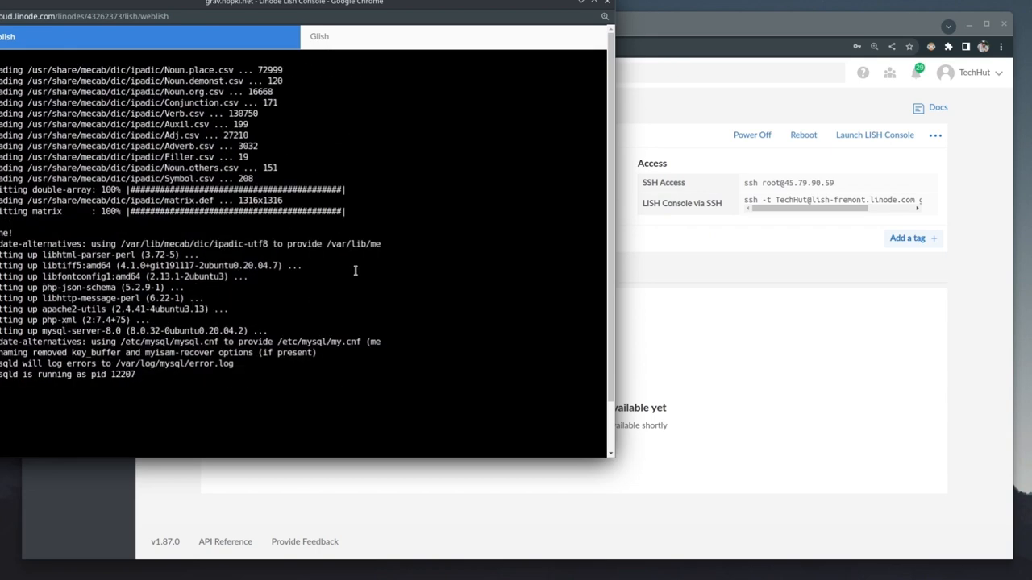
Bring the Cloud Manager window back in front of the LISH console
left_click(90, 26)
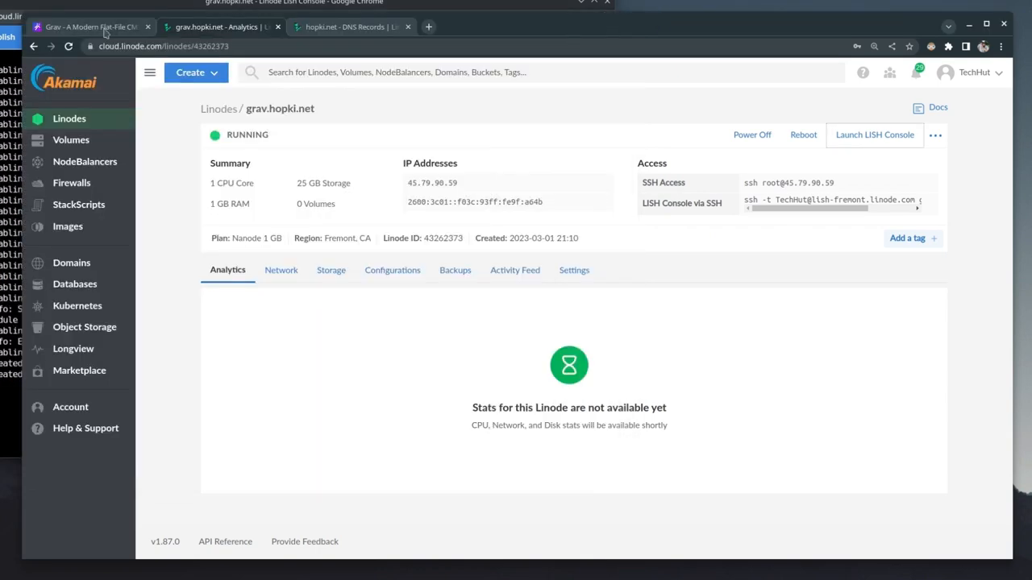
Review the Installation page in the Grav docs Basics chapter
left_click(88, 26)
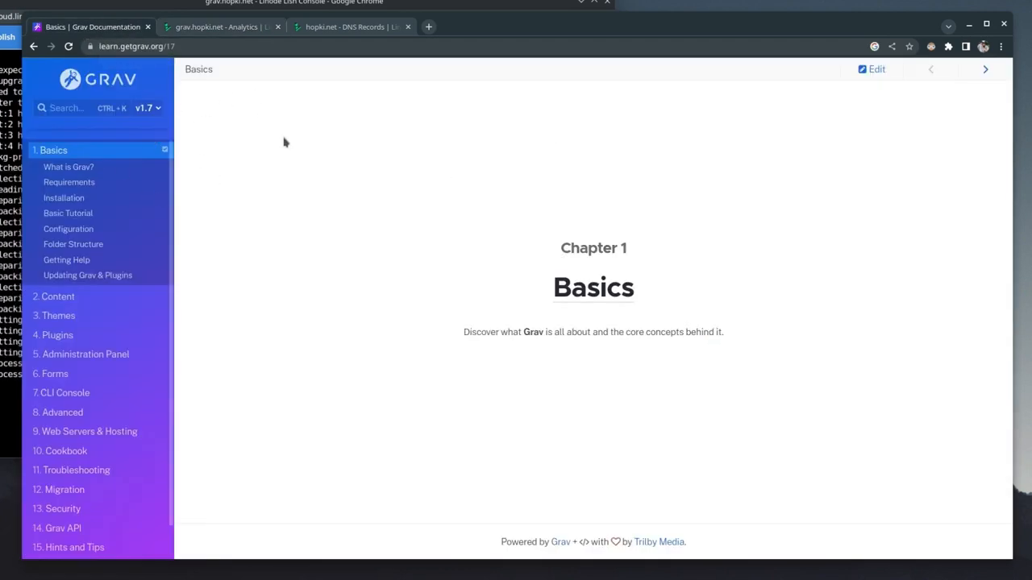
mouse_move(248, 235)
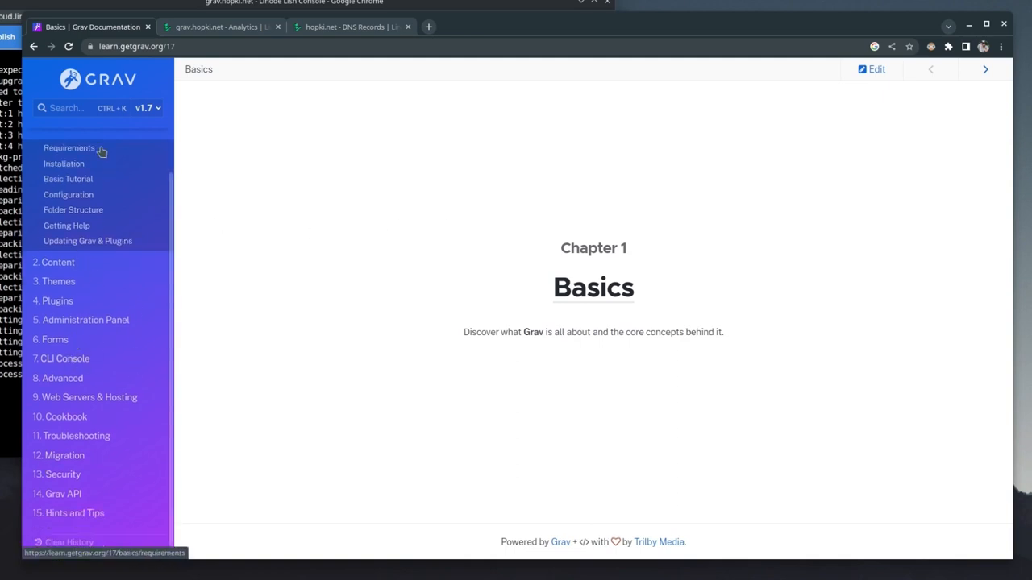
left_click(63, 162)
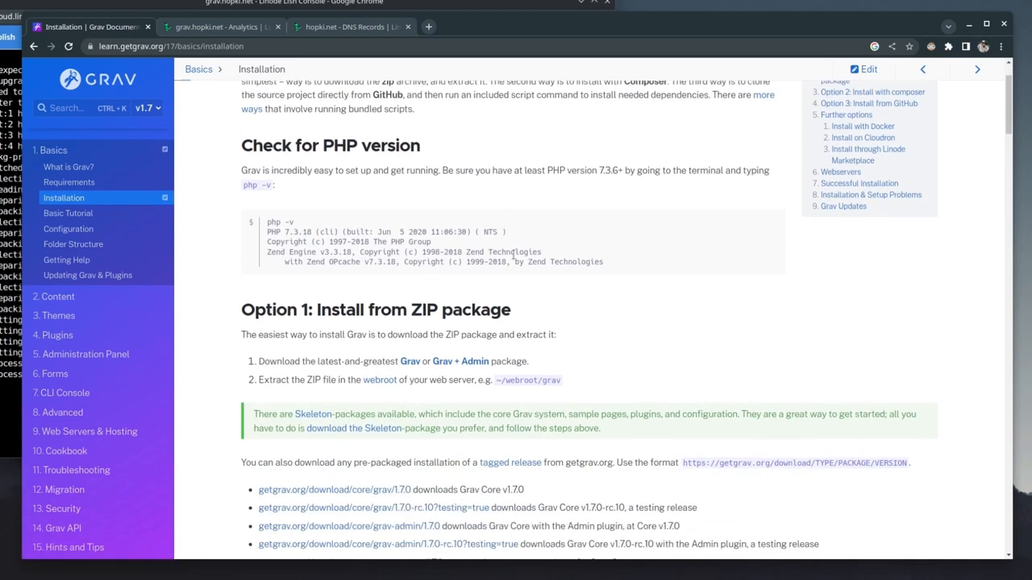
scroll("down", 3)
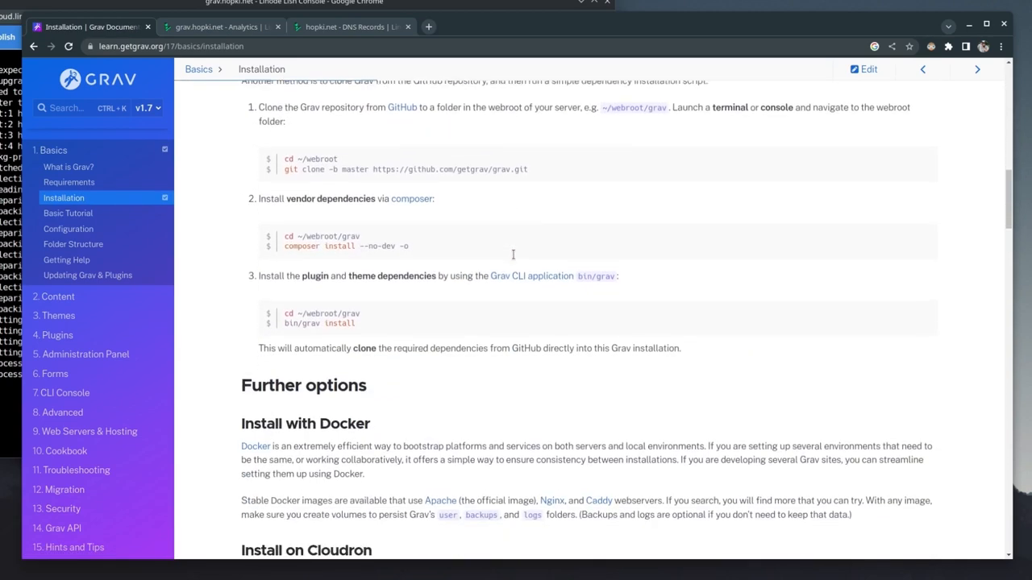
scroll("down", 3)
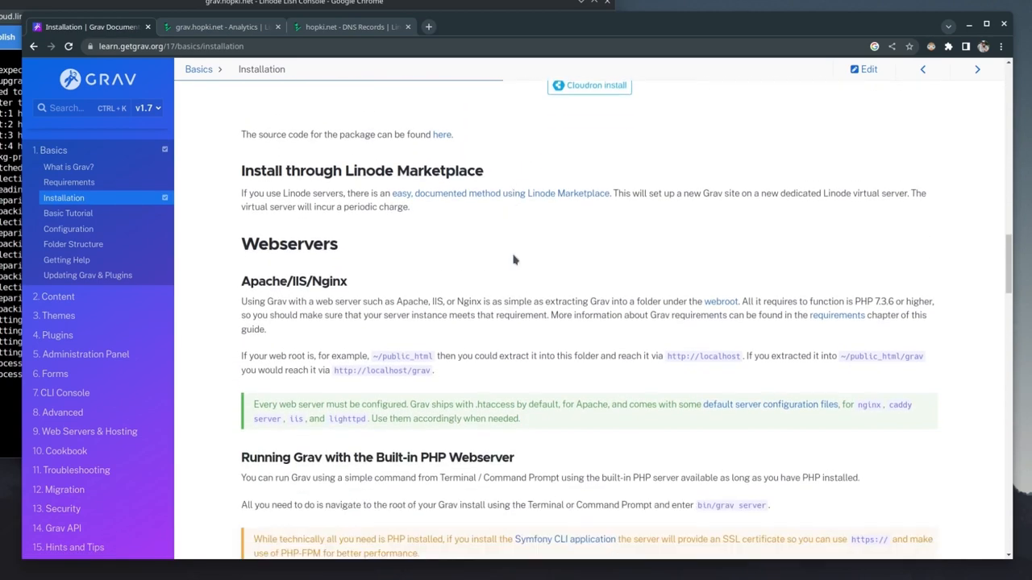
scroll("down", 3)
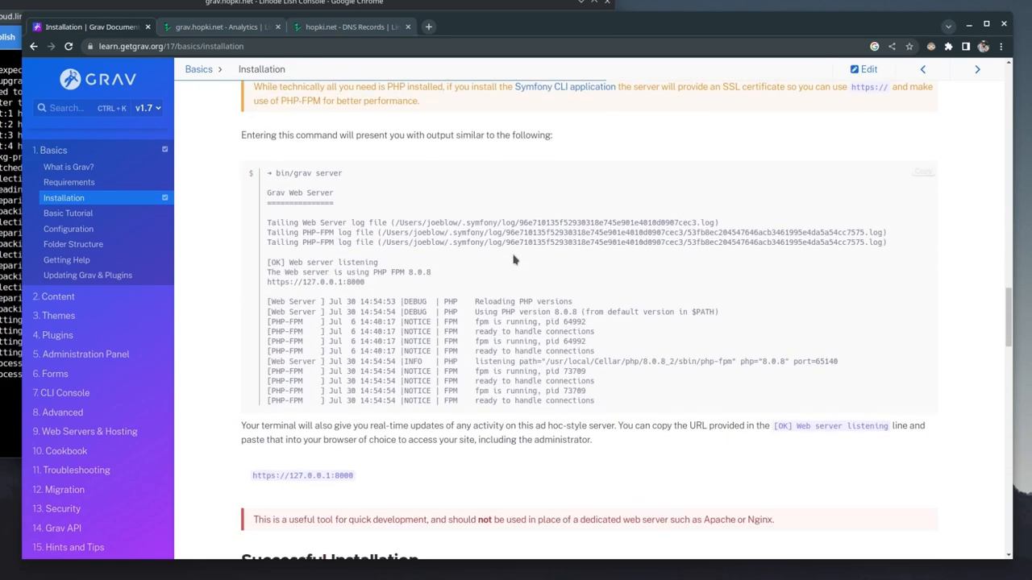
scroll("down", 3)
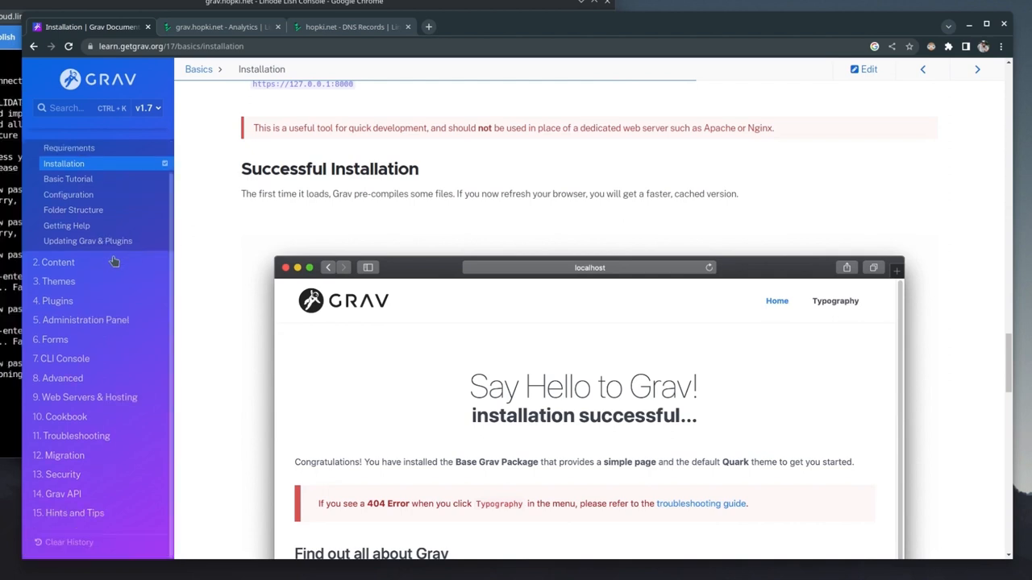
Browse the Content chapter's Media page down to its Display modes section
left_click(58, 261)
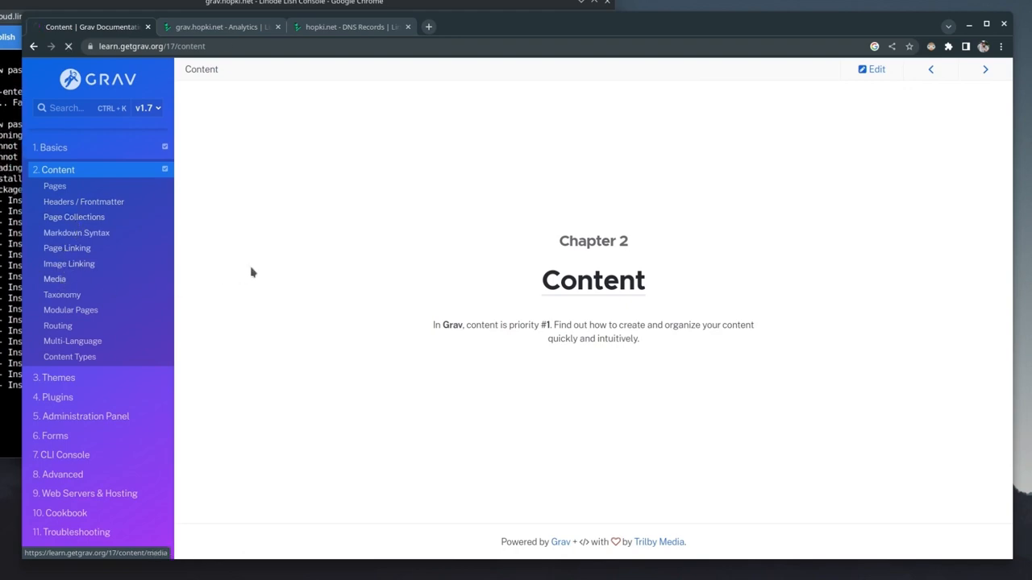
left_click(54, 279)
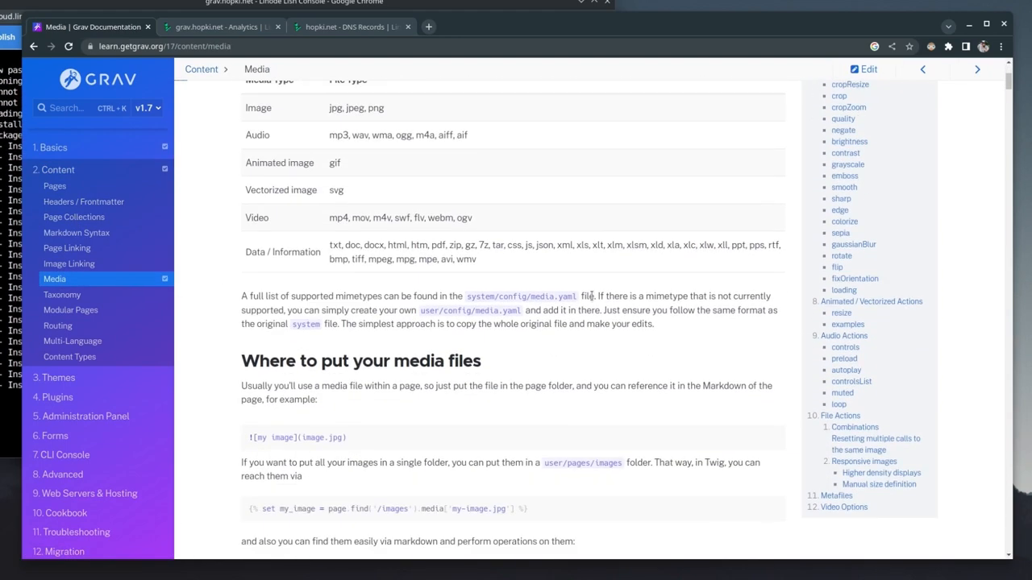
scroll("down", 3)
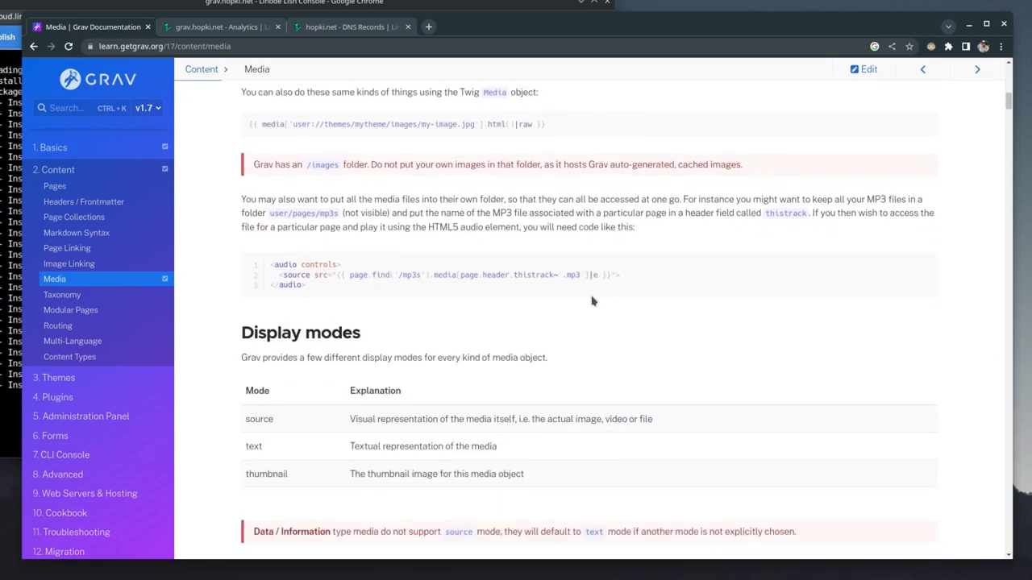
scroll("down", 3)
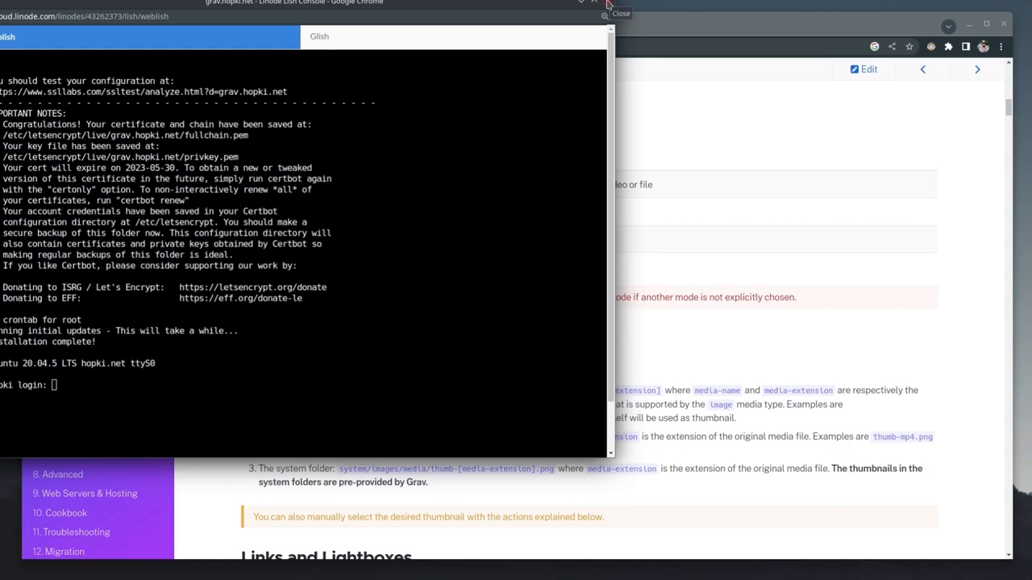
Close the console and head the DNS tab to grav.hopki.net/admin
left_click(616, 9)
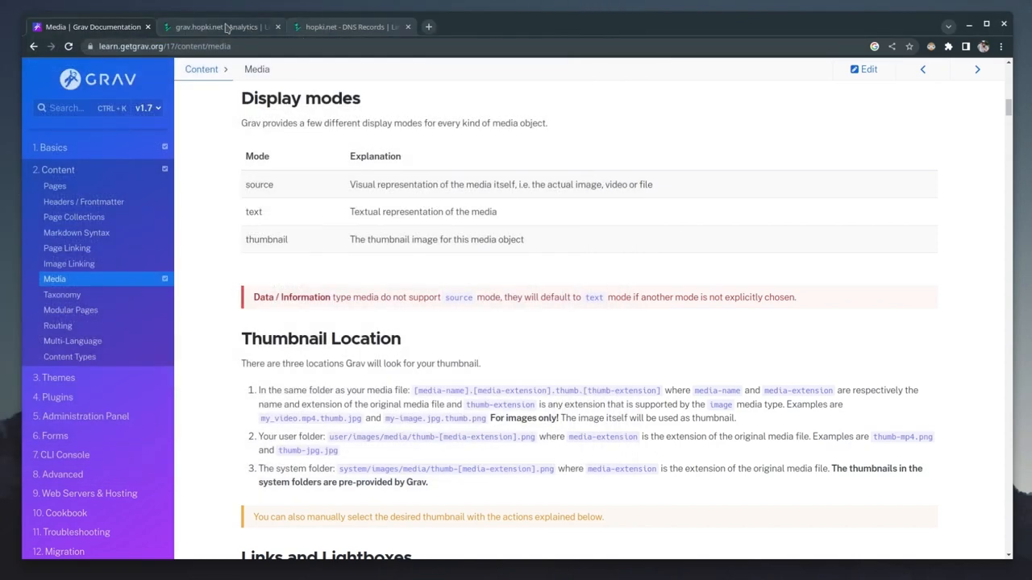
left_click(352, 26)
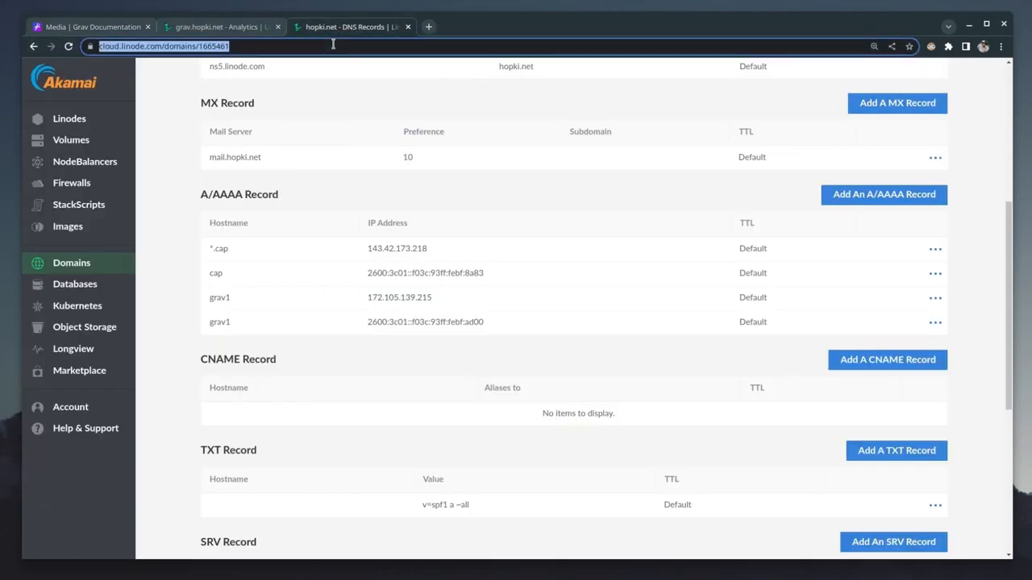
type("grav1.hopki.net")
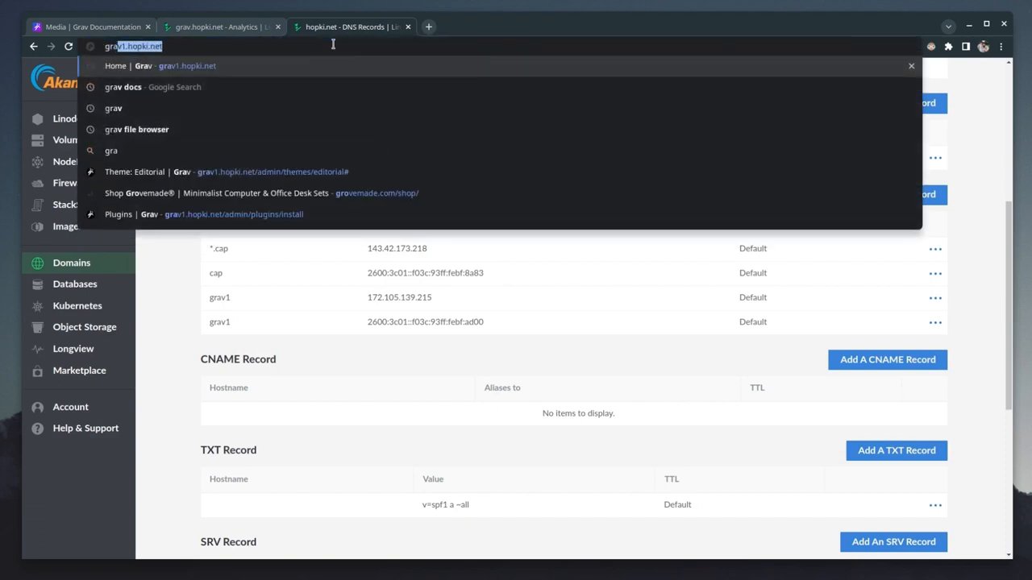
type("grav.hopki.")
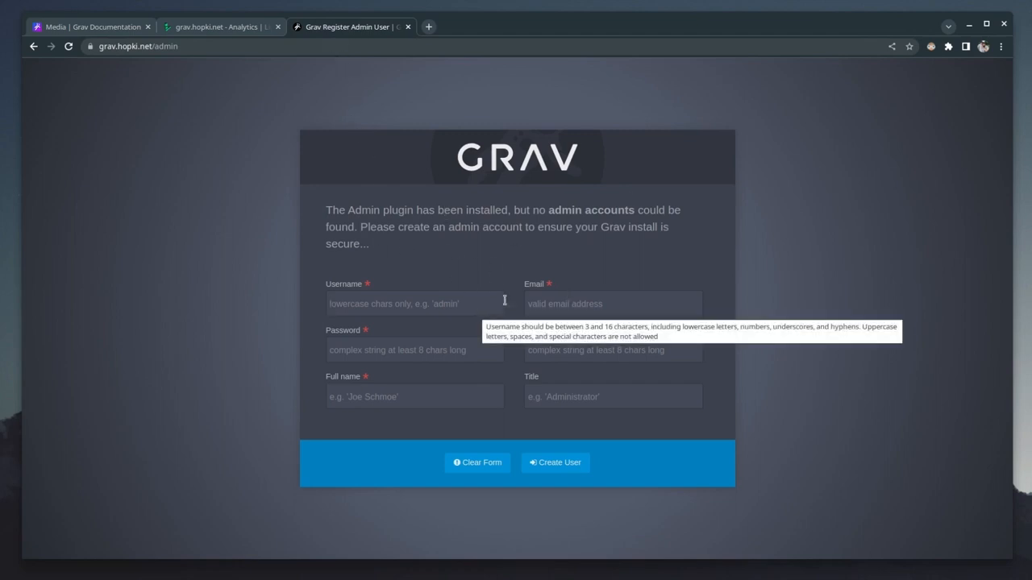
Finish the registration form with the title 'Admin' and create the first admin account
type("Admin")
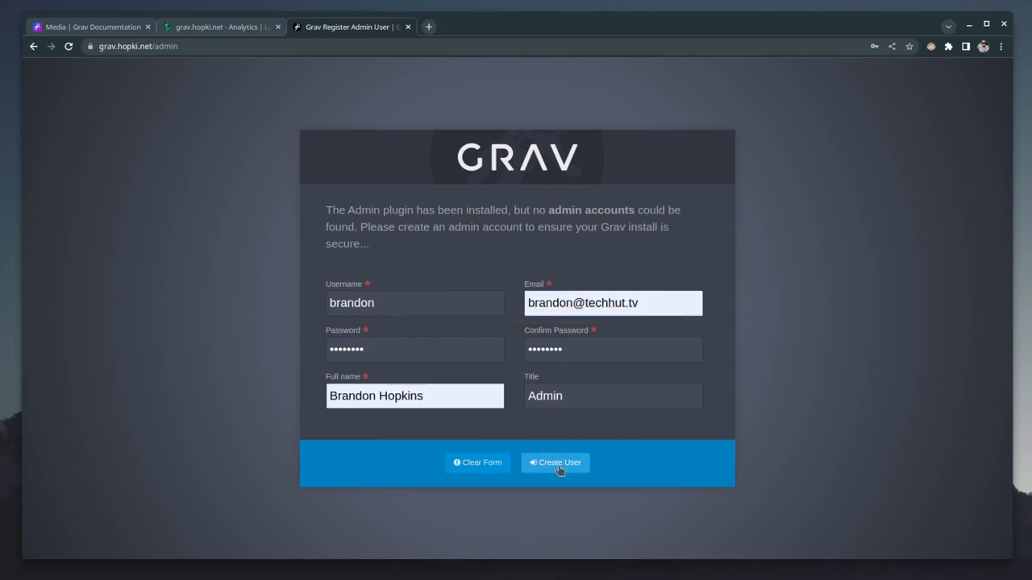
left_click(554, 461)
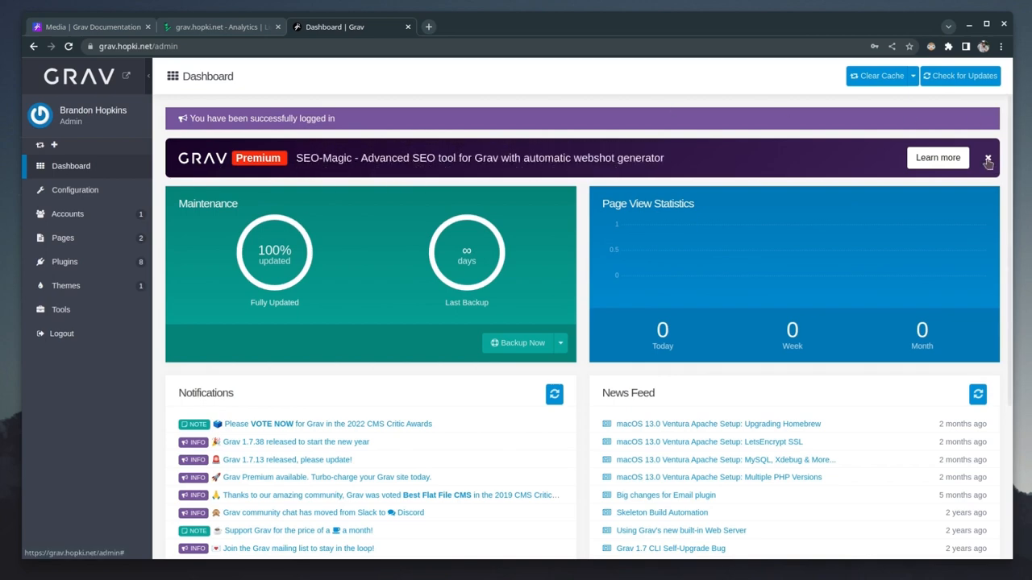
Dismiss the Grav Premium banner and look over the dashboard notifications and news feed
left_click(987, 158)
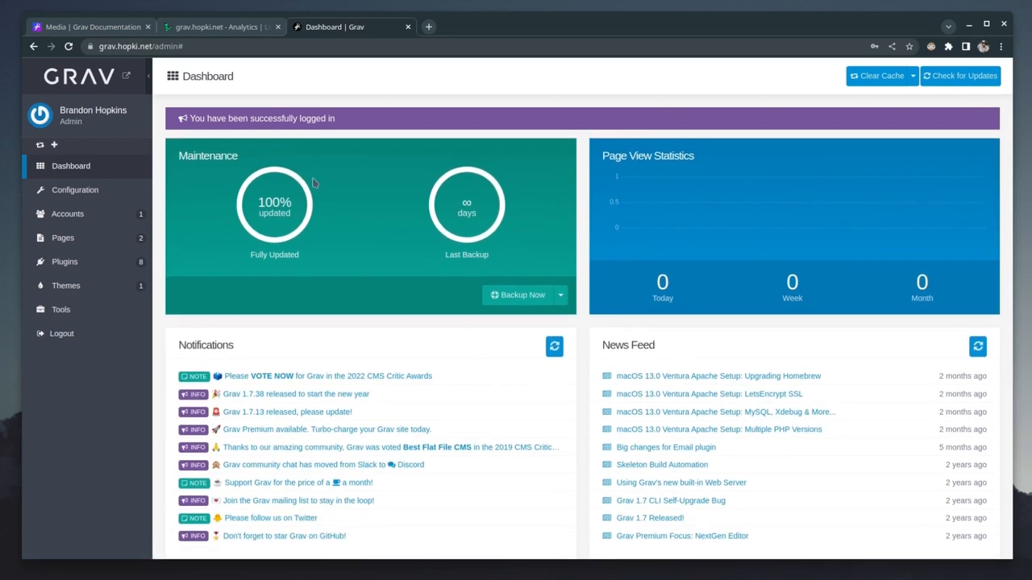
mouse_move(208, 145)
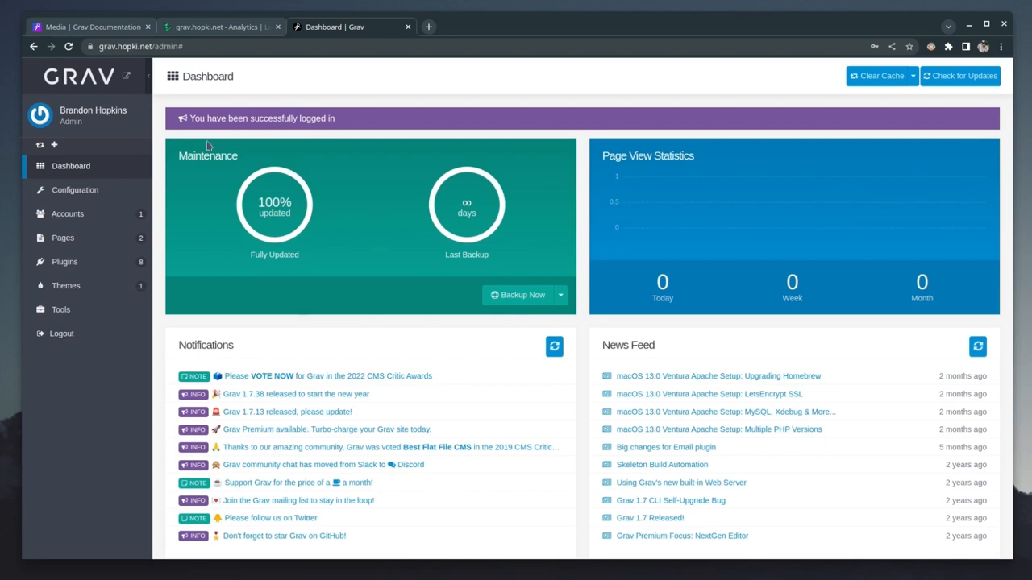
mouse_move(545, 223)
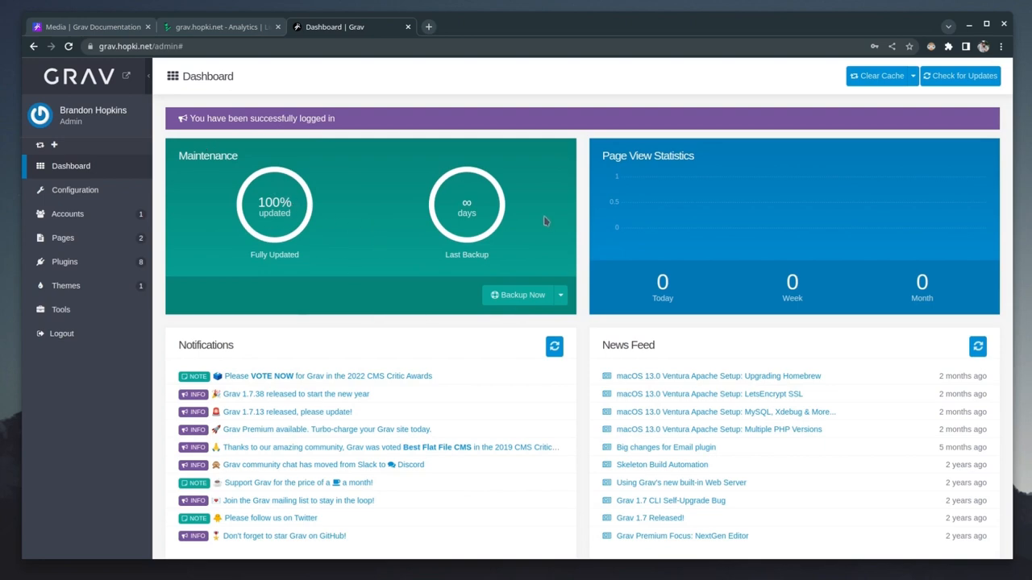
mouse_move(638, 154)
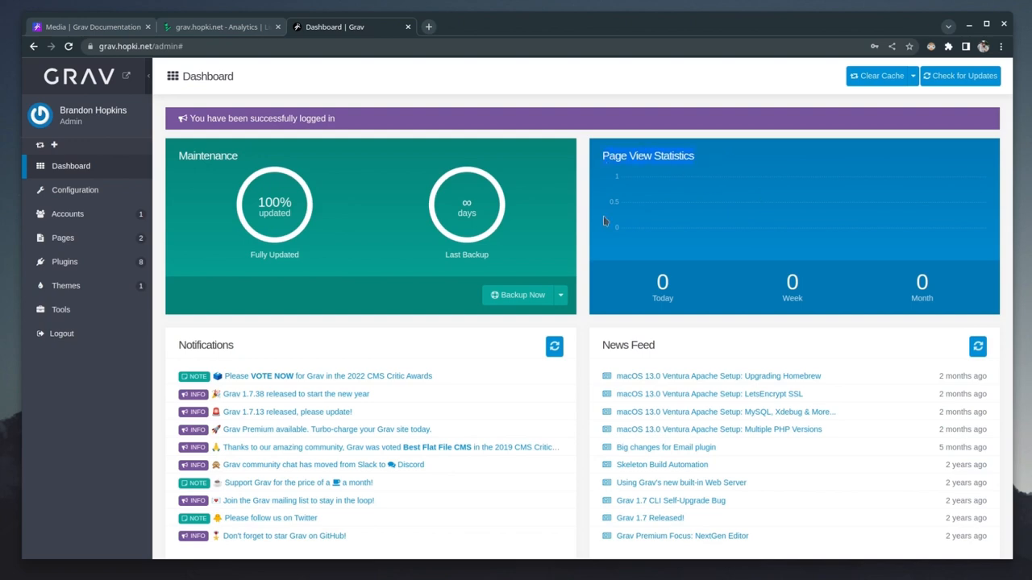
mouse_move(735, 185)
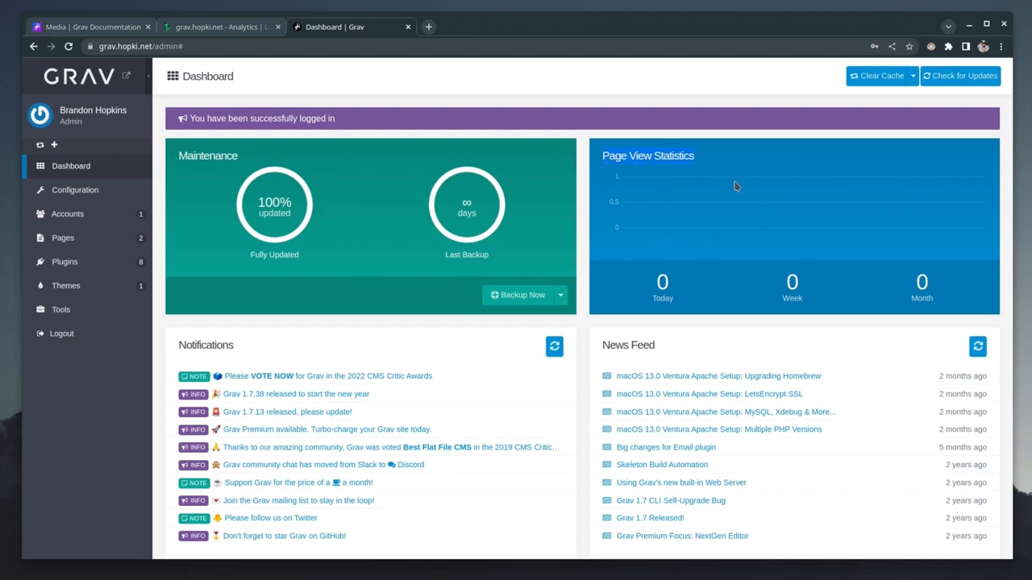
mouse_move(670, 166)
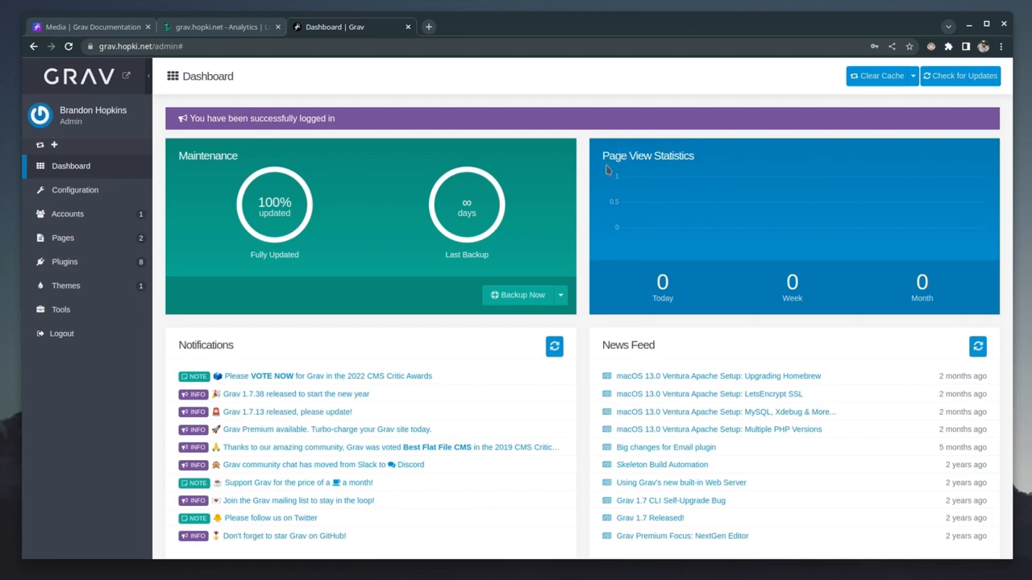
scroll("down", 3)
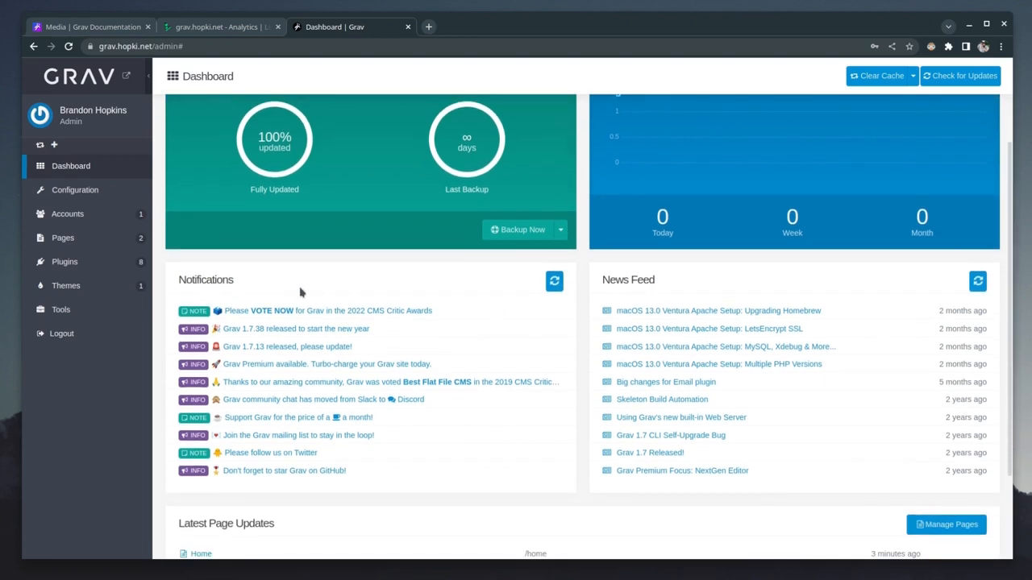
mouse_move(260, 357)
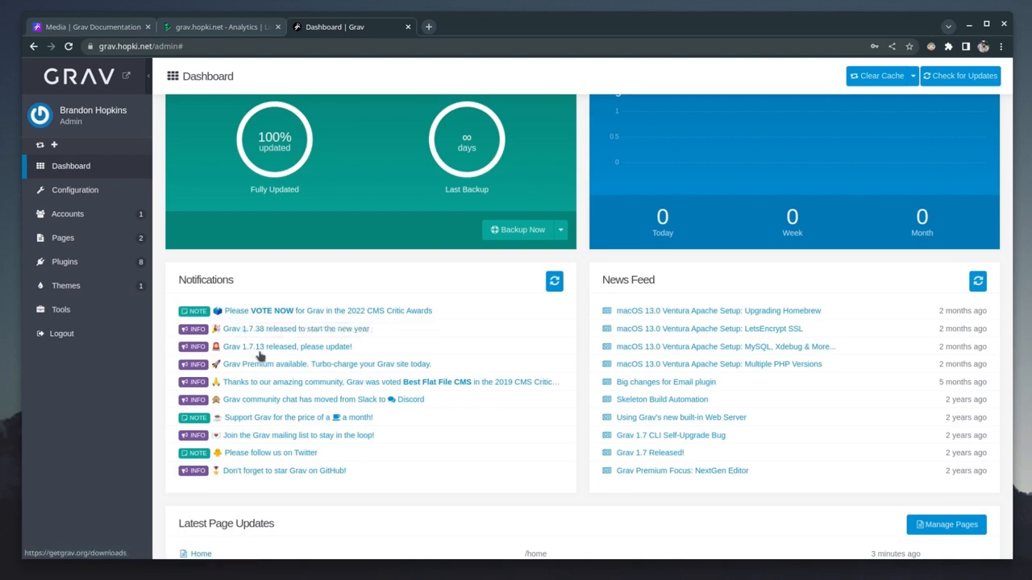
mouse_move(396, 329)
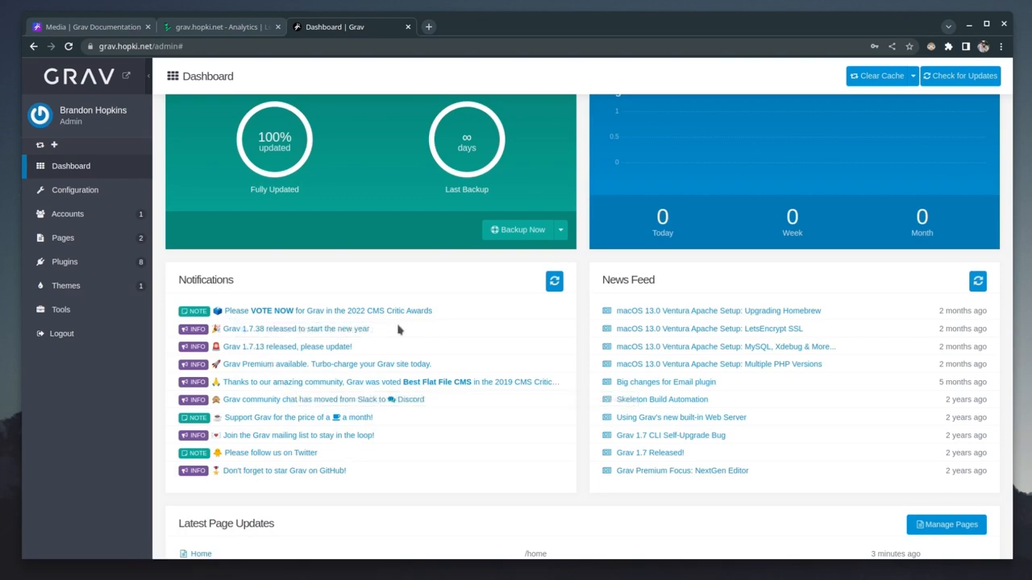
mouse_move(673, 290)
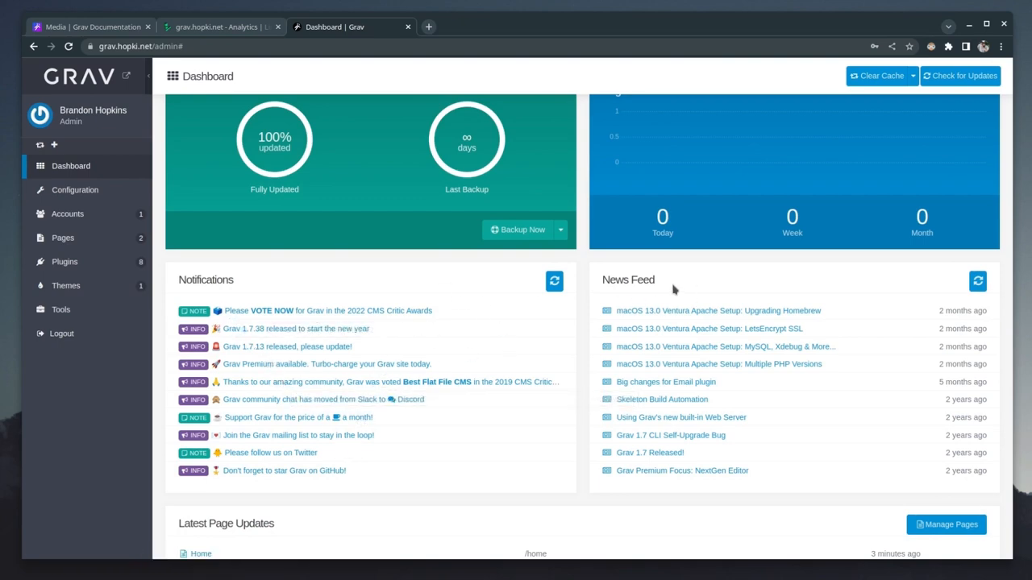
scroll("down", 3)
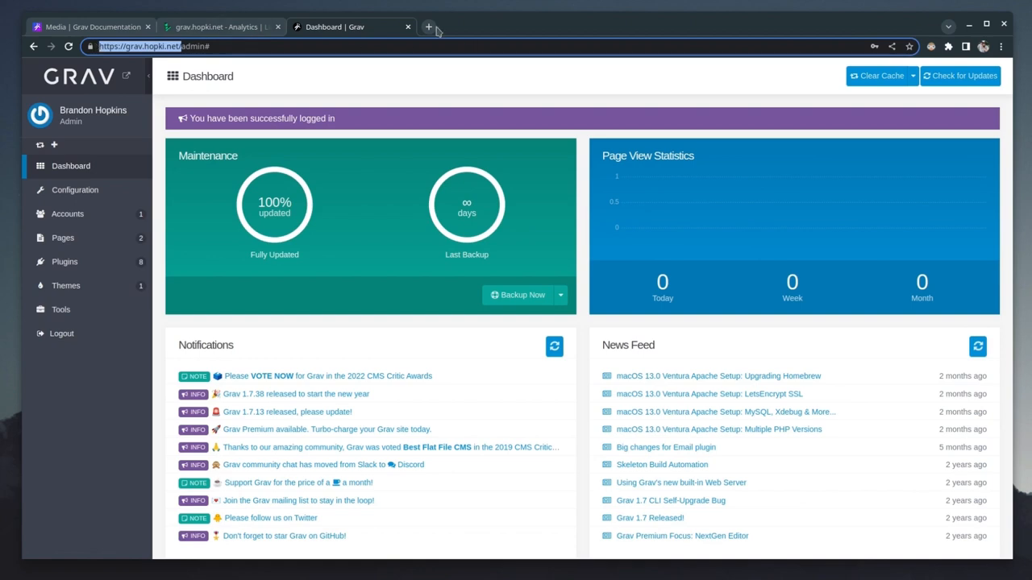
View the live site's home page in a new tab, highlighting its headline text
left_click(429, 26)
type("grav.hopki.net")
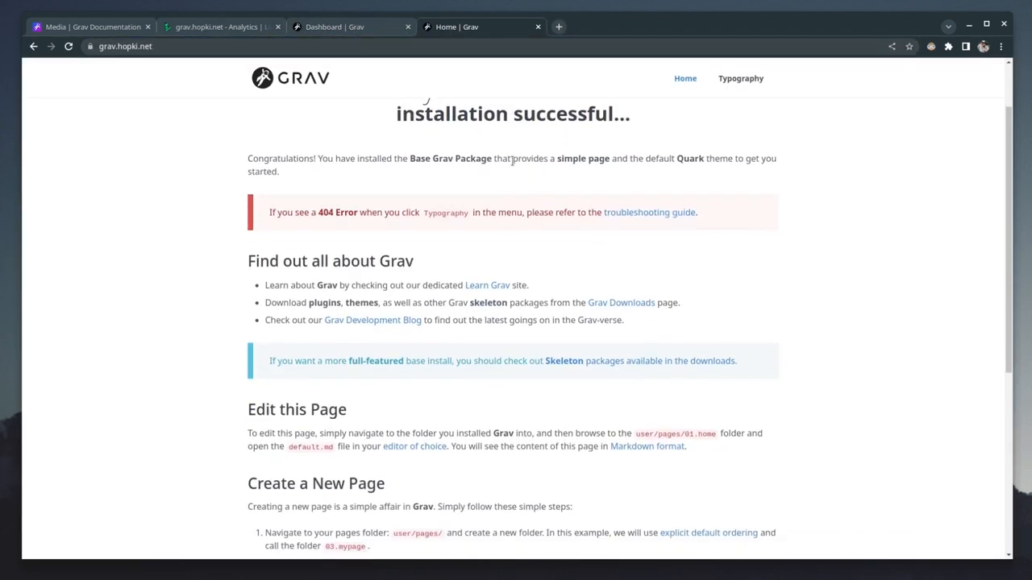
scroll("down", 3)
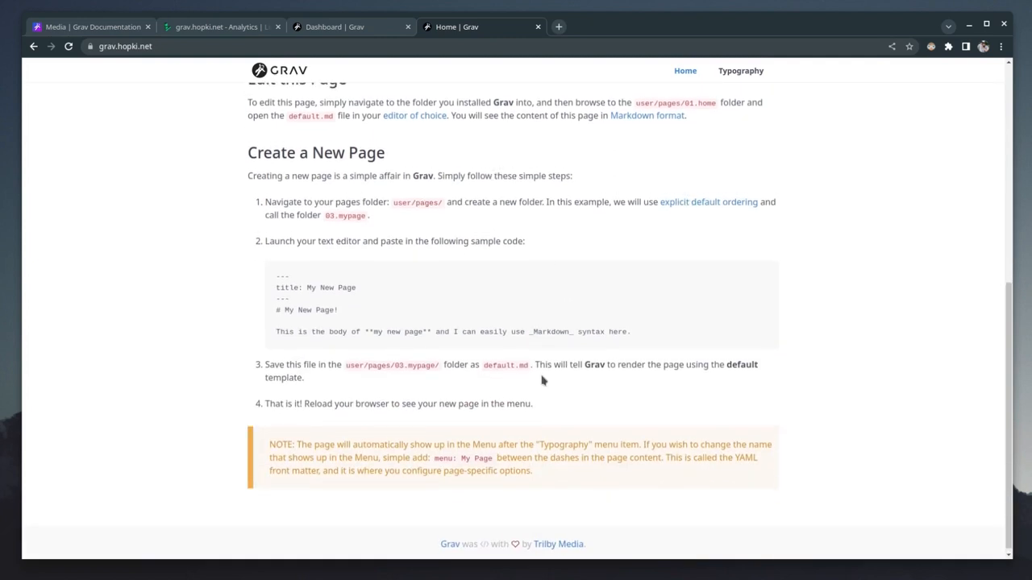
scroll("up", 3)
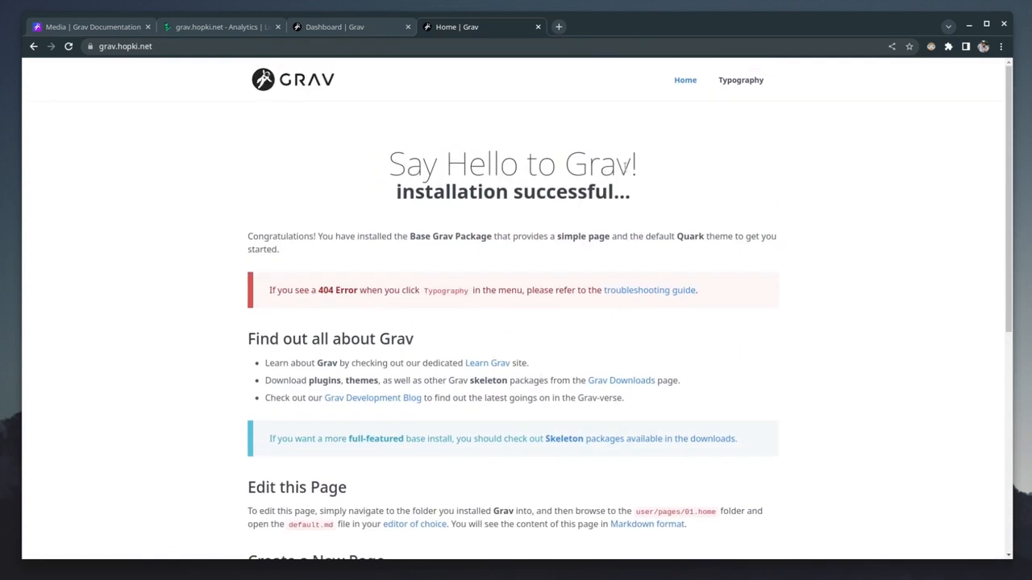
left_click_drag(390, 161, 645, 193)
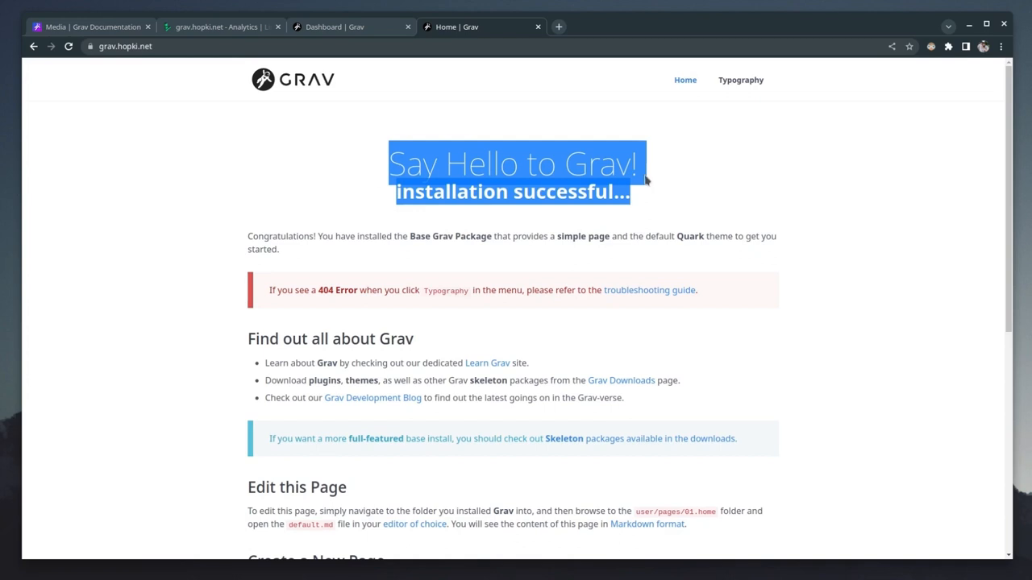
left_click(667, 287)
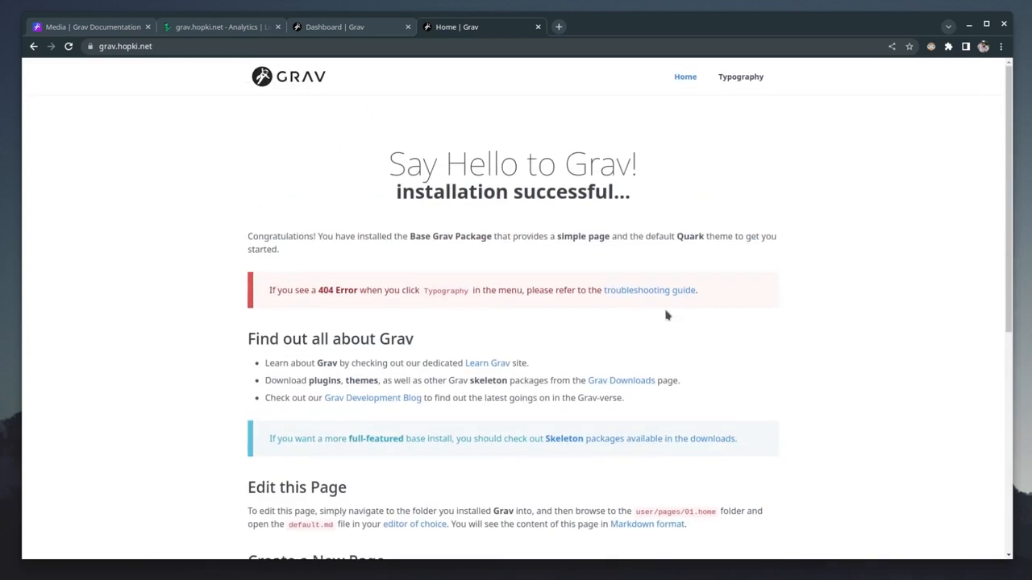
Go to the site's Typography page and look at its heading size samples
left_click(740, 77)
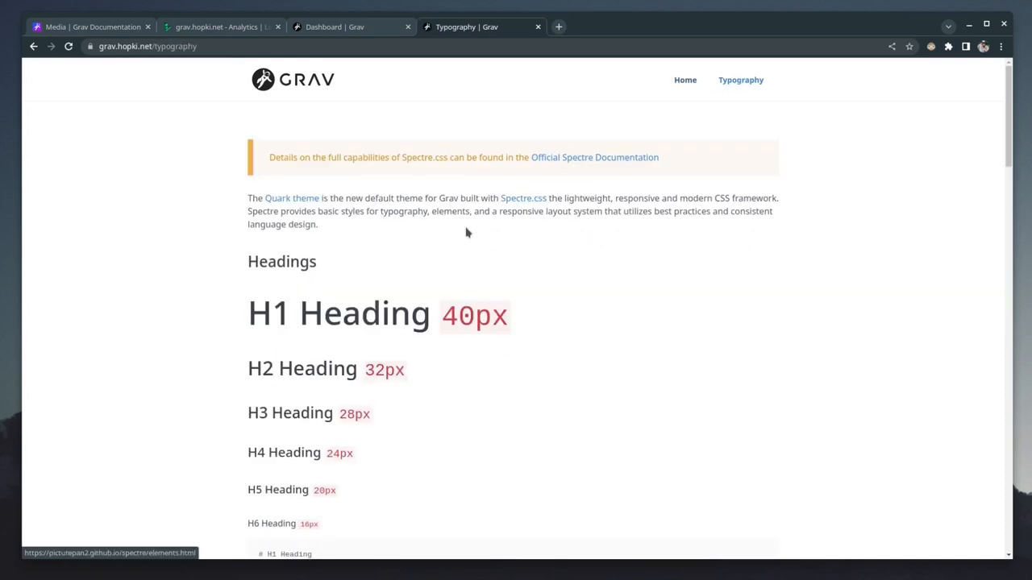
scroll("down", 3)
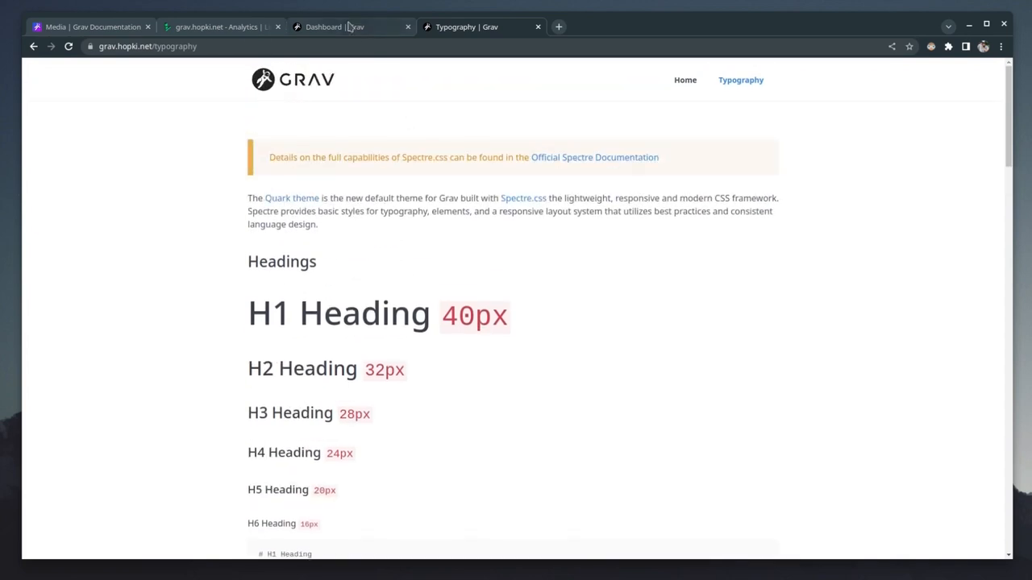
Return to the admin and open the Home page from the Pages list for editing
left_click(351, 26)
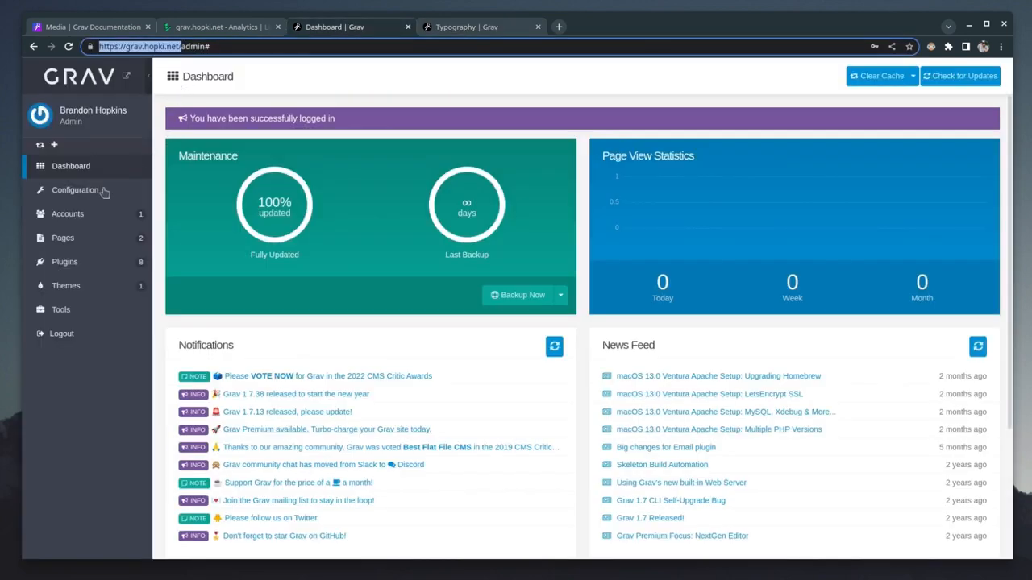
left_click(63, 238)
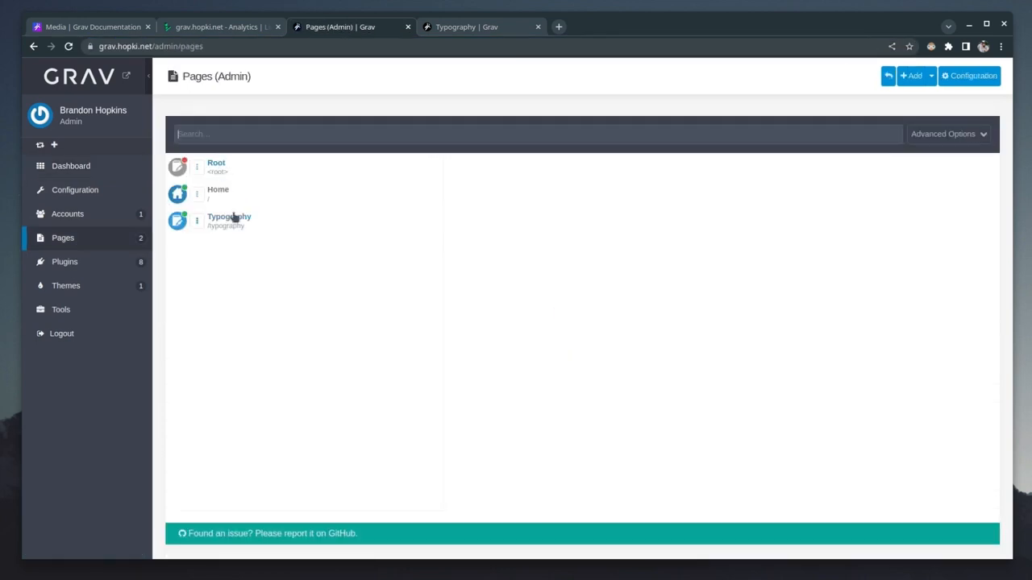
mouse_move(217, 193)
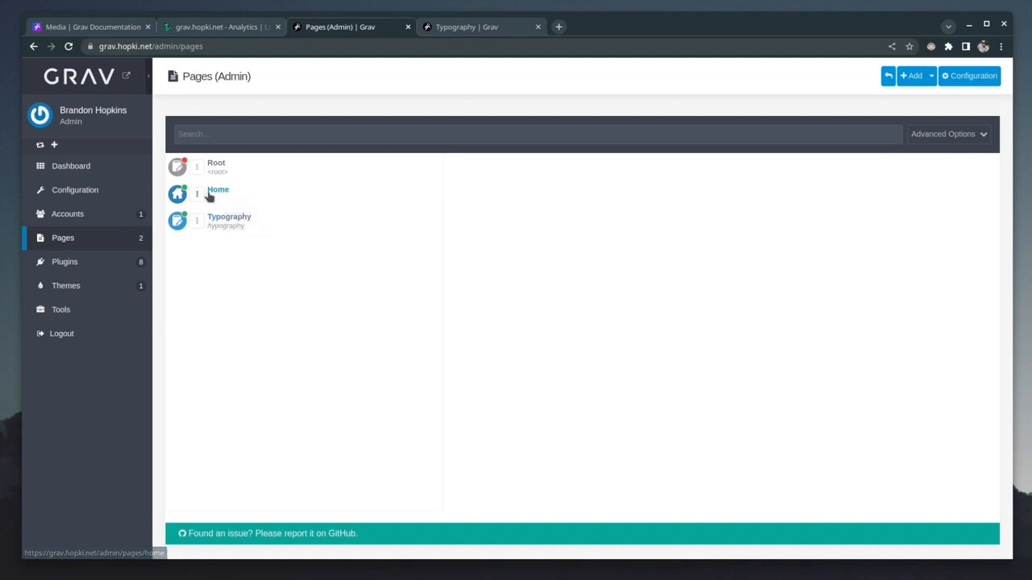
left_click(218, 190)
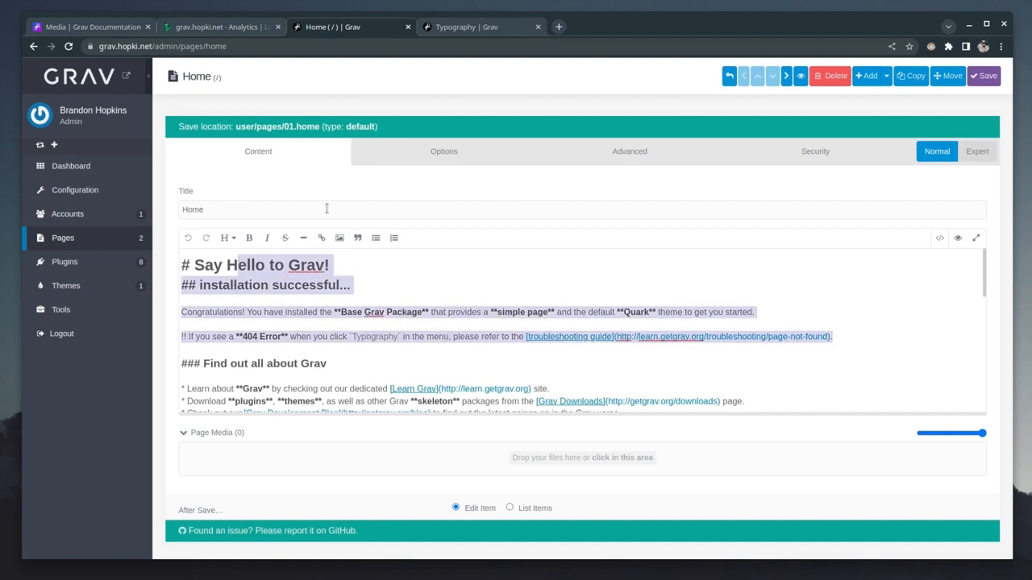
Review the Home page's Options and Advanced settings, keeping the Default template
scroll("down", 3)
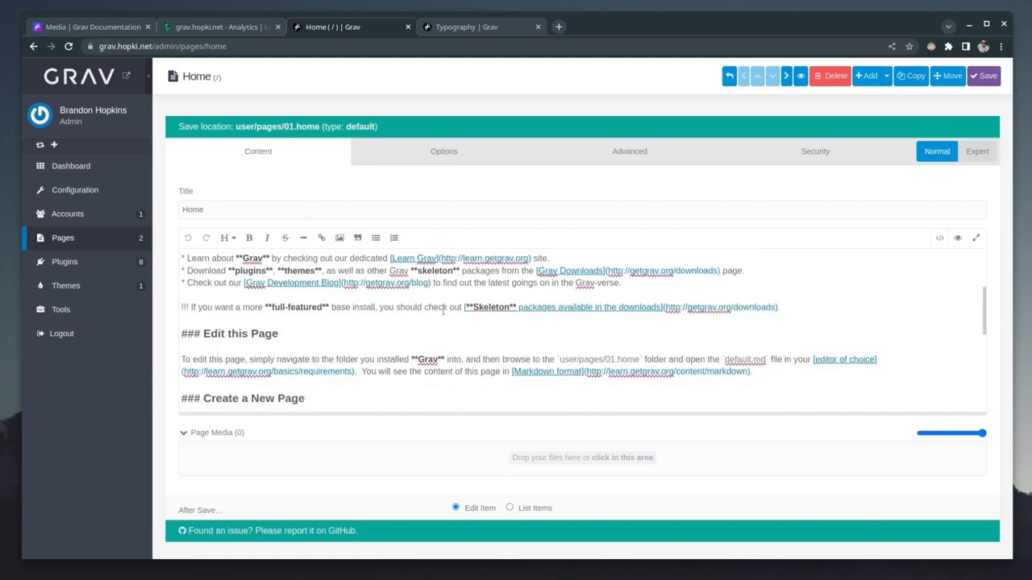
scroll("down", 3)
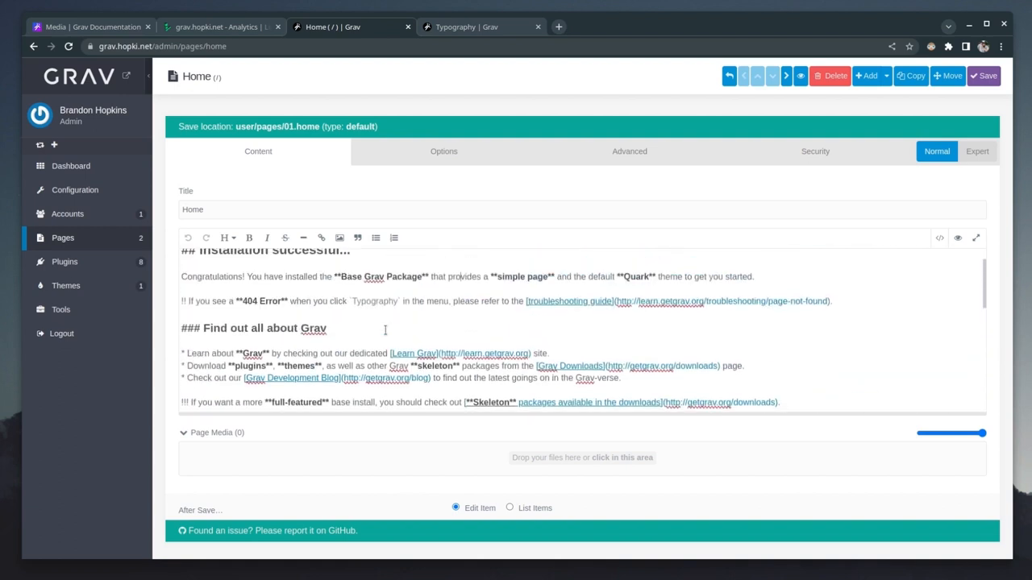
left_click(443, 152)
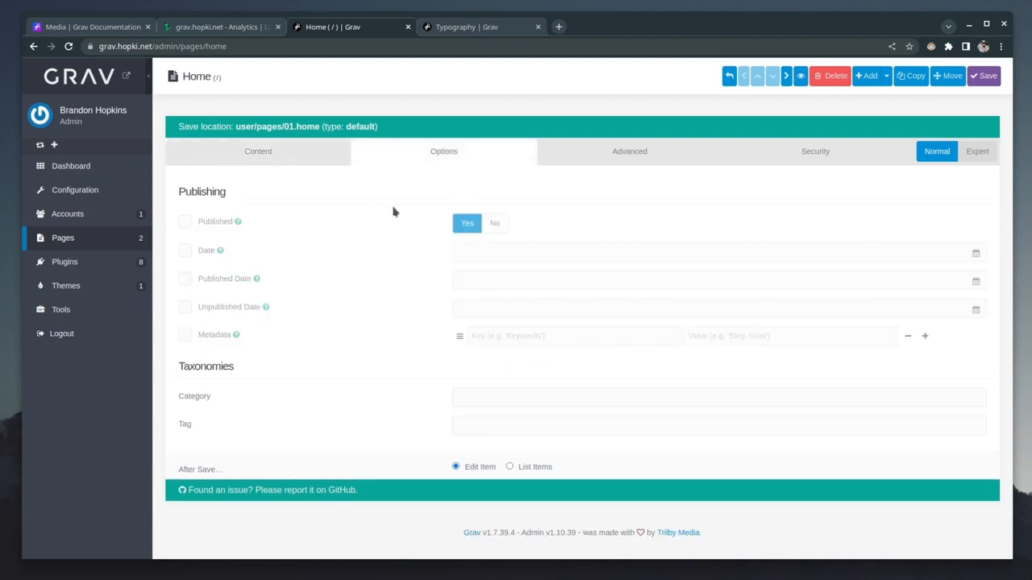
mouse_move(481, 254)
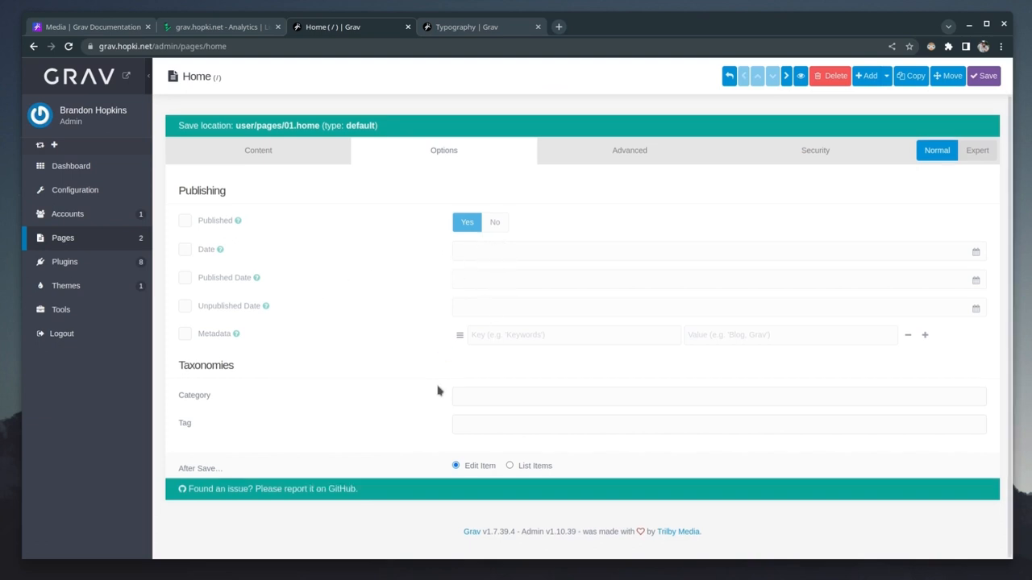
left_click(628, 150)
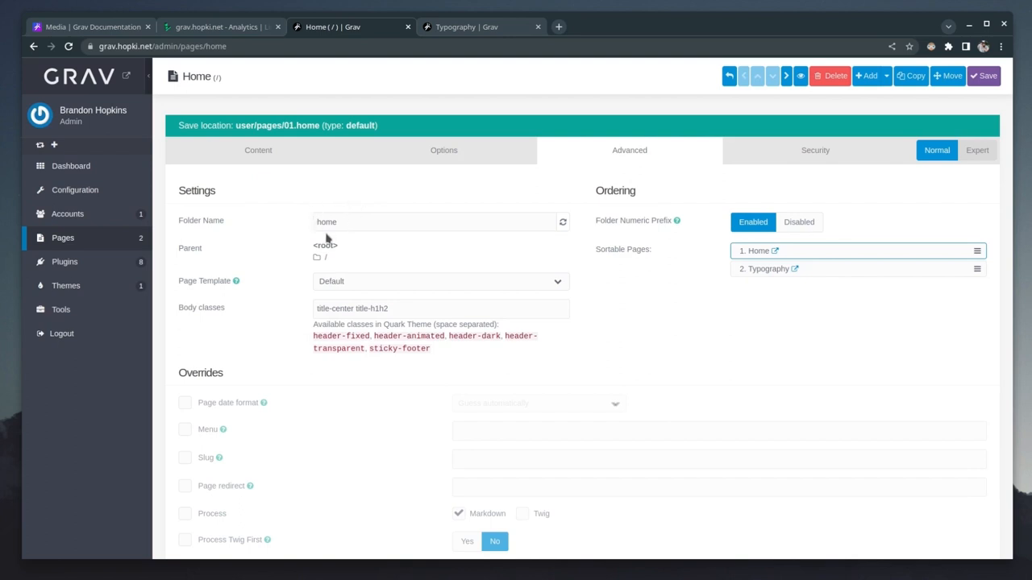
left_click(438, 281)
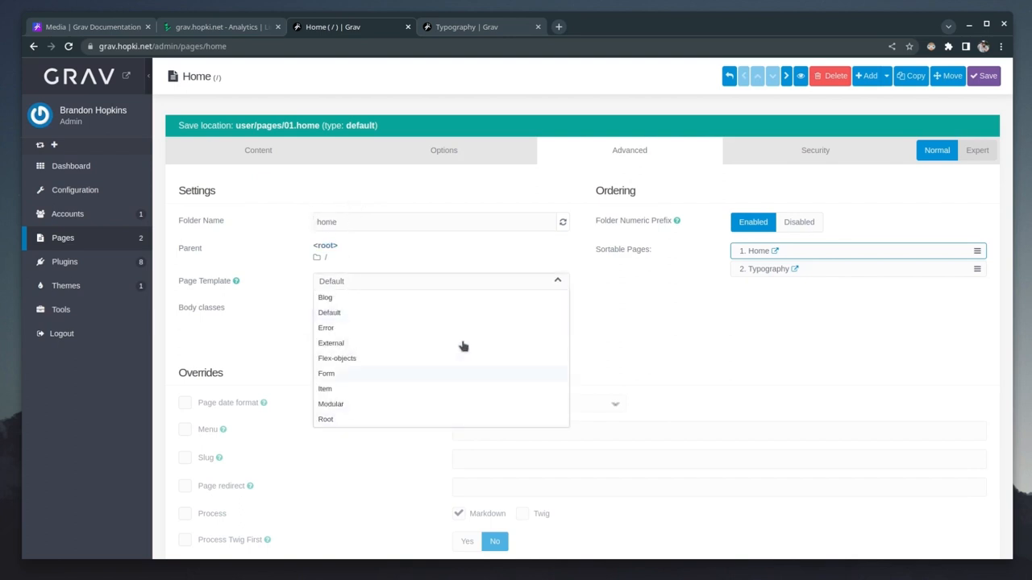
left_click(329, 313)
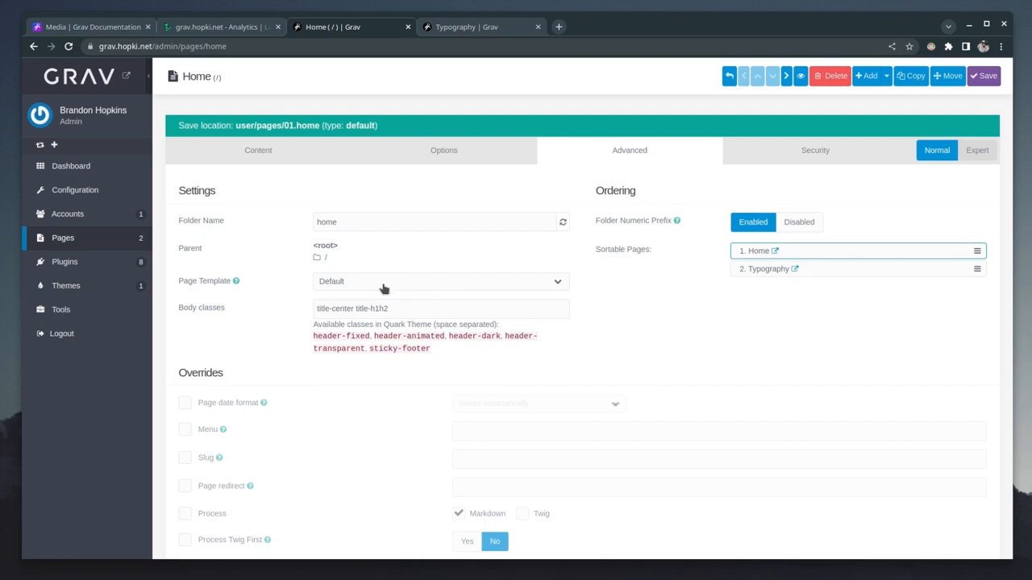
mouse_move(398, 339)
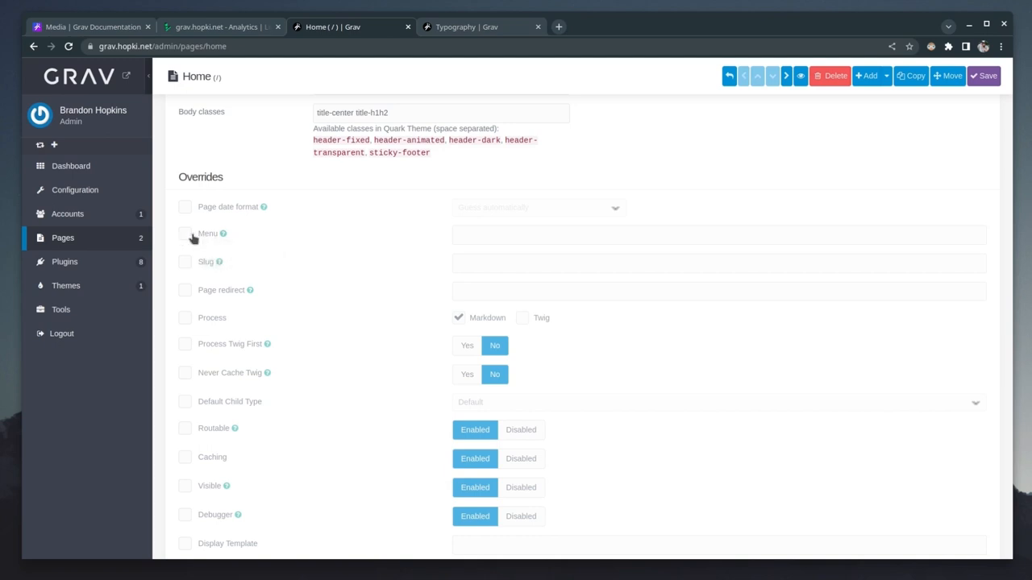
mouse_move(309, 351)
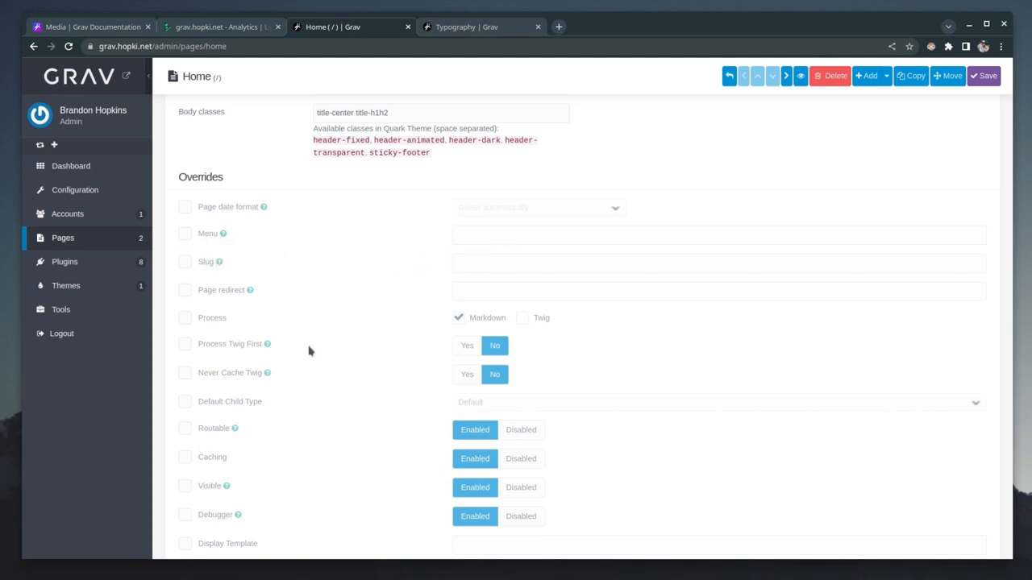
scroll("down", 3)
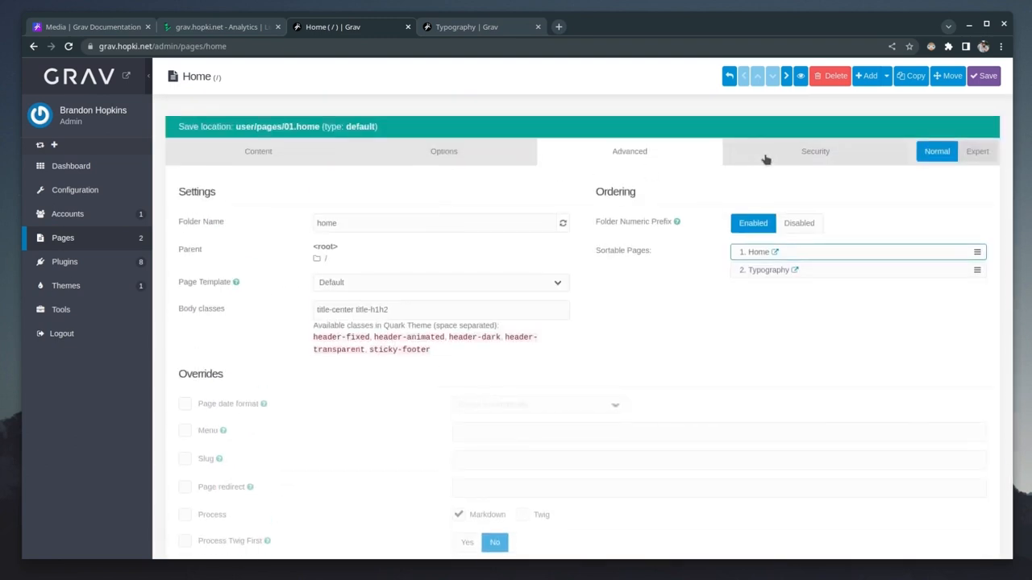
Review the Security tab, toggle Expert and Normal mode, and preview the live Home page
left_click(816, 152)
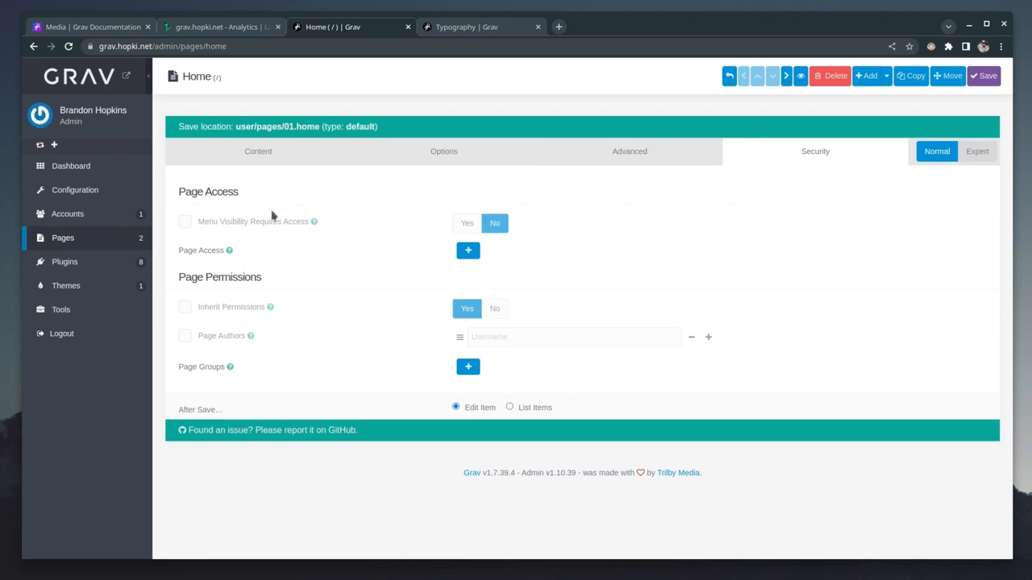
mouse_move(977, 151)
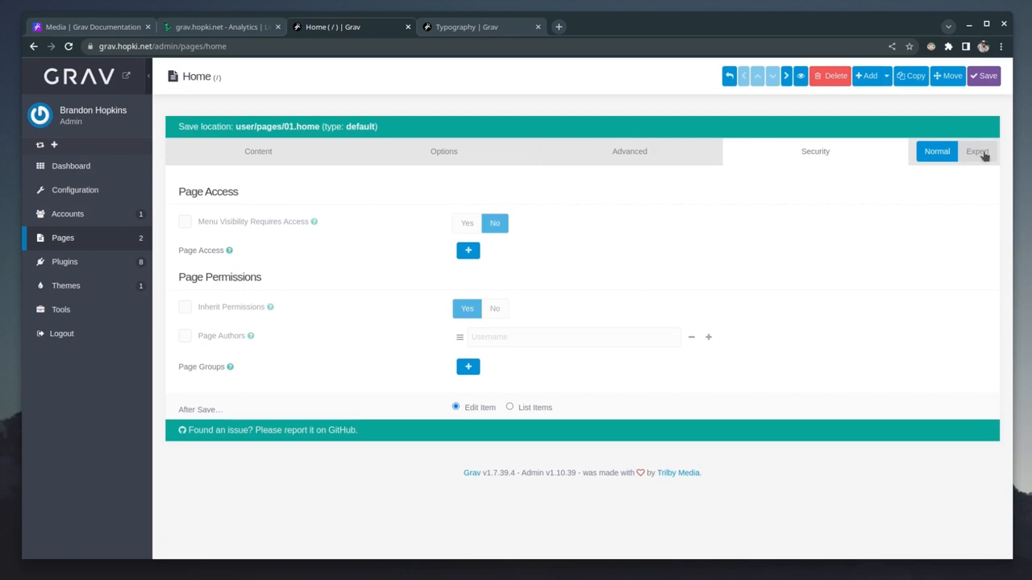
left_click(976, 151)
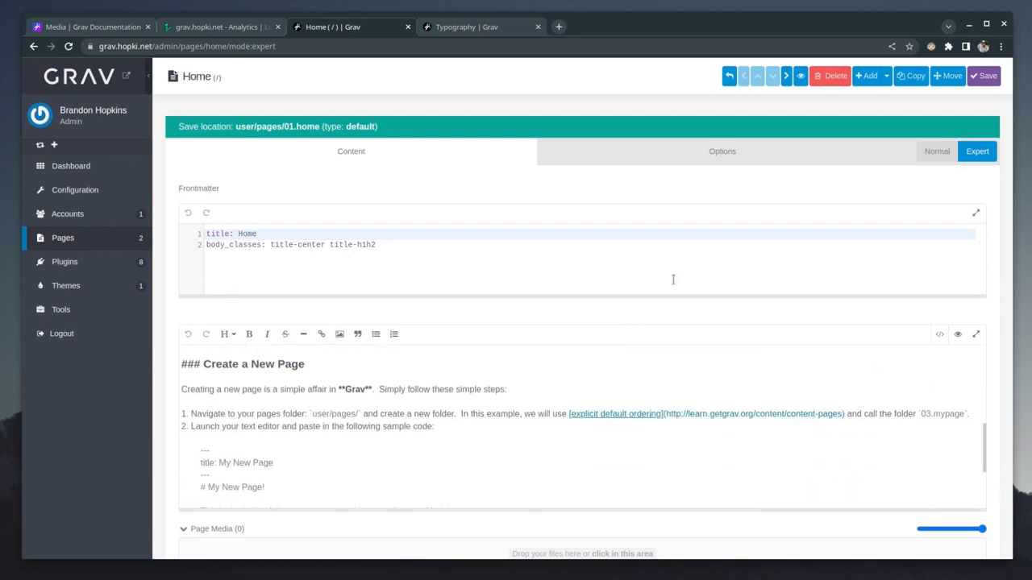
left_click(937, 151)
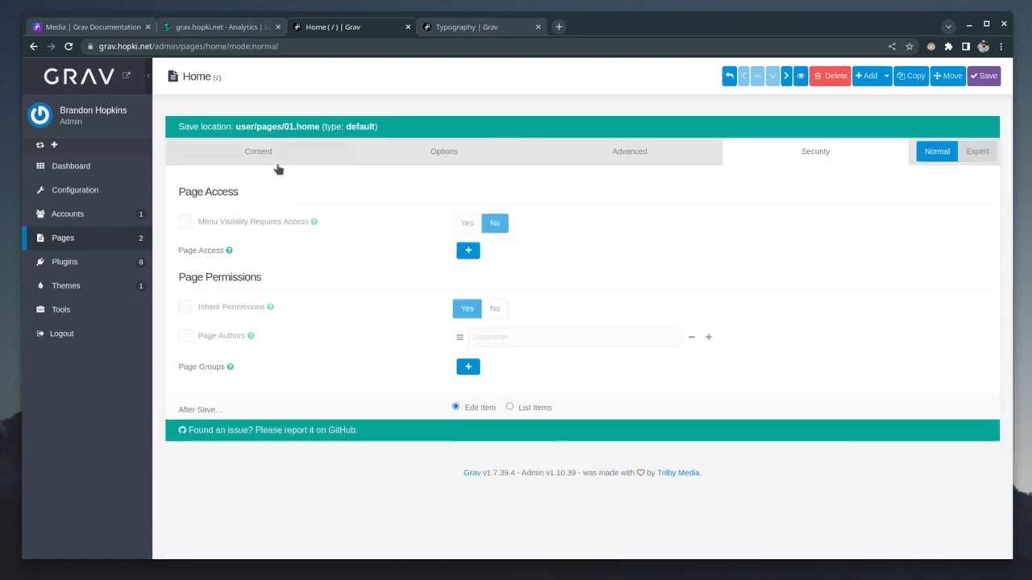
left_click(257, 152)
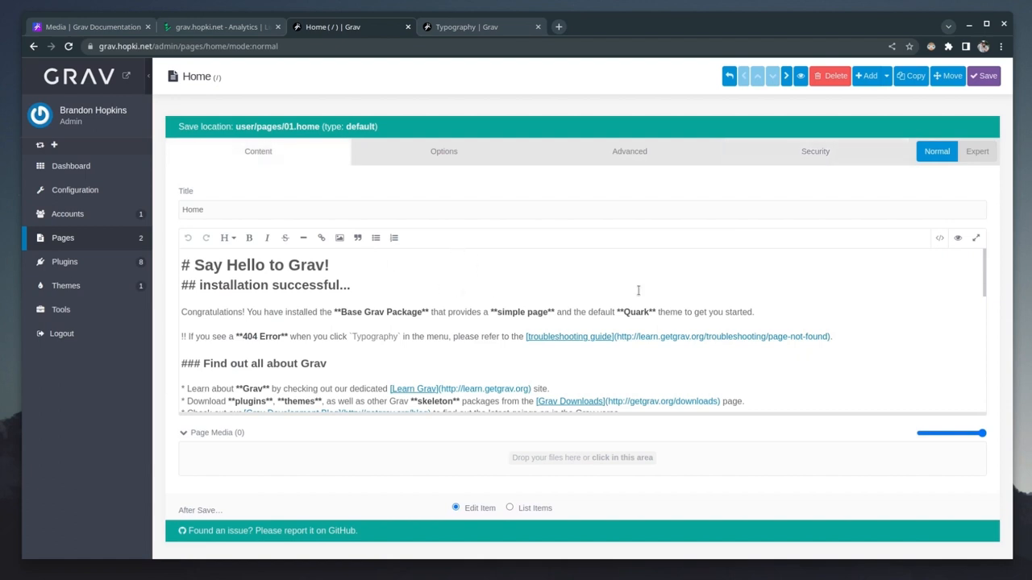
left_click(468, 26)
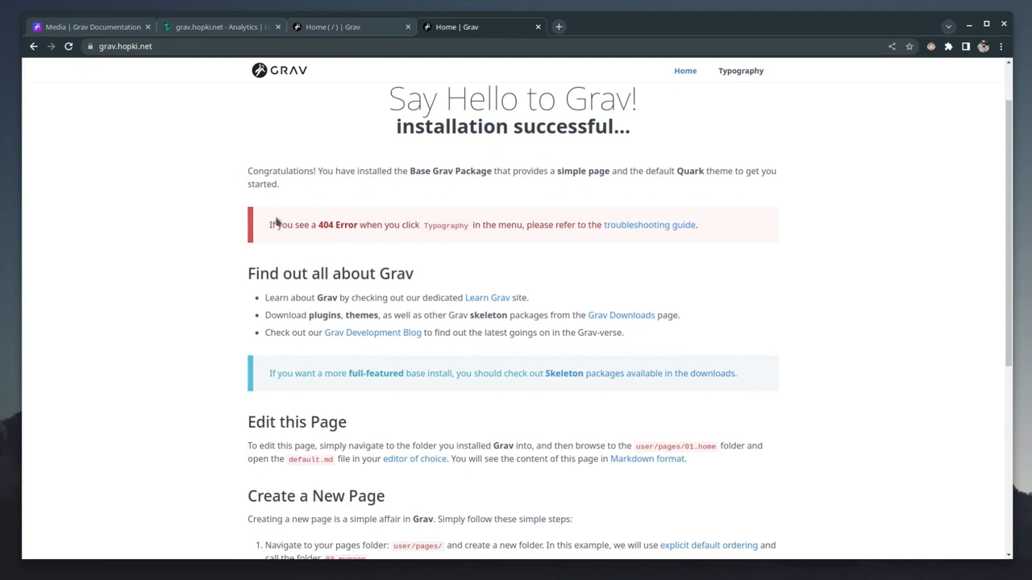
Upload serial.png to Page Media, insert it into the Home page content and save
left_click_drag(270, 224, 487, 224)
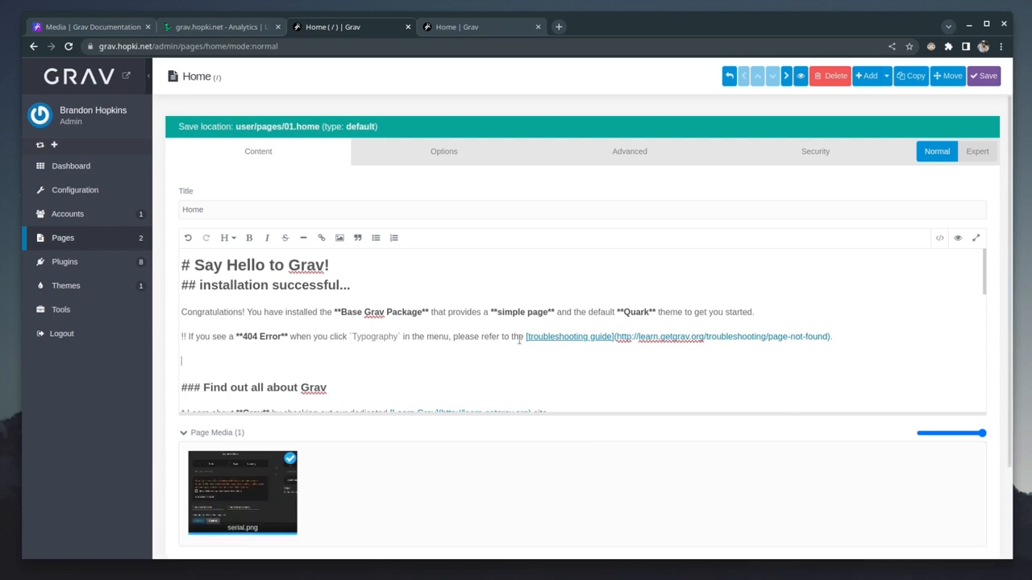
scroll("down", 3)
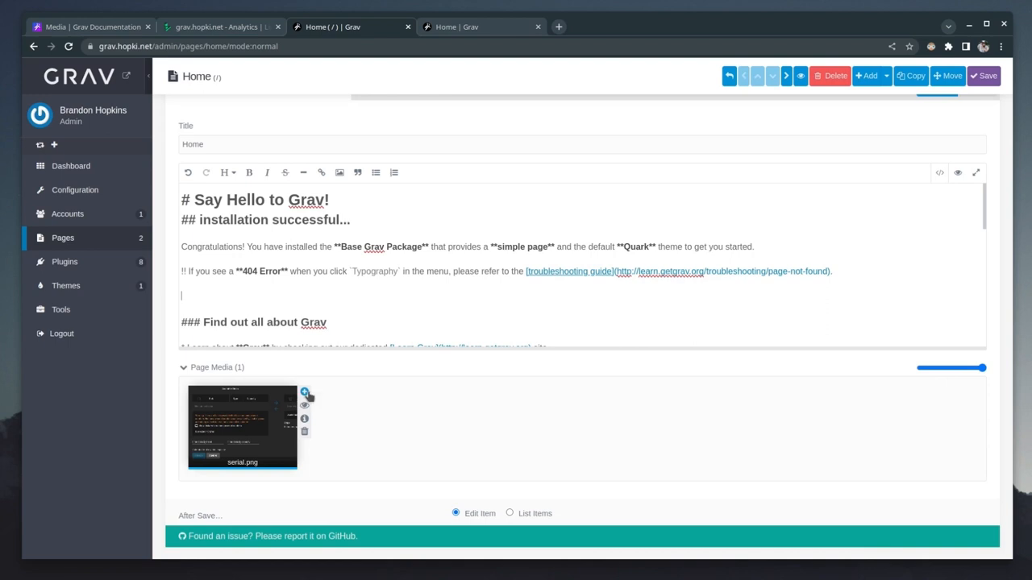
left_click(305, 393)
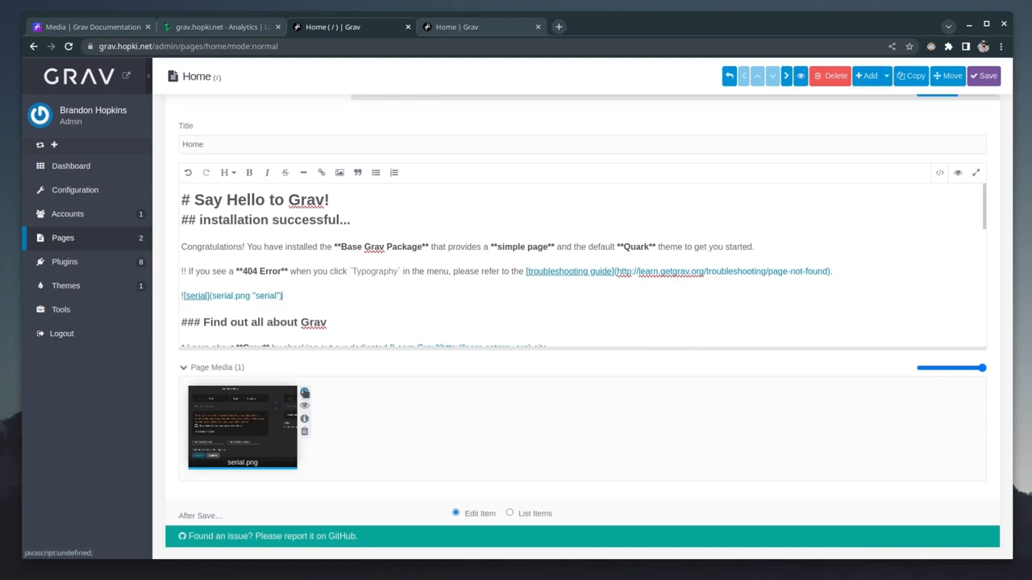
mouse_move(304, 406)
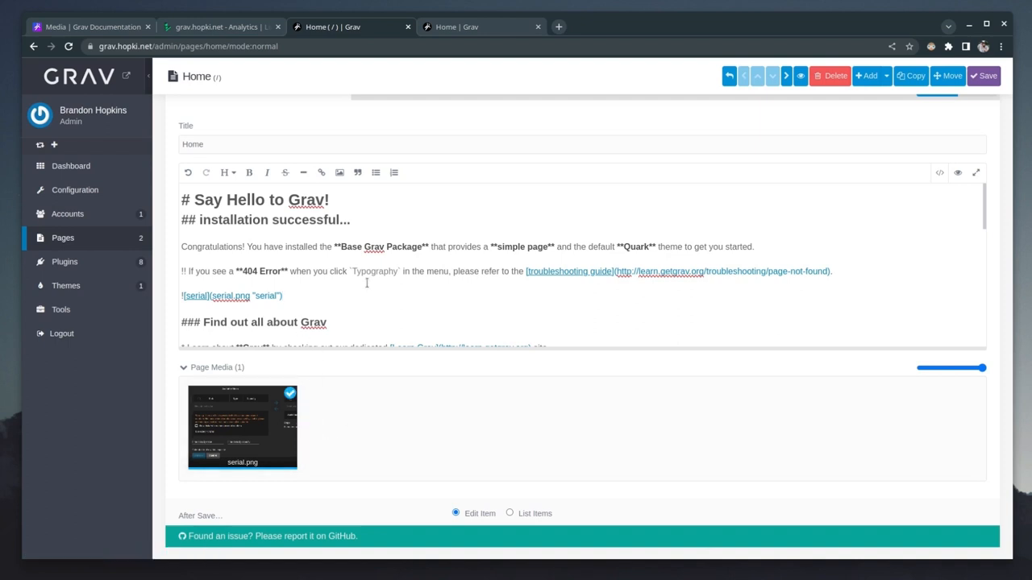
mouse_move(735, 173)
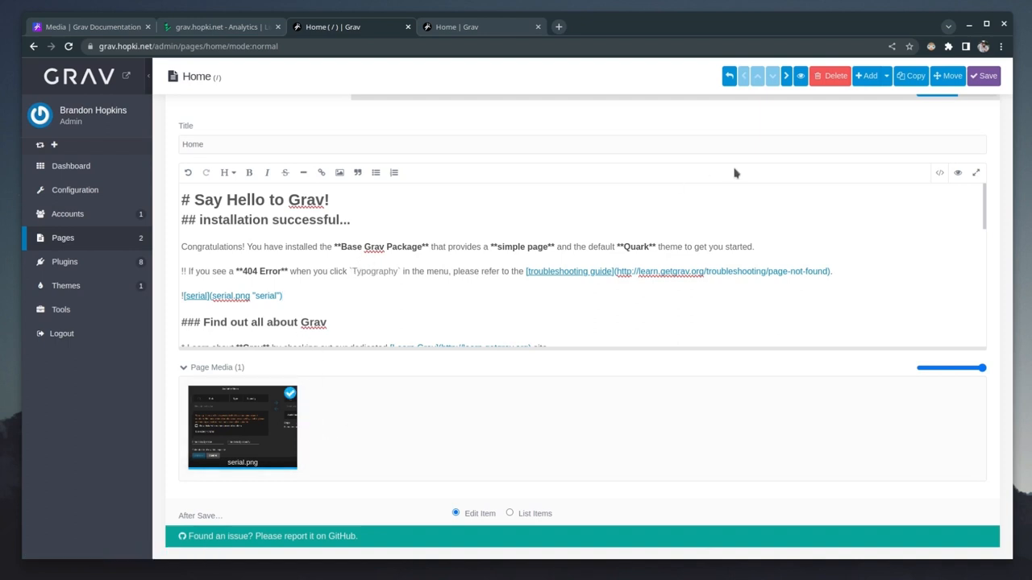
left_click(467, 26)
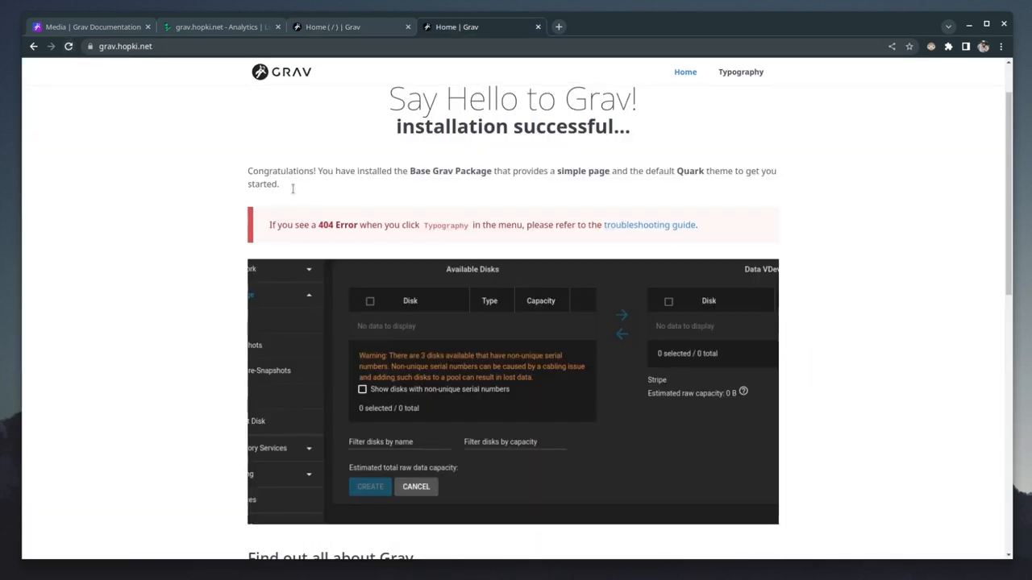
scroll("down", 3)
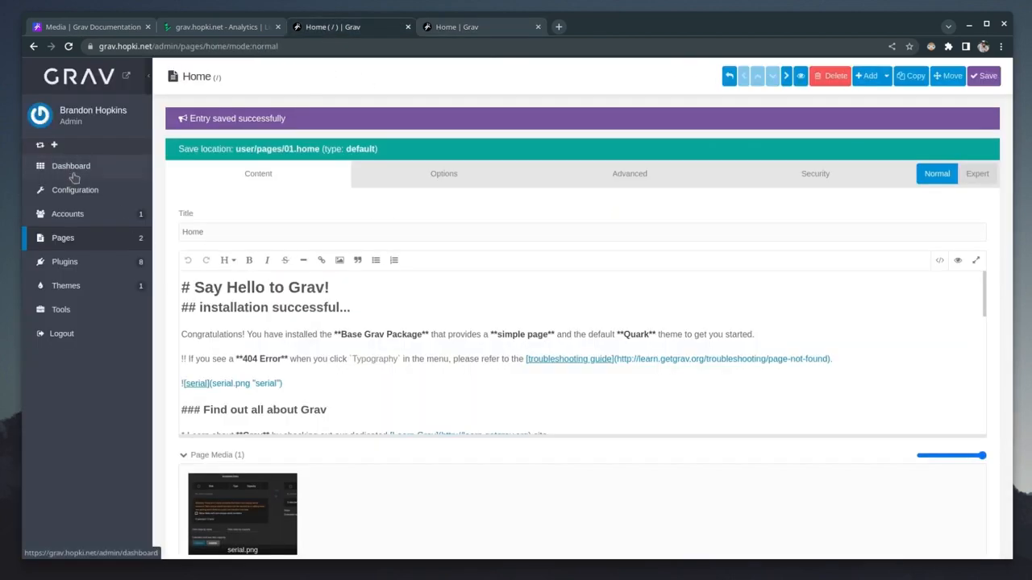
Start adding a new page from the Pages list with the title 'Blog'
left_click(61, 237)
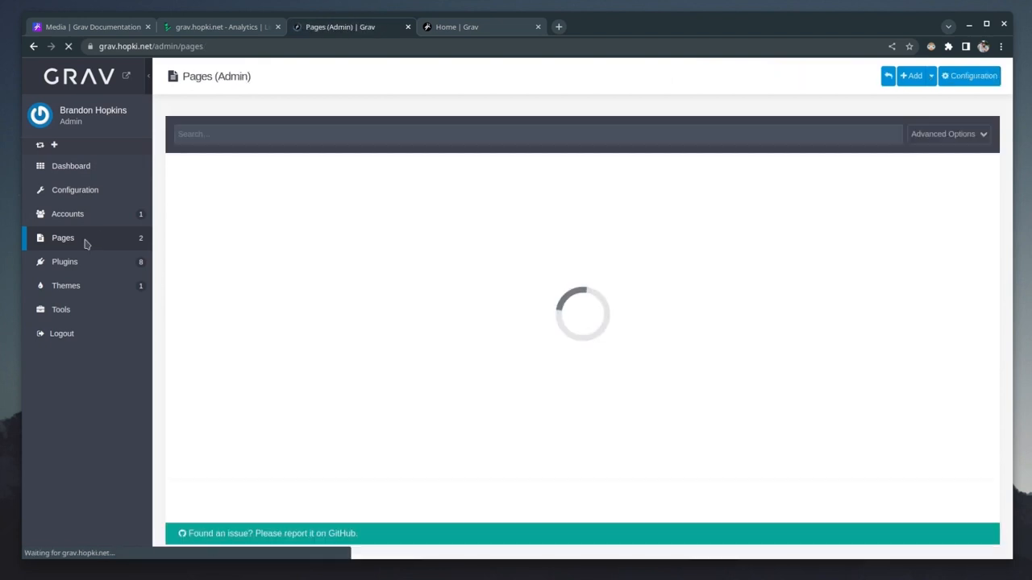
left_click(931, 76)
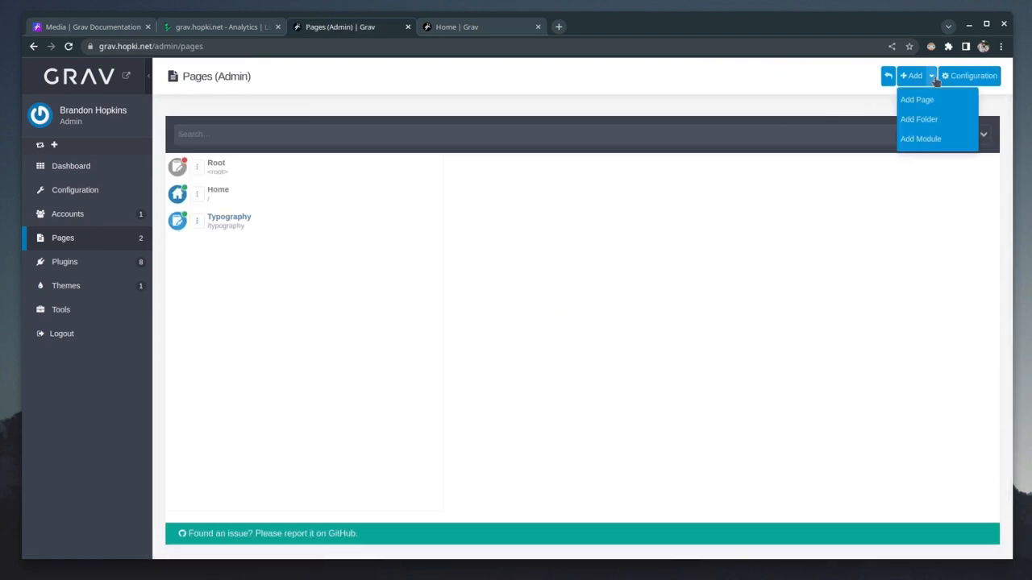
left_click(916, 100)
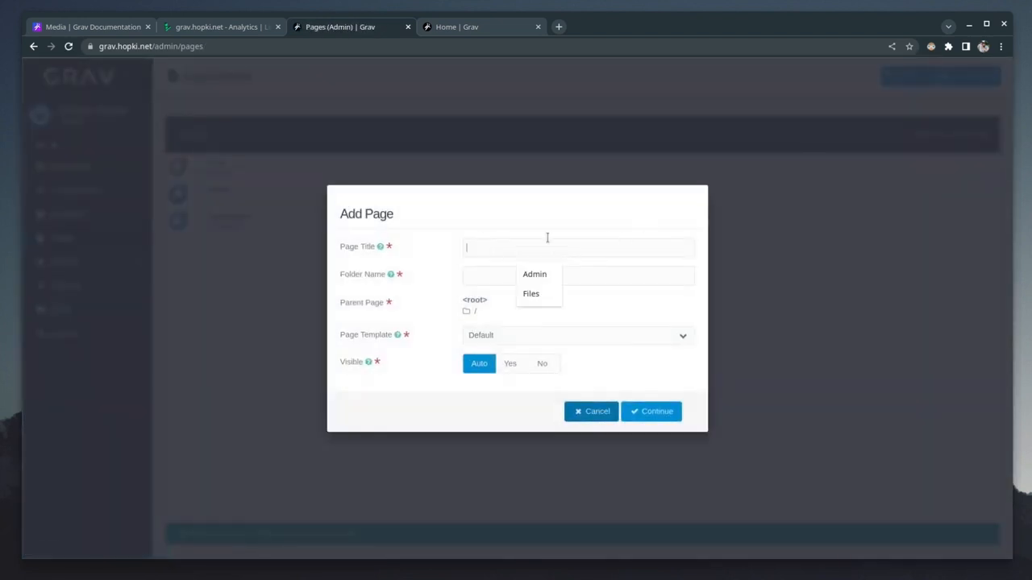
type("Blog")
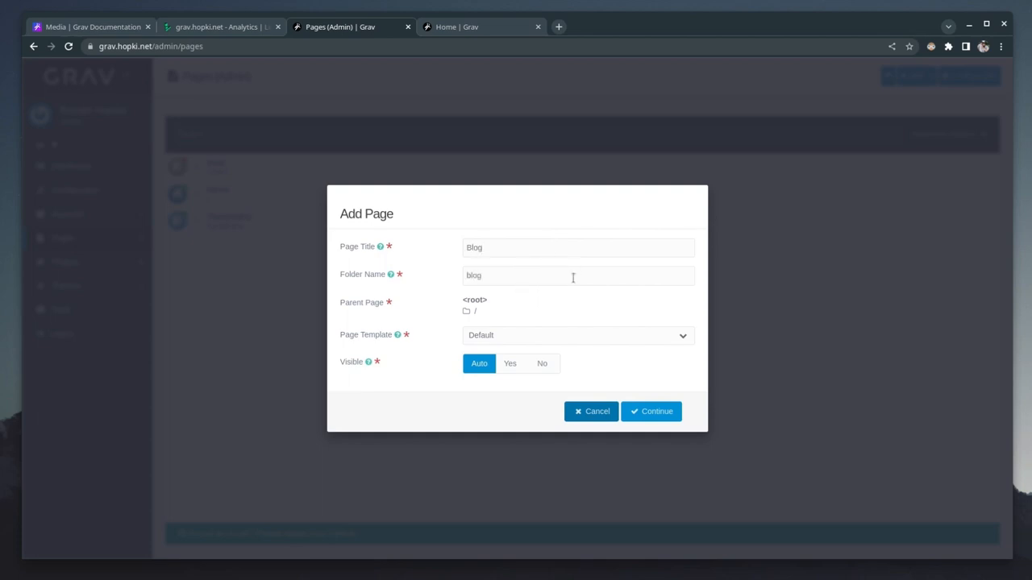
Choose the Blog template and continue to the new page's editor
left_click(577, 333)
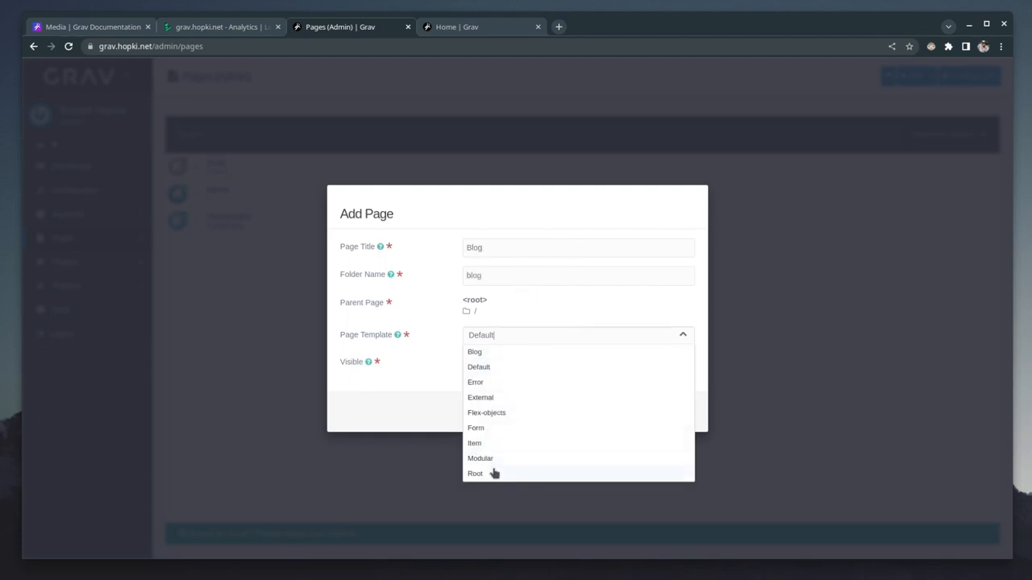
left_click(474, 351)
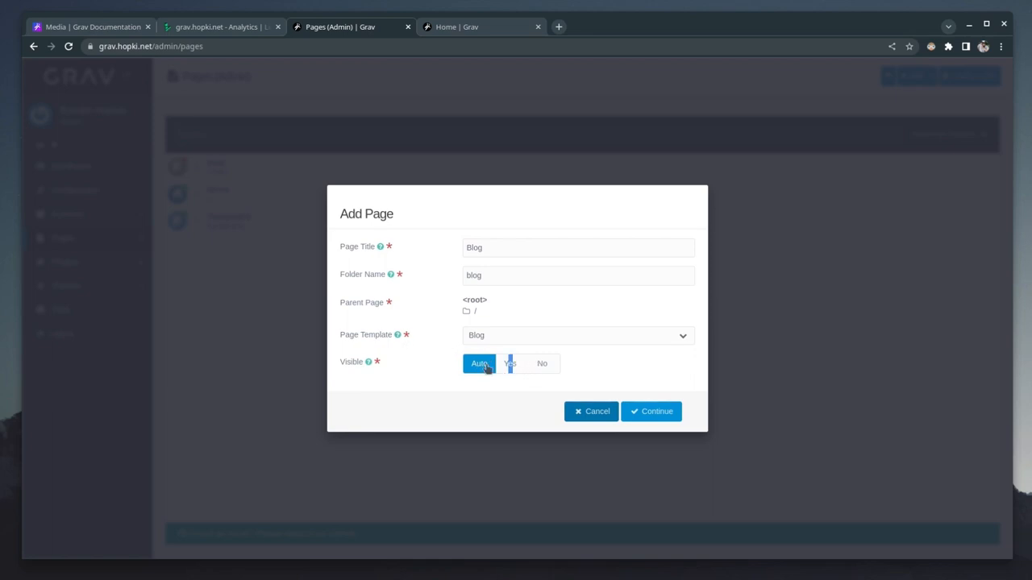
left_click(651, 411)
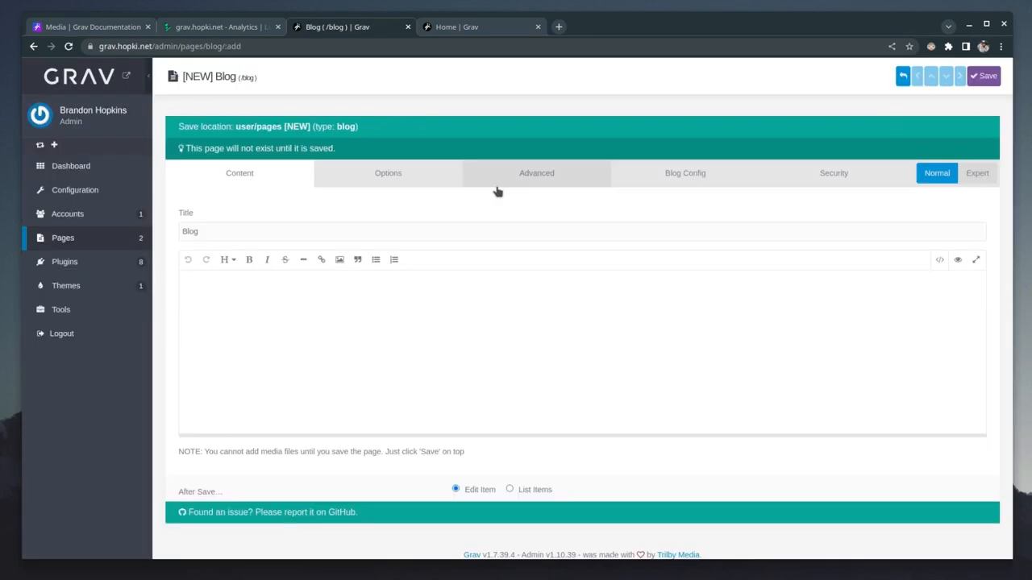
Save the Blog page, view it on the live site and enter 'Welcome to out Blog' as content
left_click(983, 75)
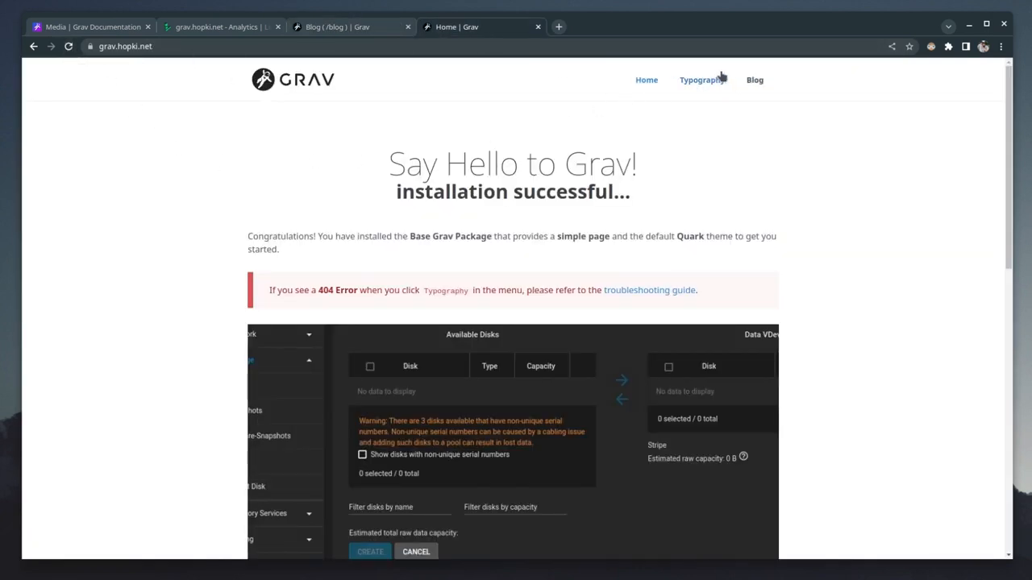
left_click(758, 79)
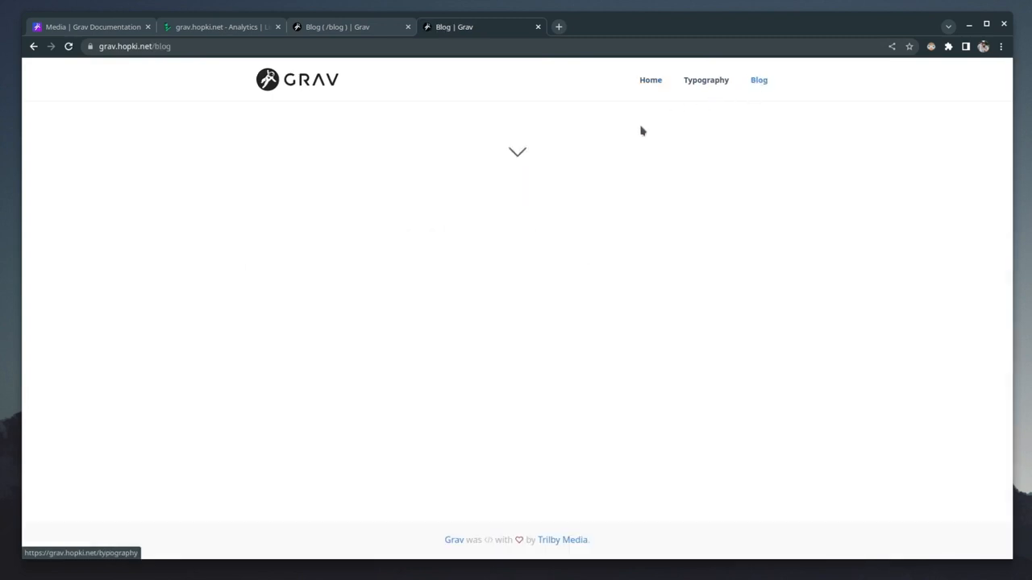
mouse_move(352, 26)
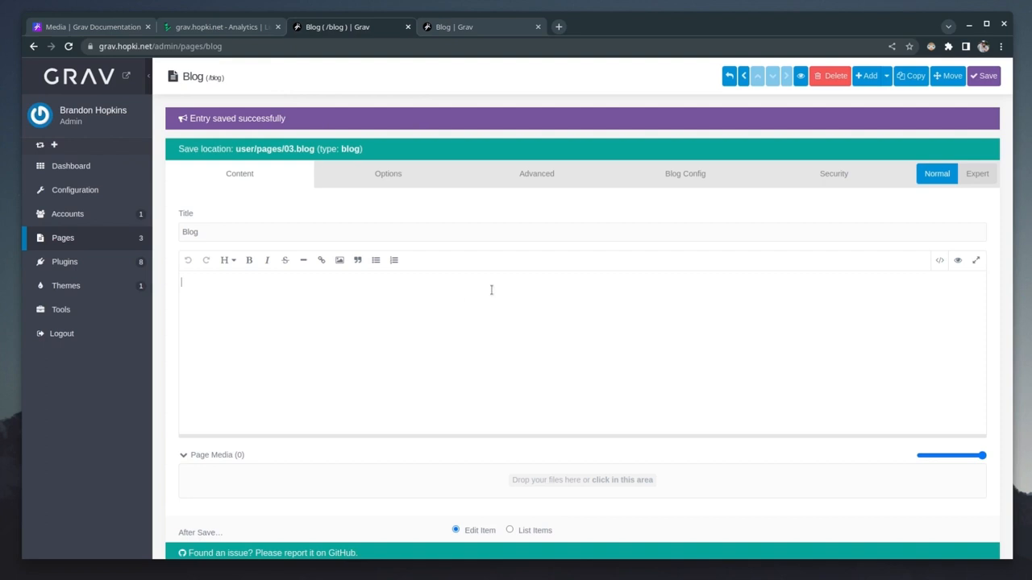
type("Welcome to out Blog!")
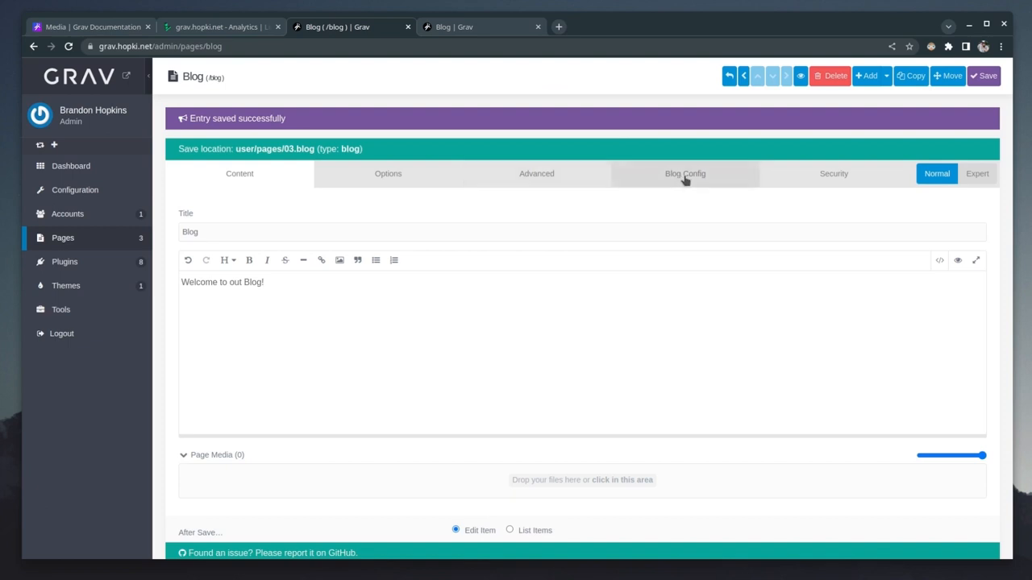
Look through the Blog Config content definition settings, then switch to the Grav docs
left_click(684, 174)
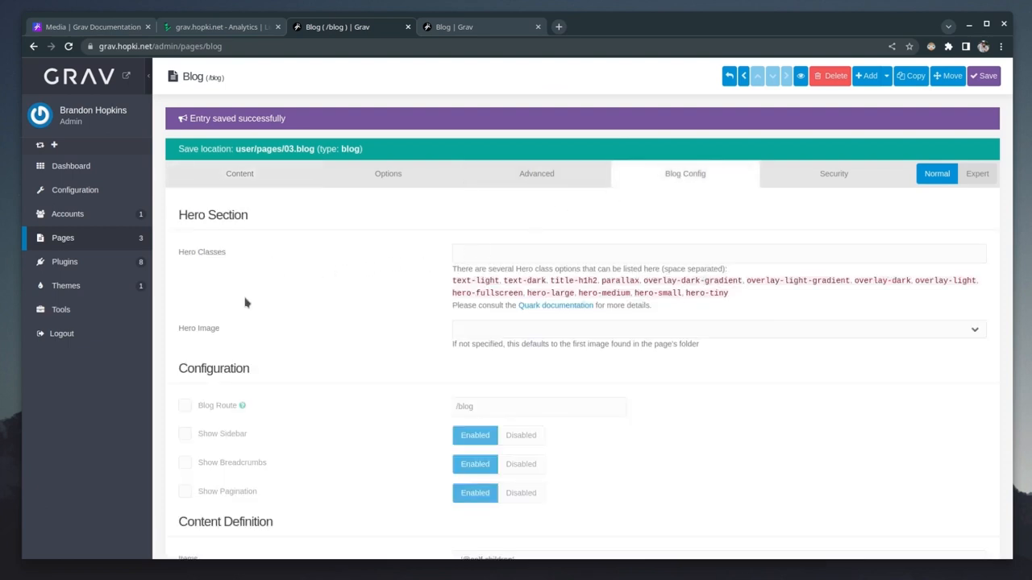
scroll("down", 3)
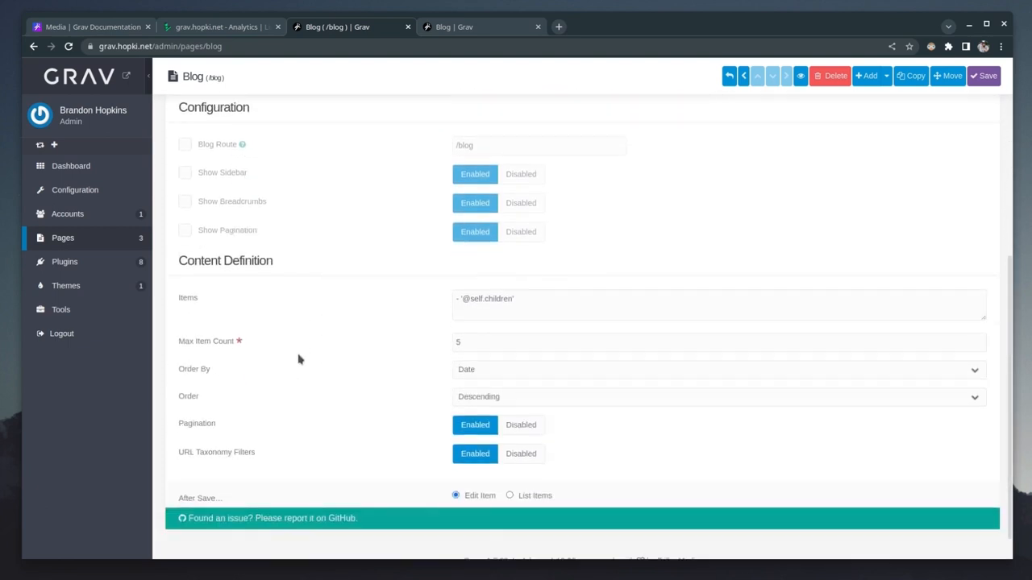
scroll("down", 3)
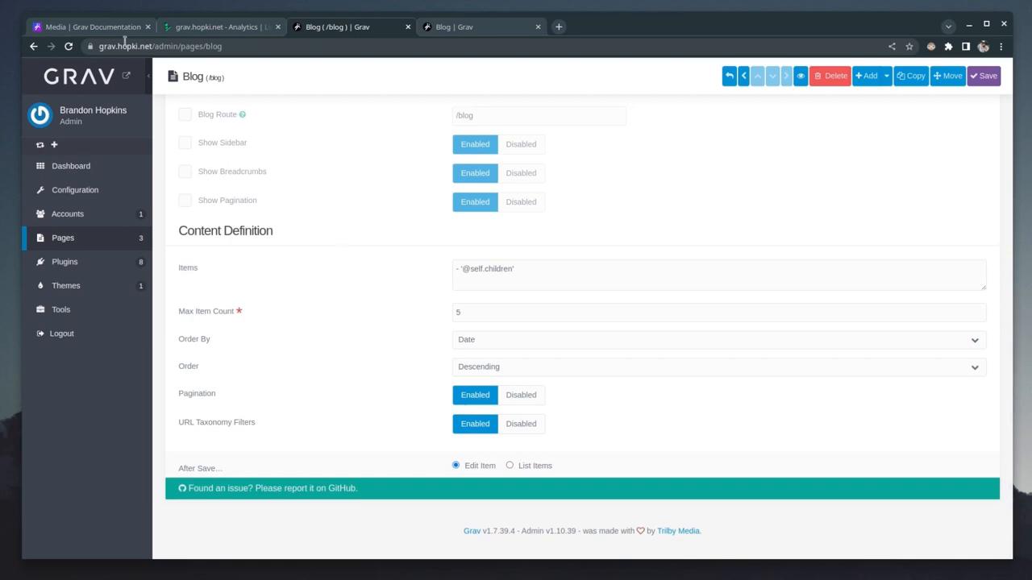
left_click(88, 26)
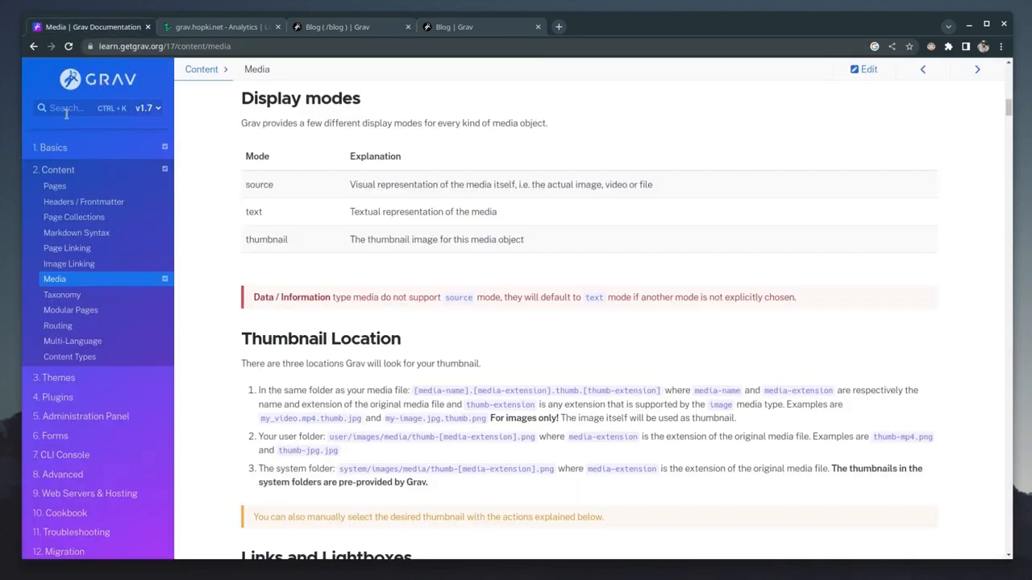
Search the Grav documentation for 'blog' and read through the Build a Blog tutorial
left_click(64, 106)
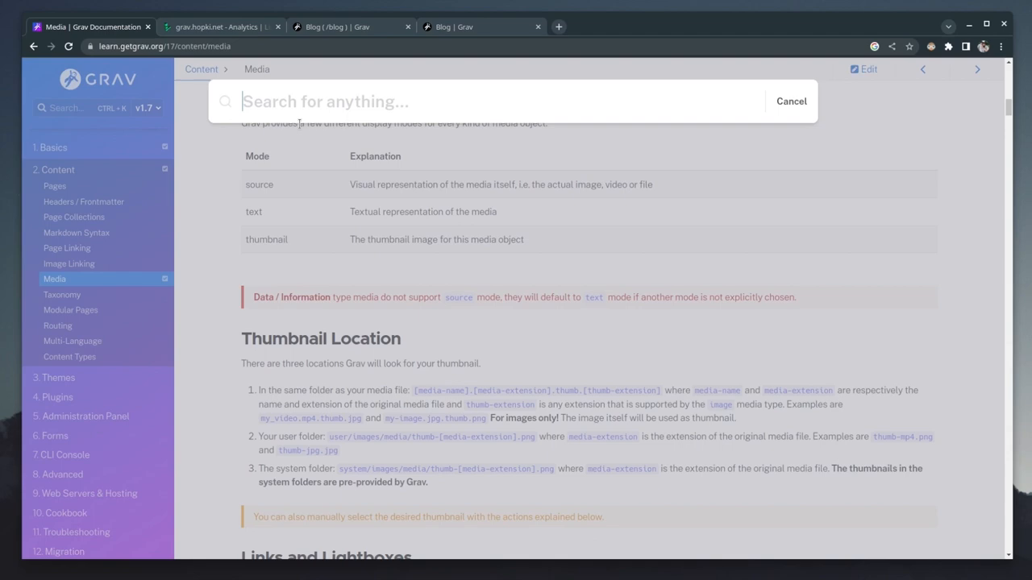
type("blog")
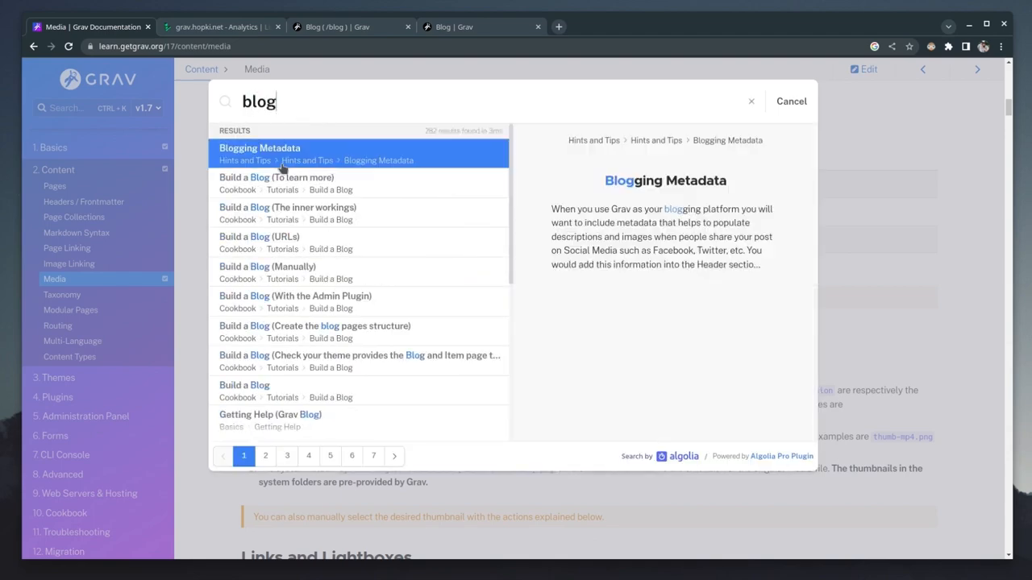
mouse_move(245, 384)
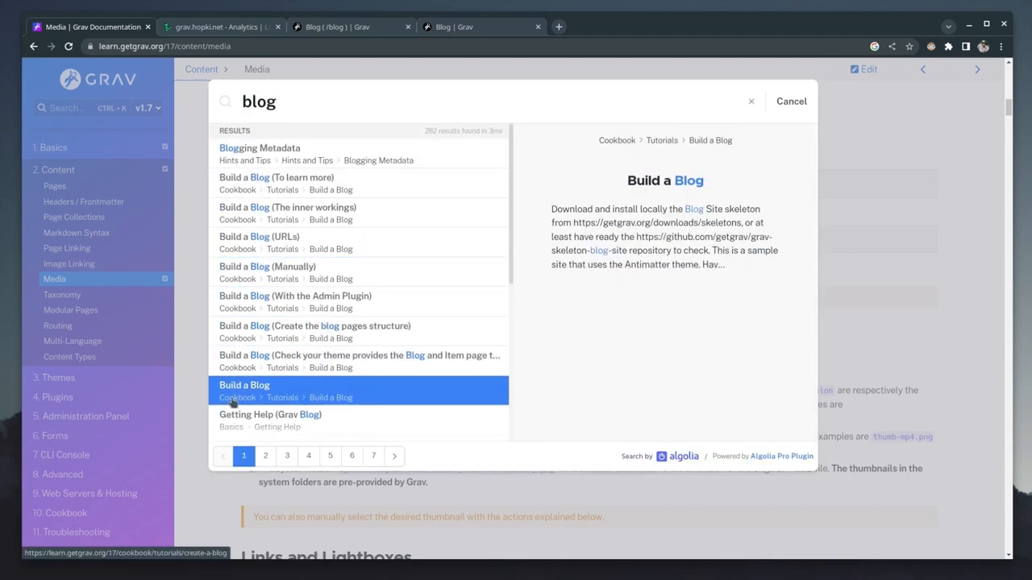
left_click(245, 384)
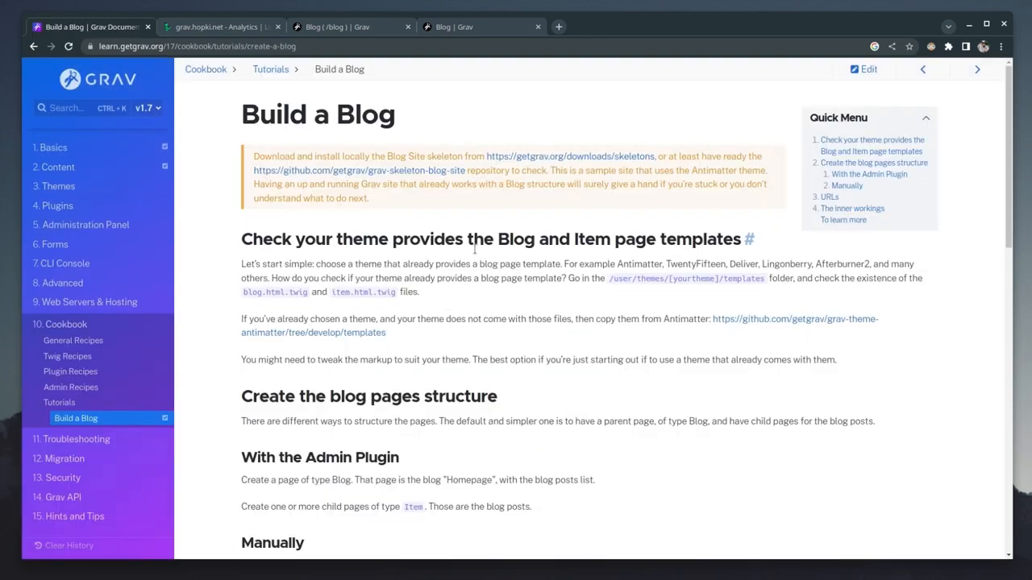
scroll("down", 3)
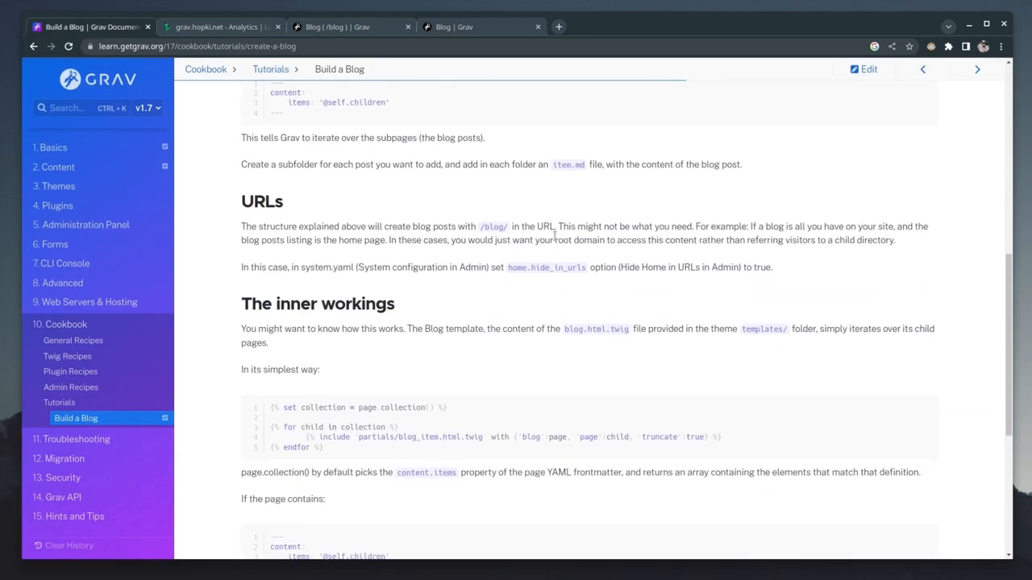
scroll("down", 3)
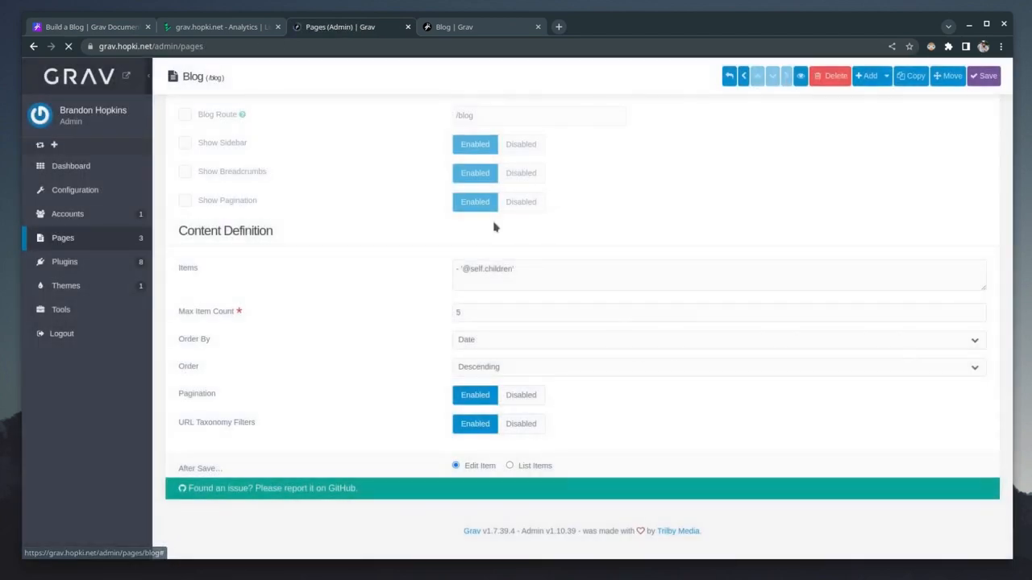
Explore the Accounts area's Groups and Configuration tabs and return to the Users list
left_click(68, 213)
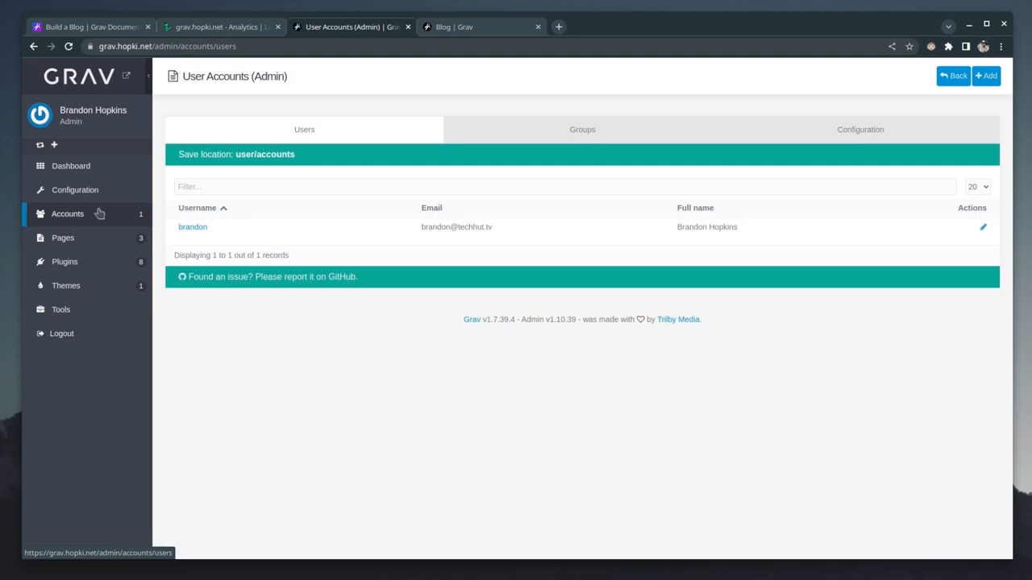
mouse_move(701, 164)
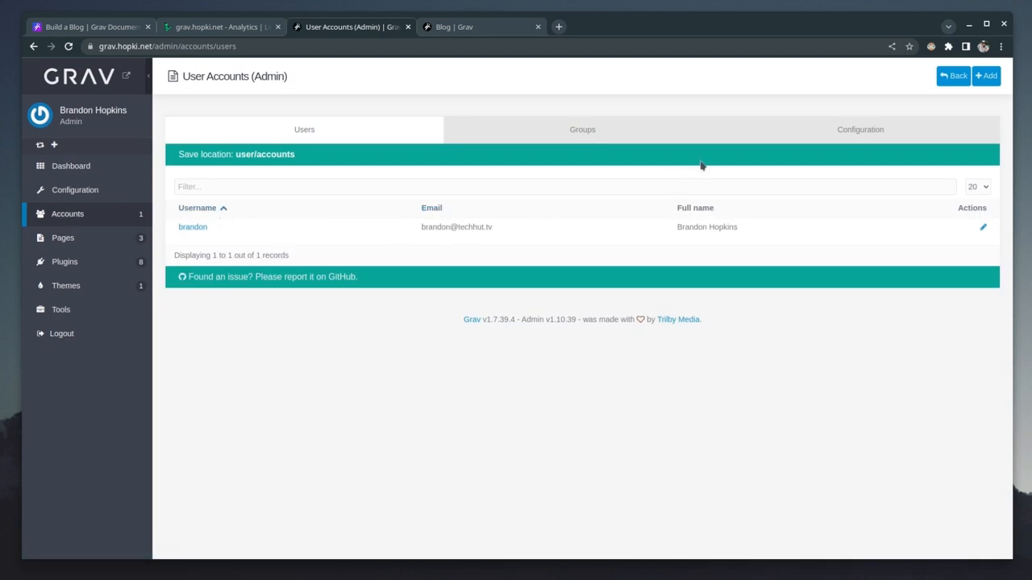
left_click(582, 129)
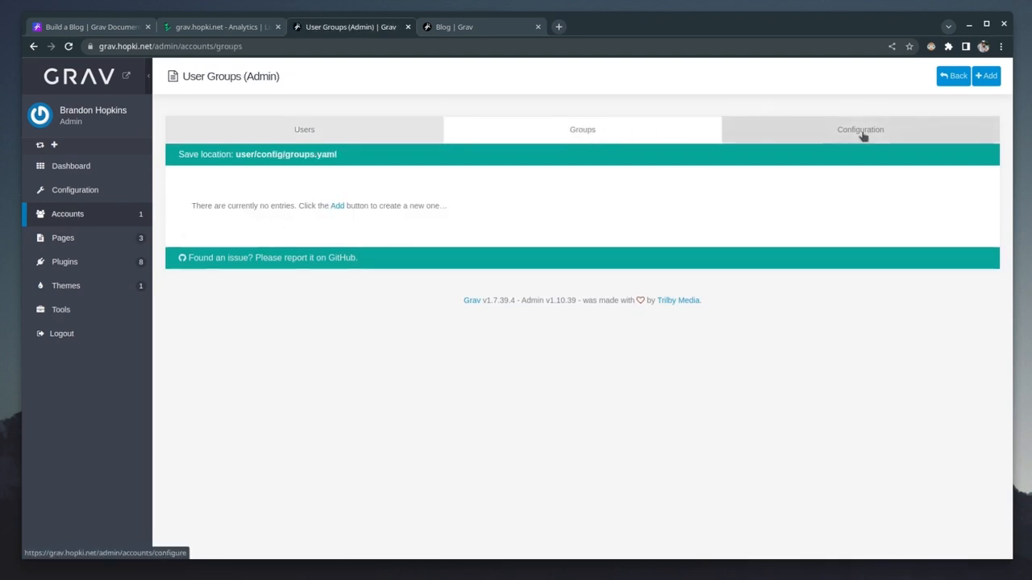
left_click(859, 129)
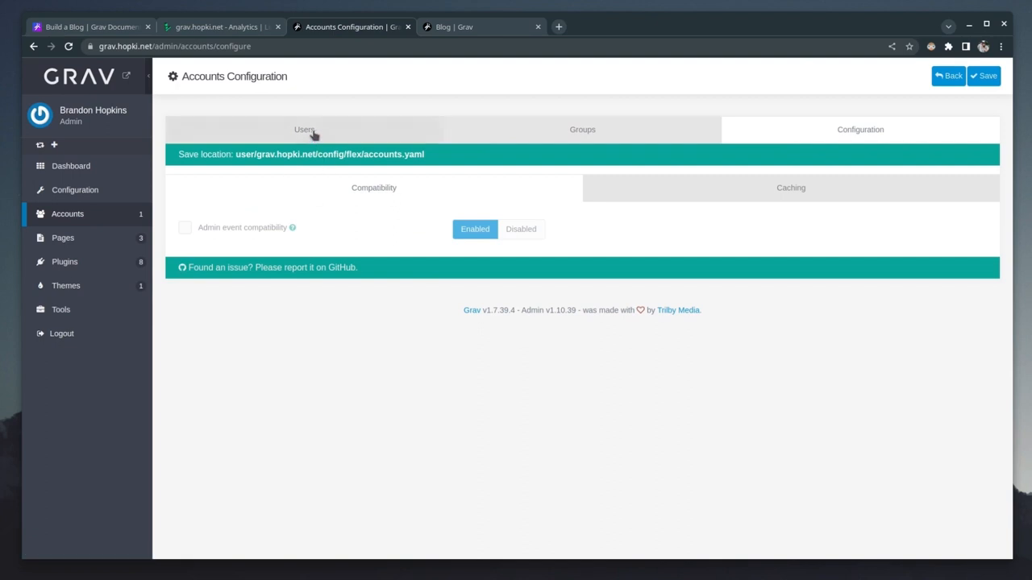
left_click(303, 129)
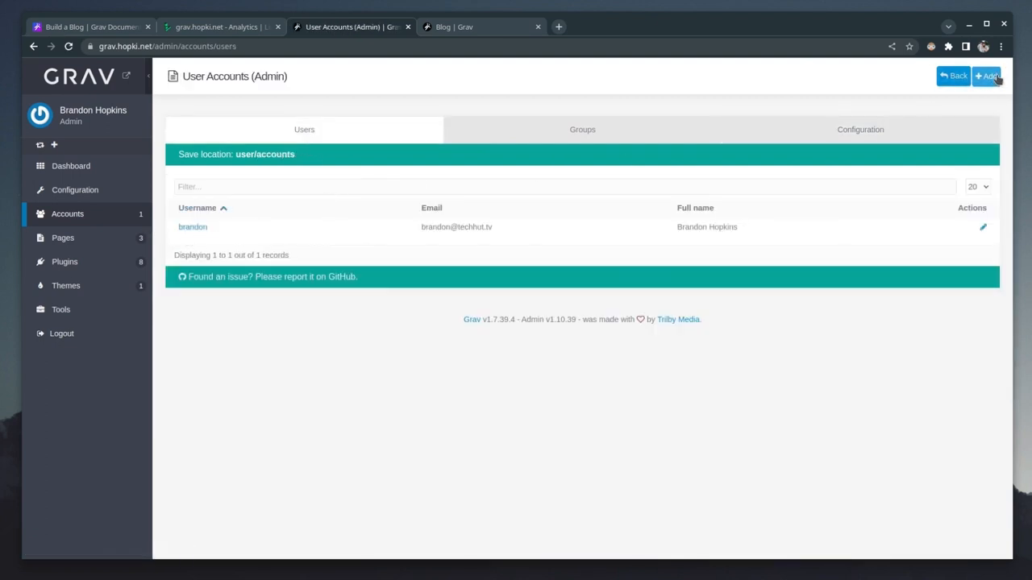
Start a new user and set Site Statistics and one more permission to Allowed
left_click(988, 76)
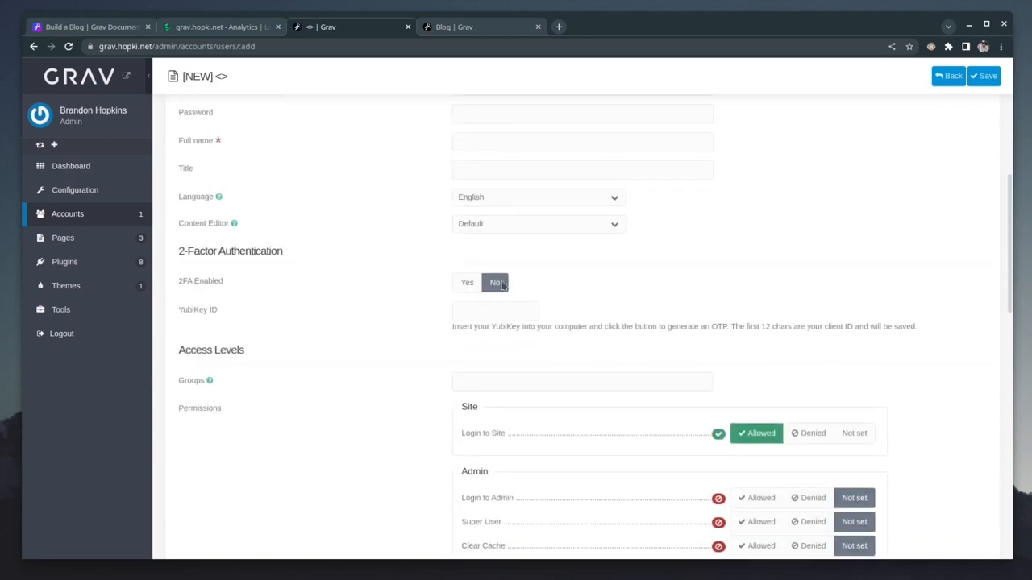
scroll("down", 3)
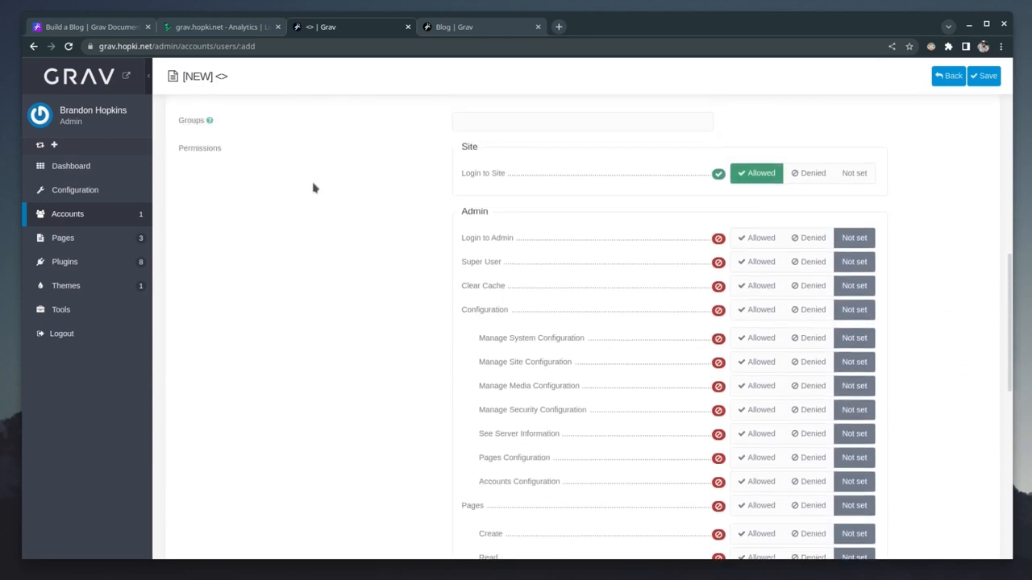
scroll("down", 3)
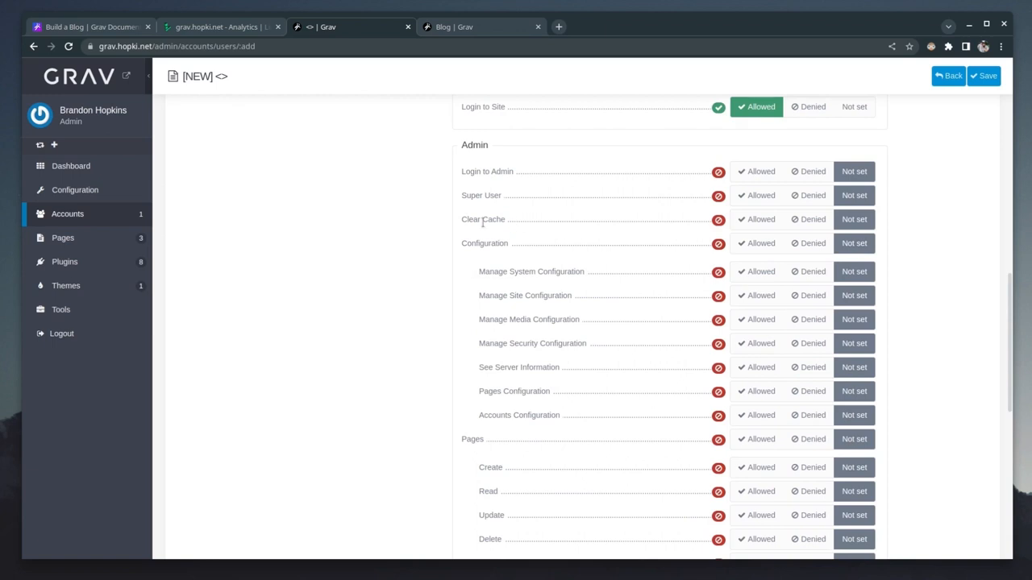
mouse_move(236, 372)
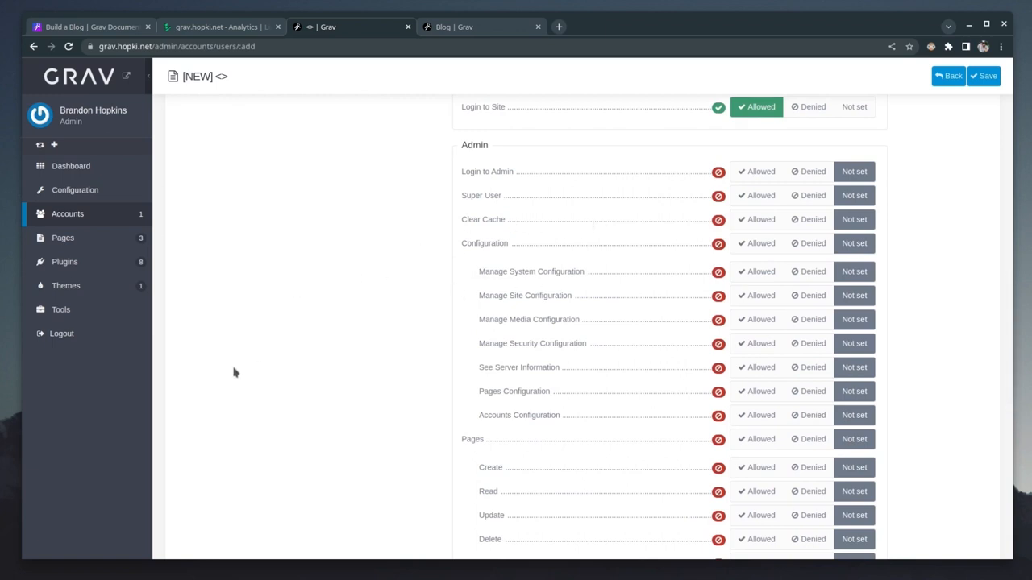
scroll("down", 3)
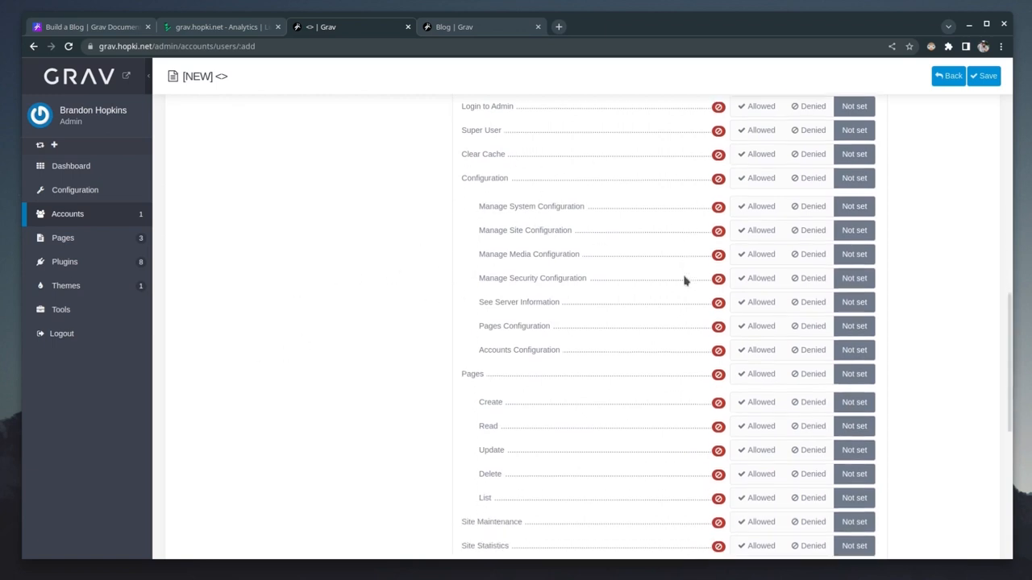
scroll("down", 3)
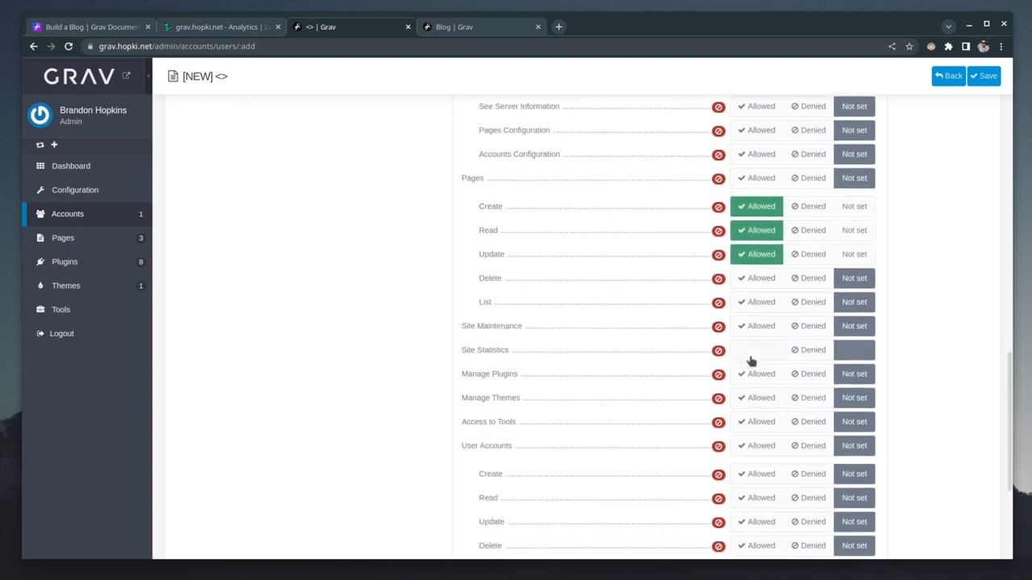
left_click(756, 348)
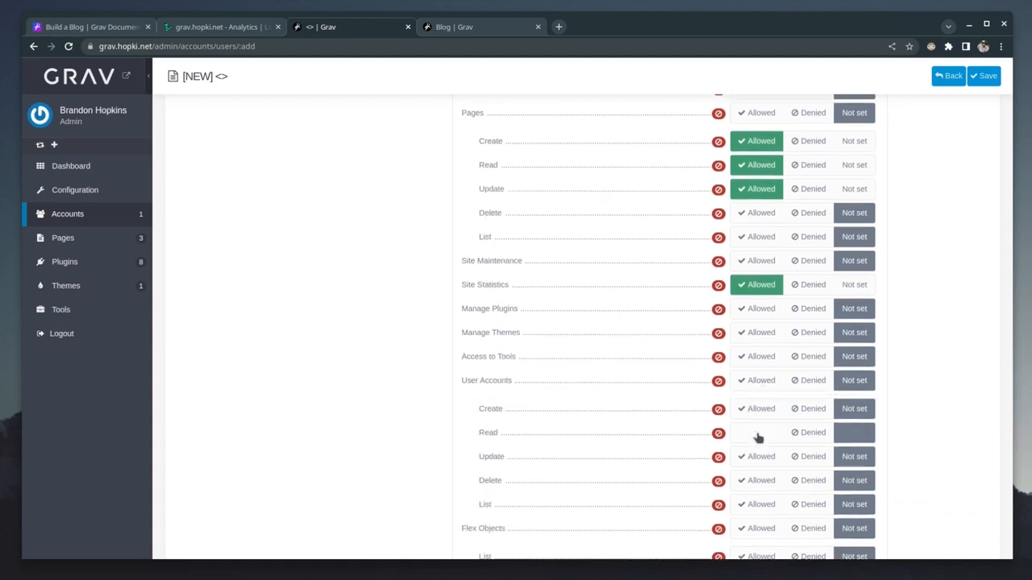
left_click(755, 432)
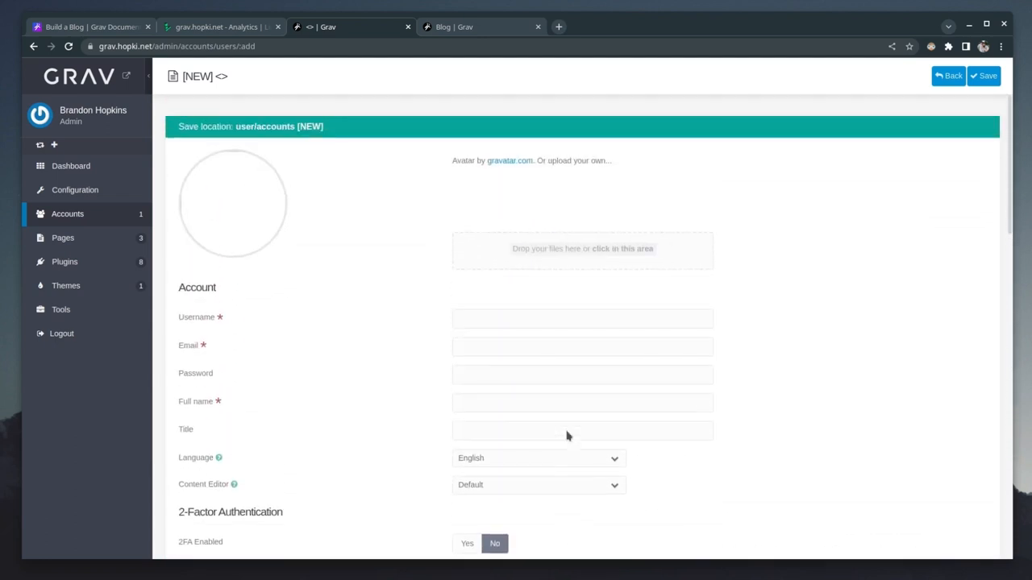
mouse_move(65, 261)
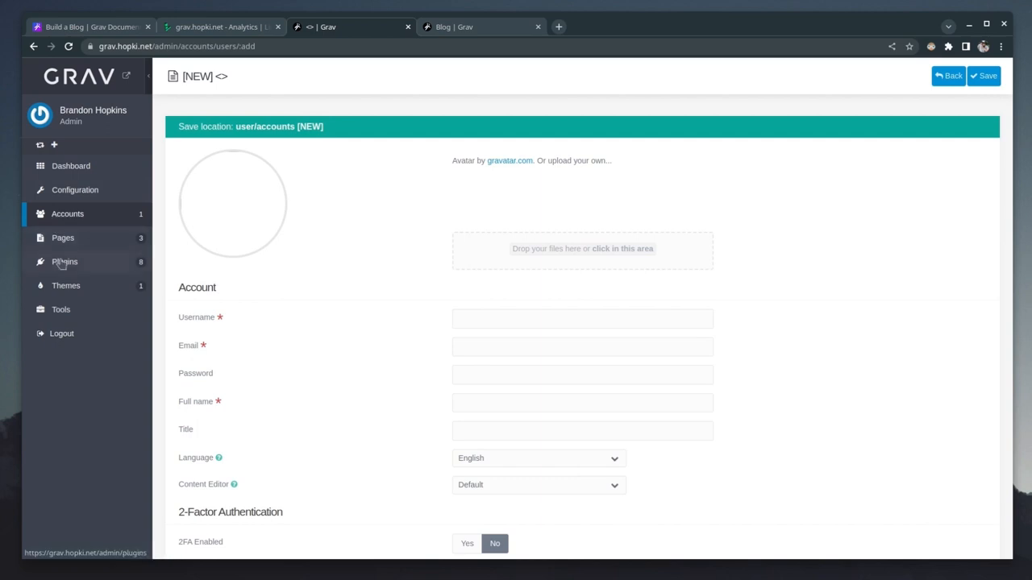
Leave for the Plugins area, discarding the unsaved new-user form
left_click(64, 261)
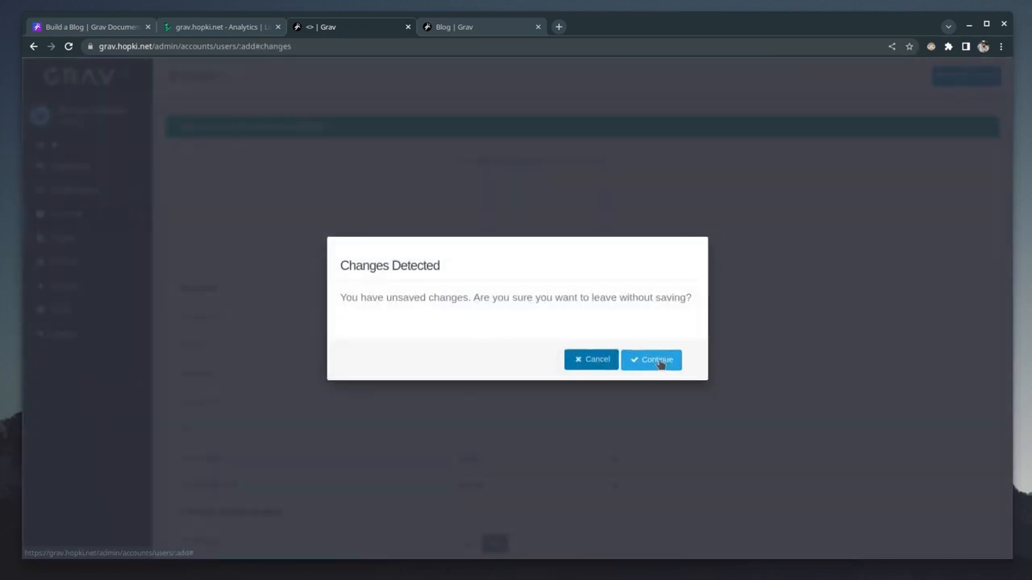
left_click(652, 360)
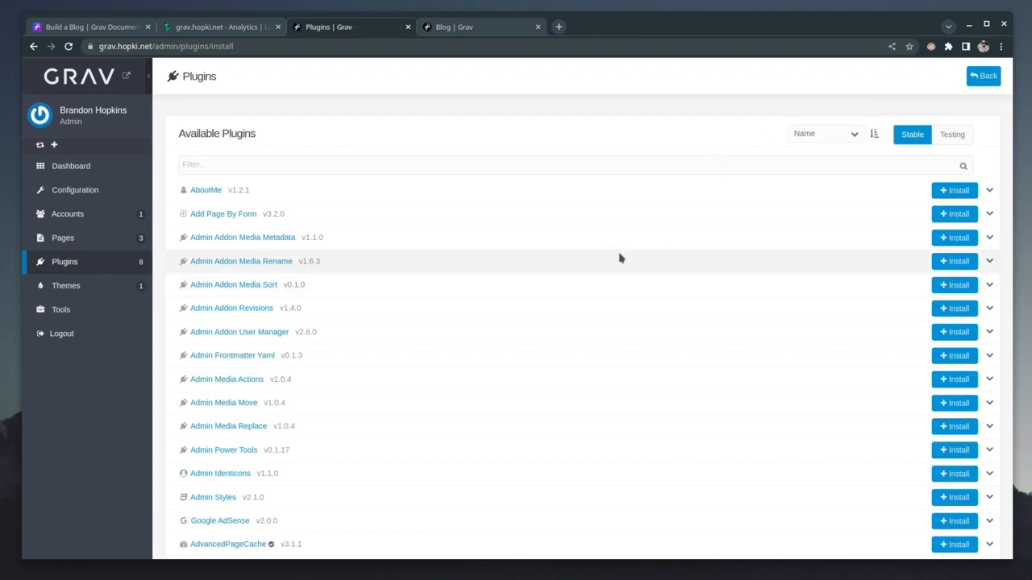
Browse the available plugins list down to Nextcloud and show its details page
scroll("down", 3)
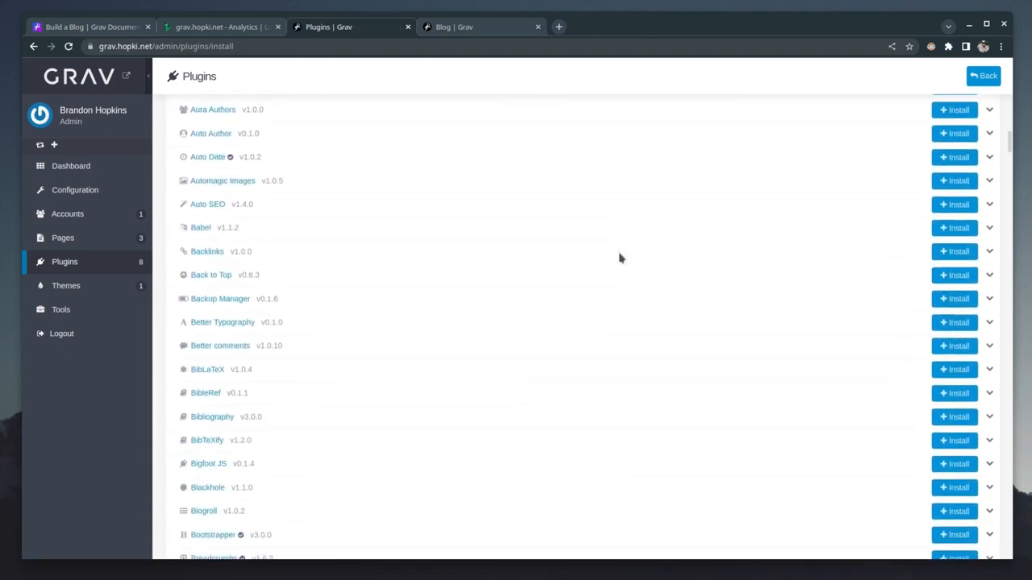
scroll("down", 3)
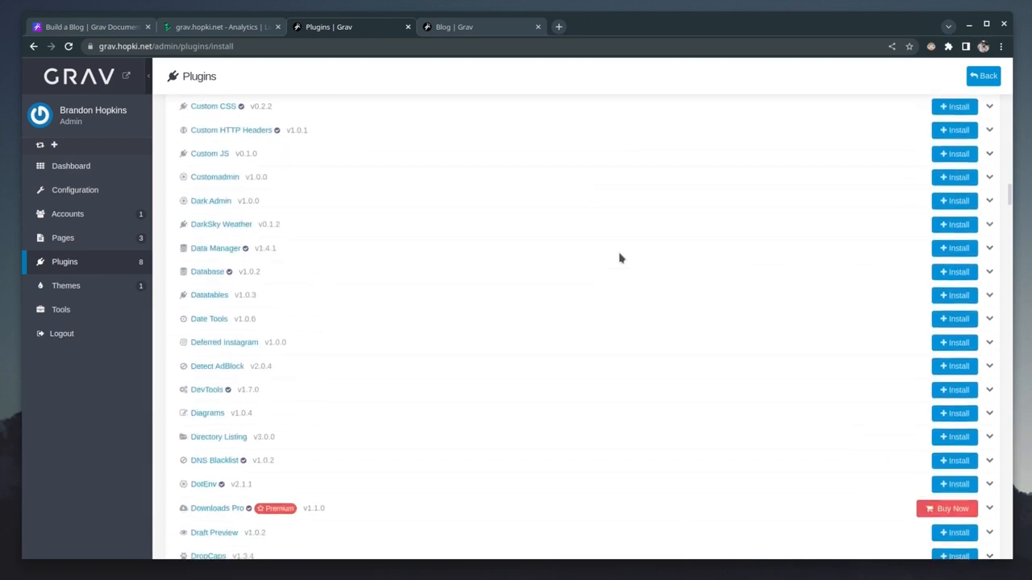
scroll("down", 3)
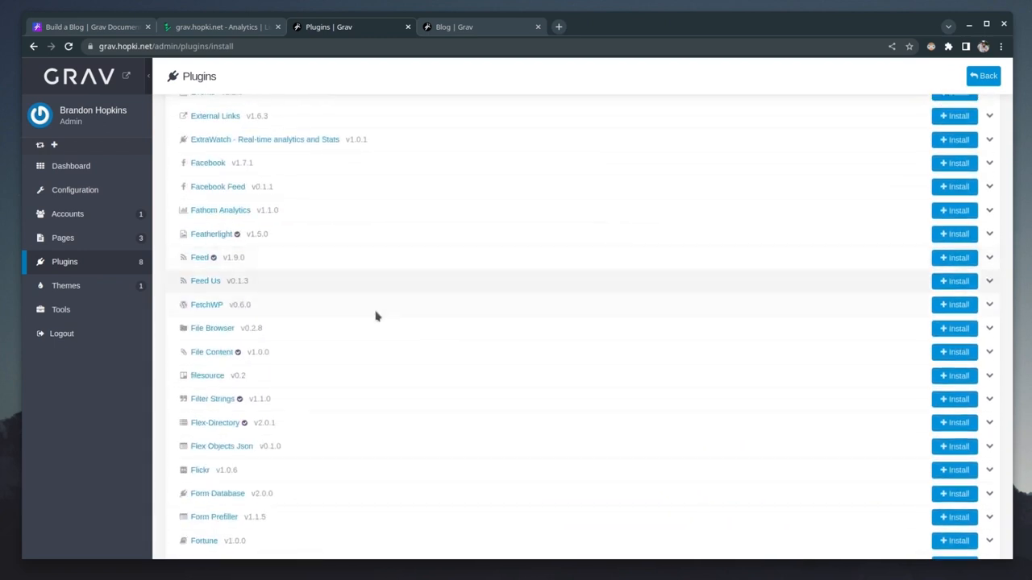
scroll("down", 3)
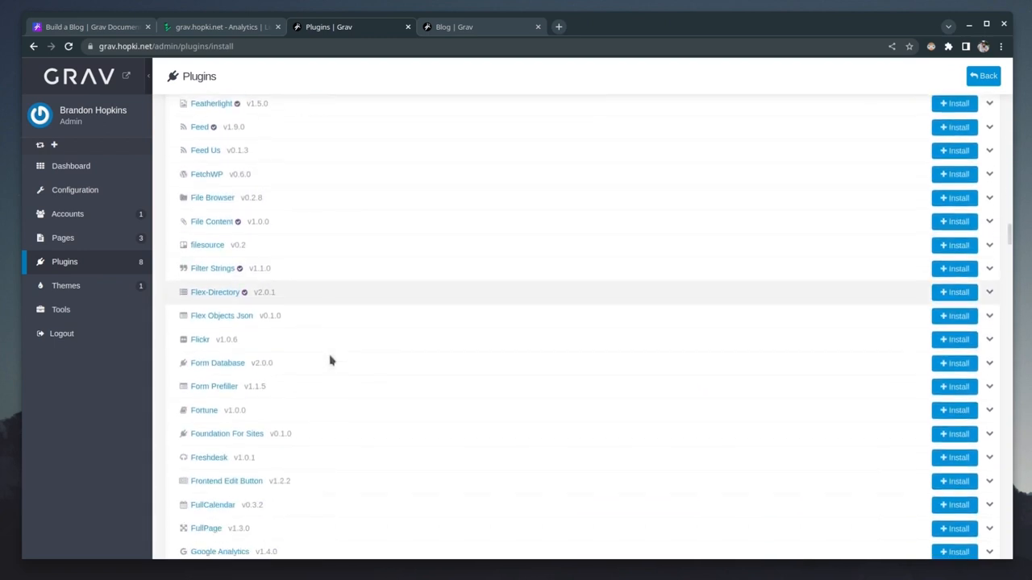
scroll("down", 3)
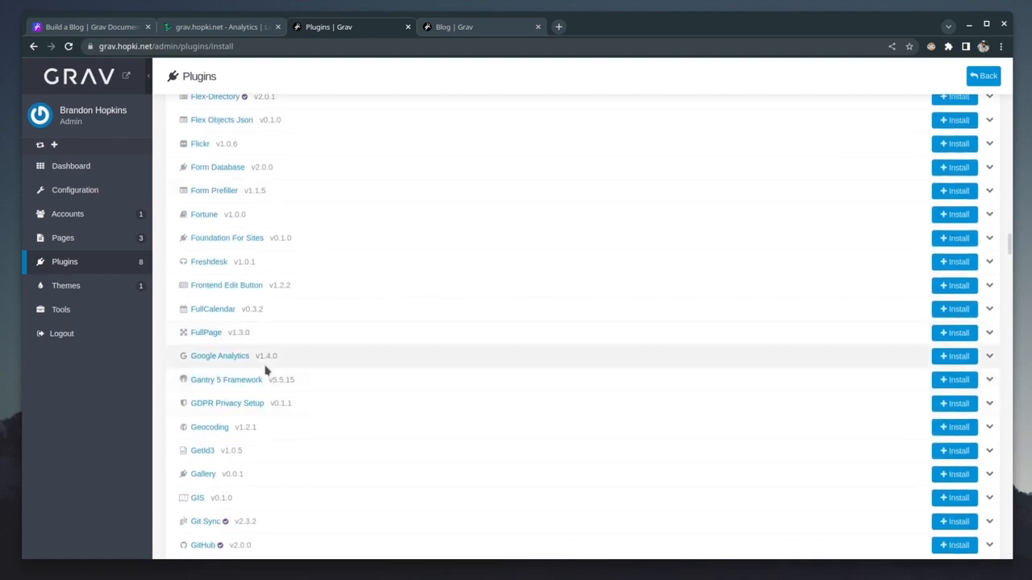
scroll("down", 3)
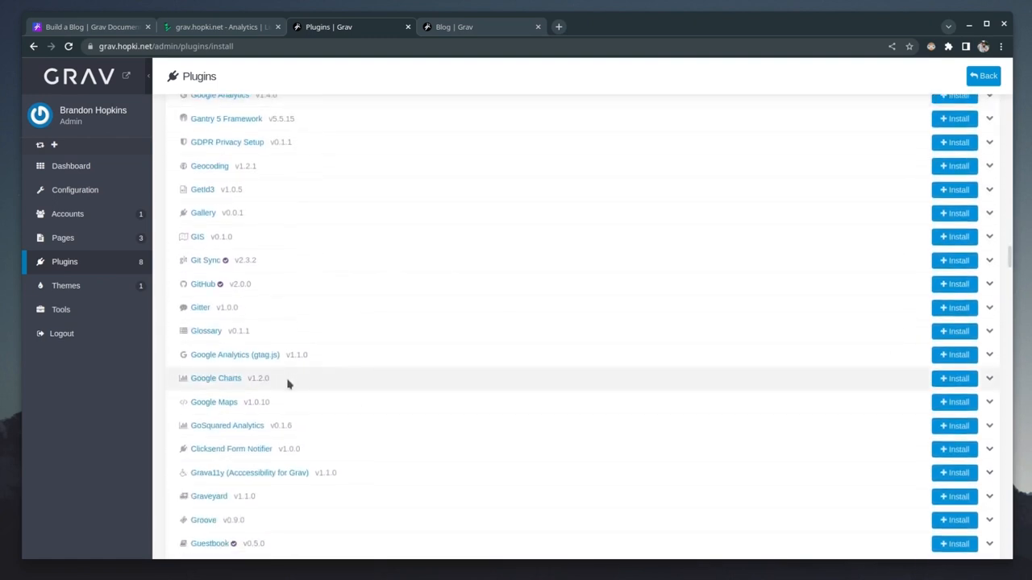
scroll("down", 3)
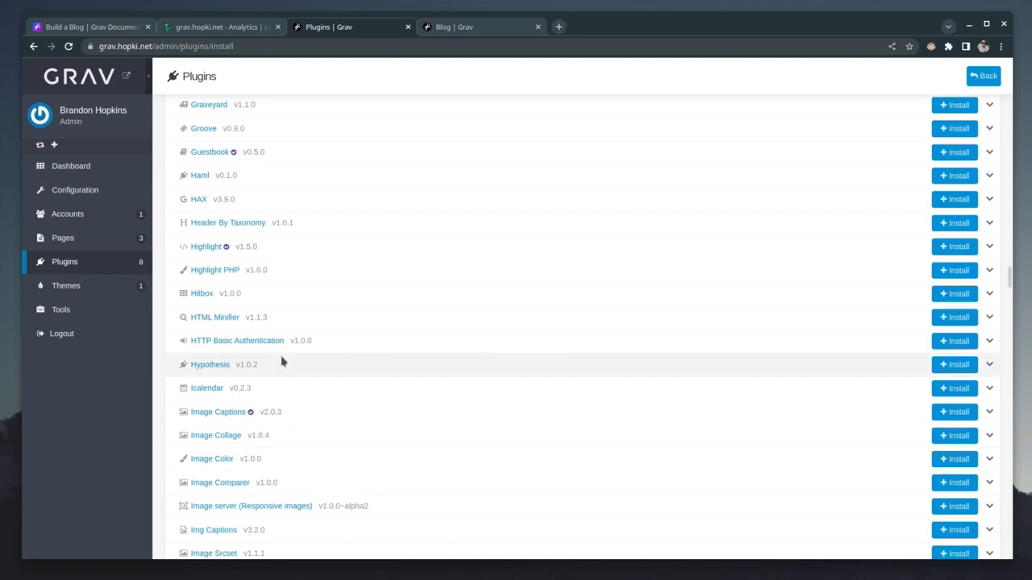
scroll("down", 3)
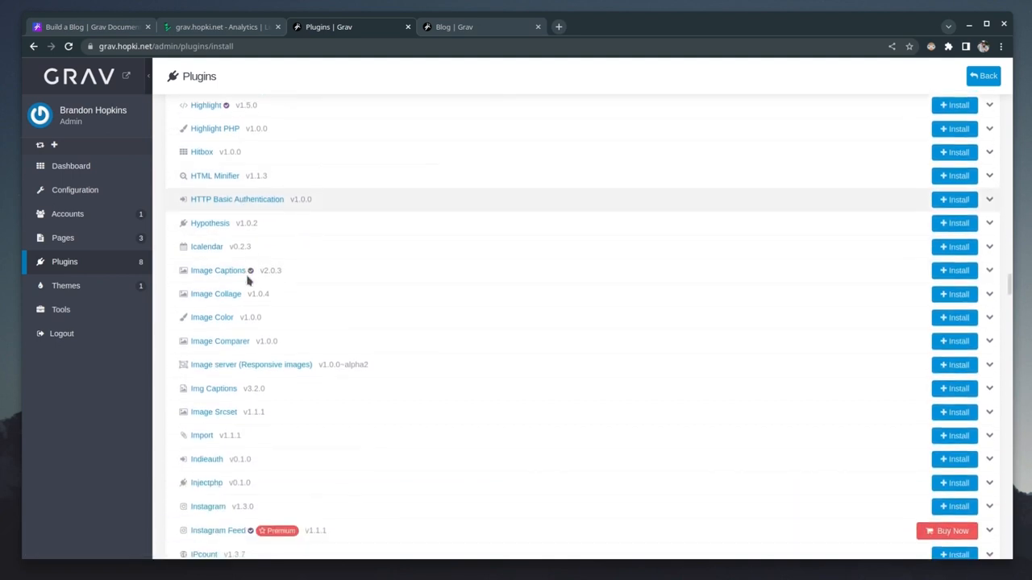
scroll("down", 3)
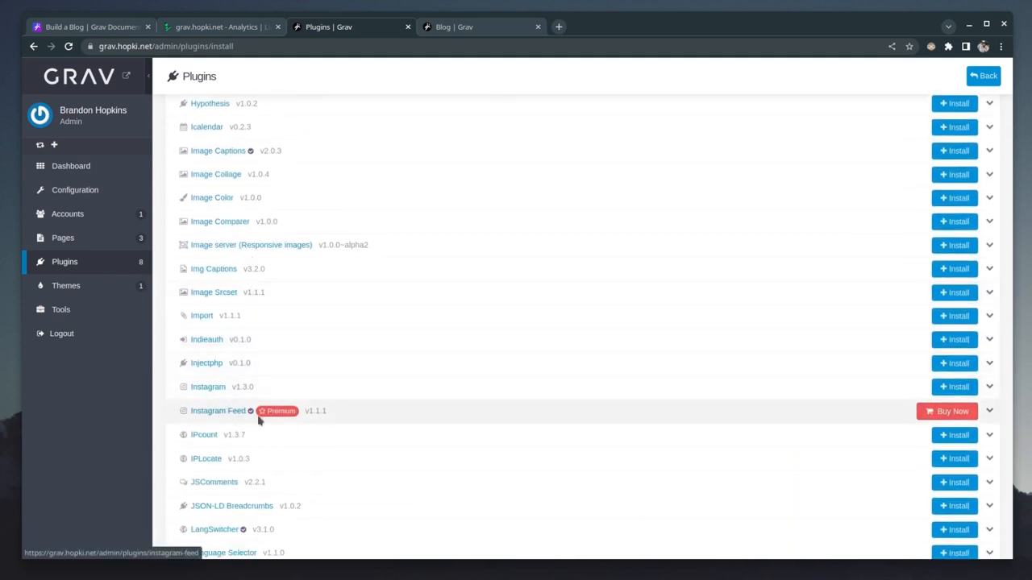
scroll("down", 3)
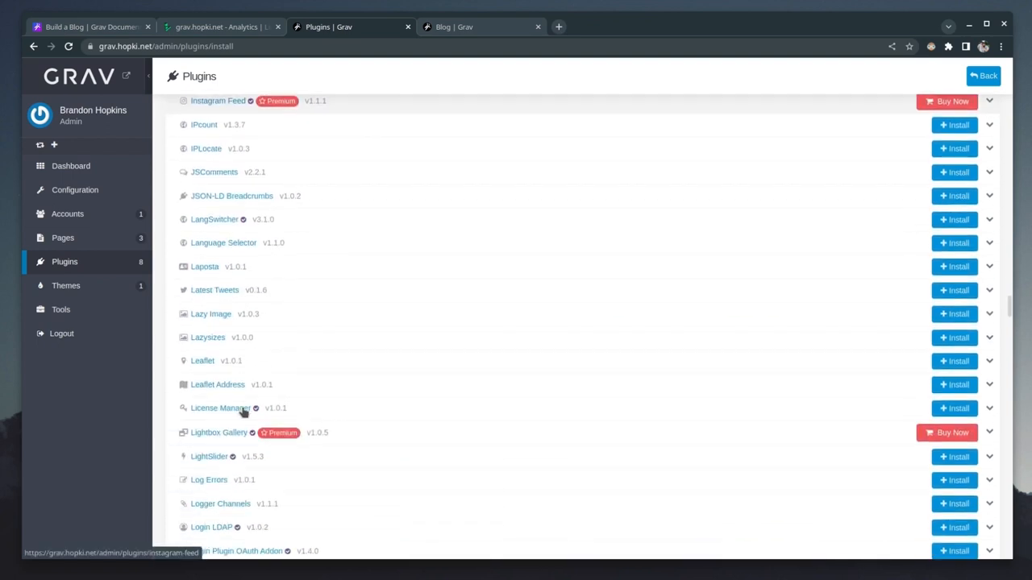
scroll("down", 3)
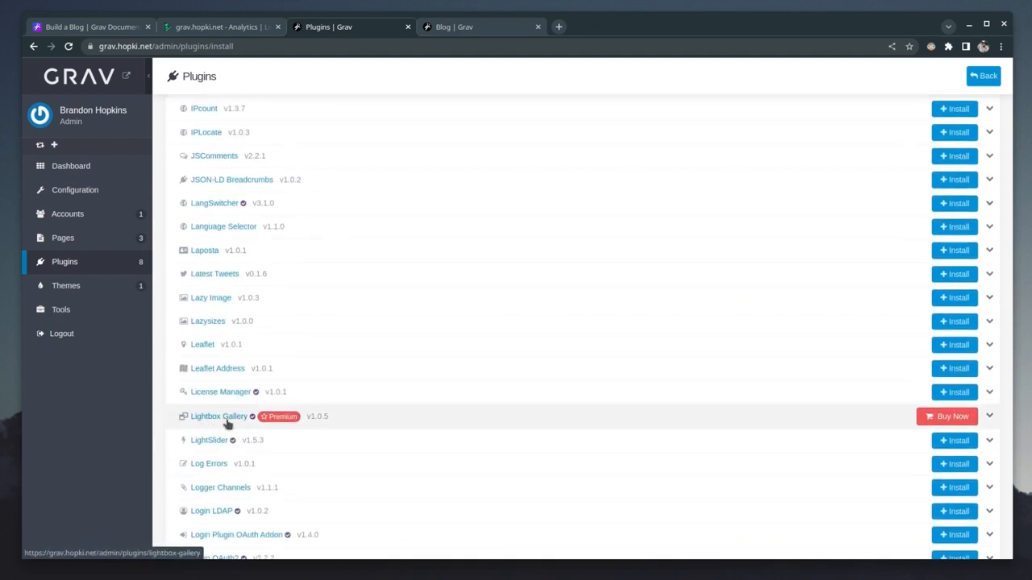
scroll("down", 3)
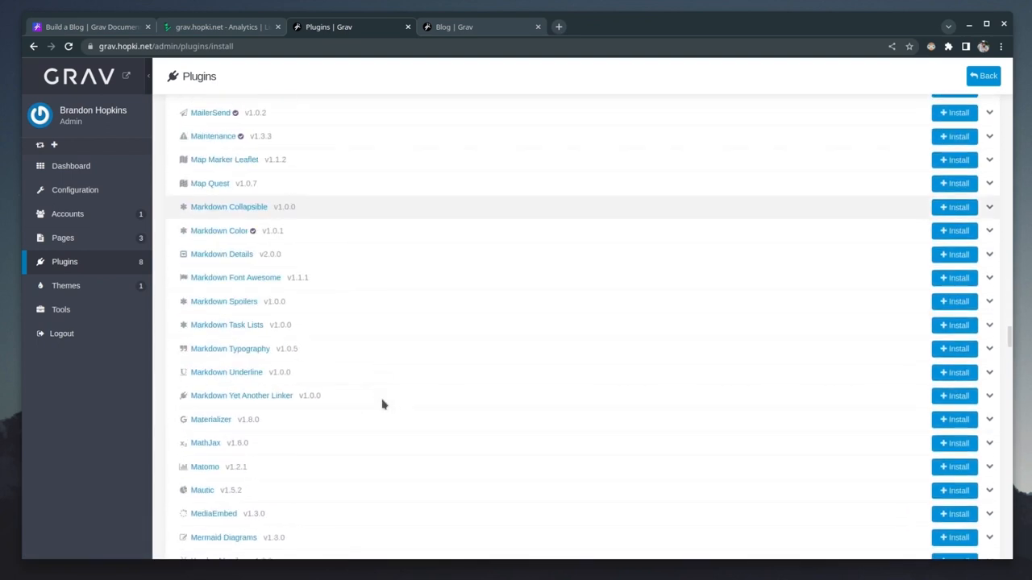
scroll("down", 3)
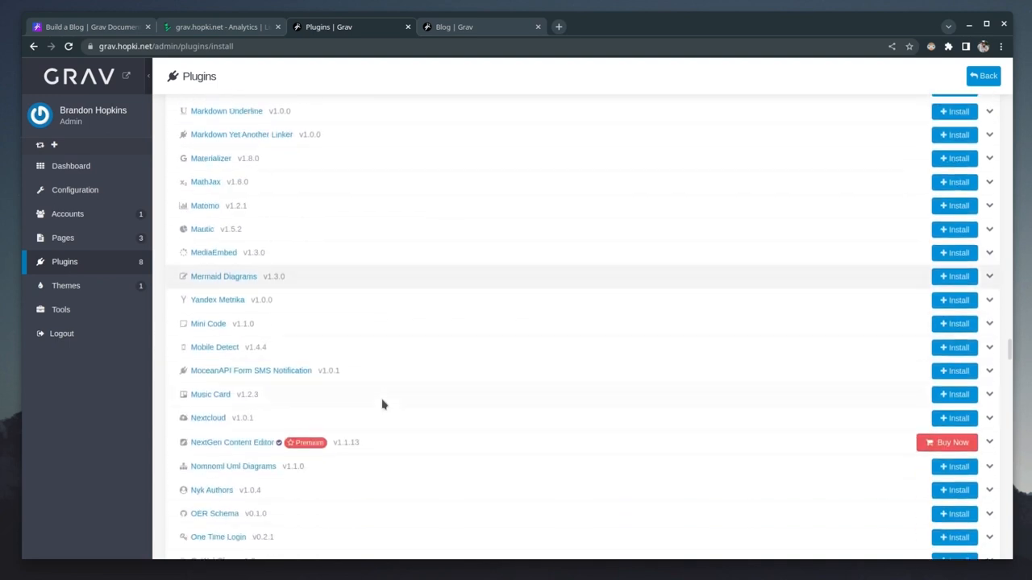
scroll("down", 3)
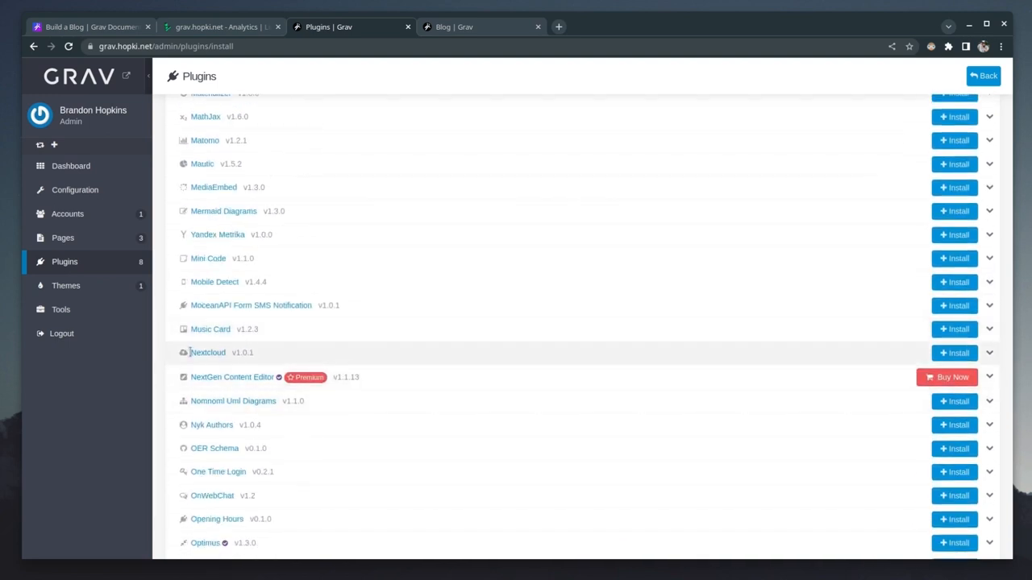
left_click(208, 351)
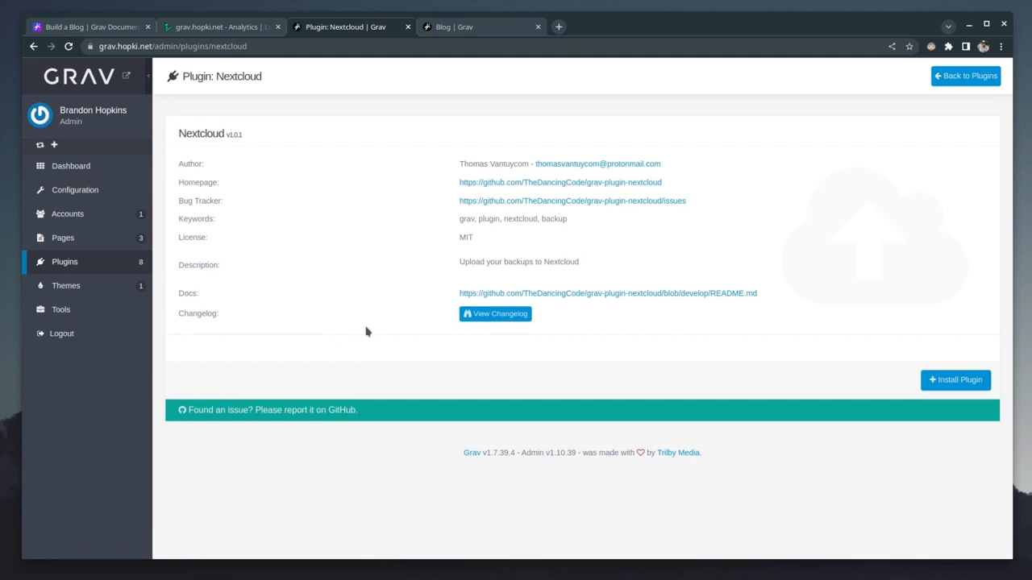
mouse_move(384, 166)
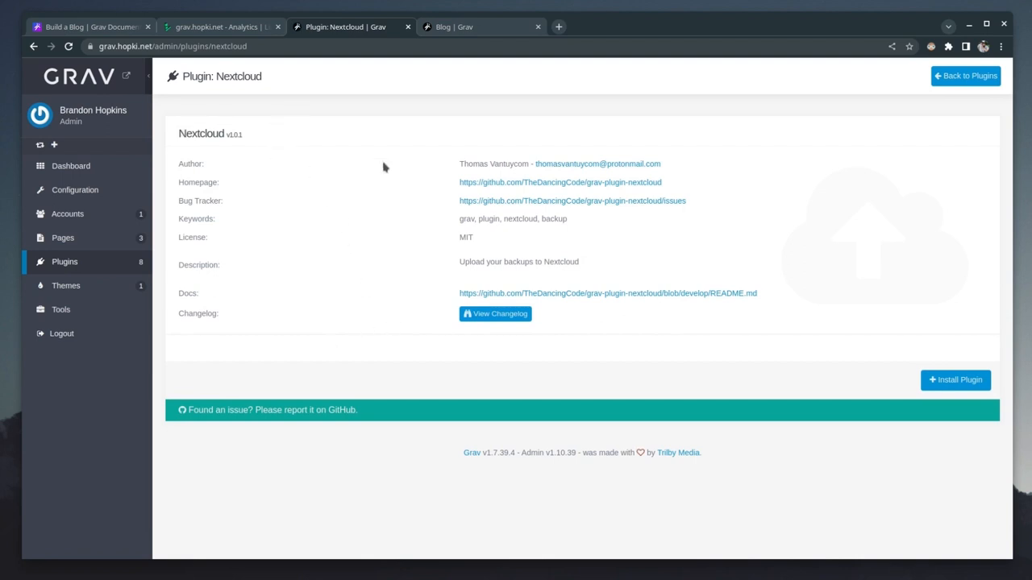
mouse_move(258, 190)
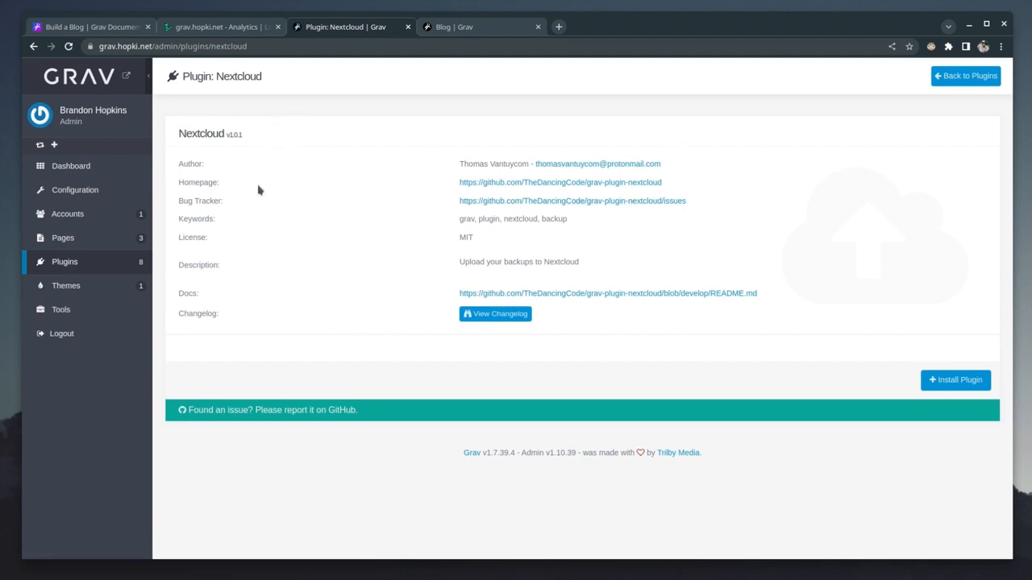
mouse_move(500, 248)
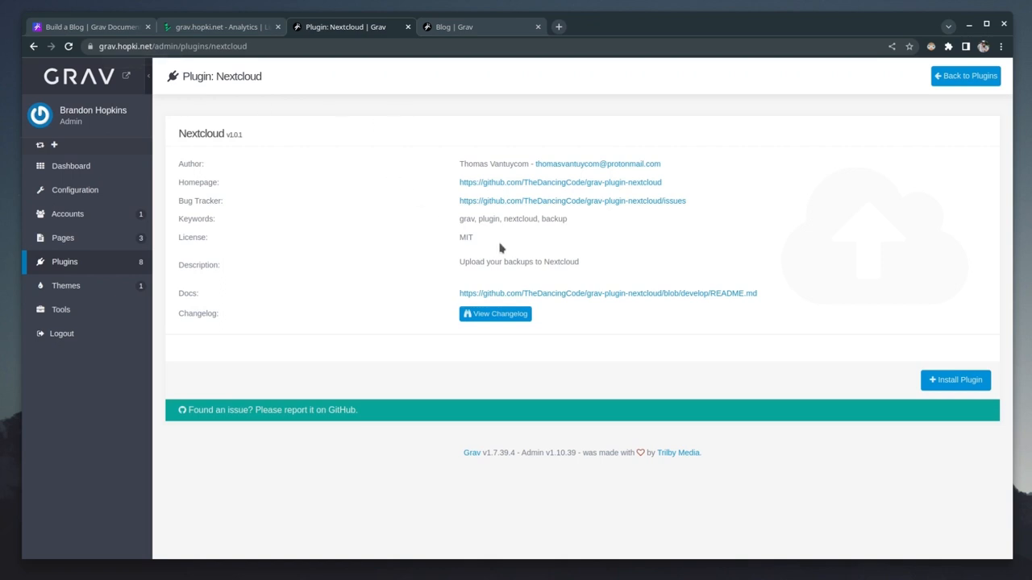
mouse_move(954, 381)
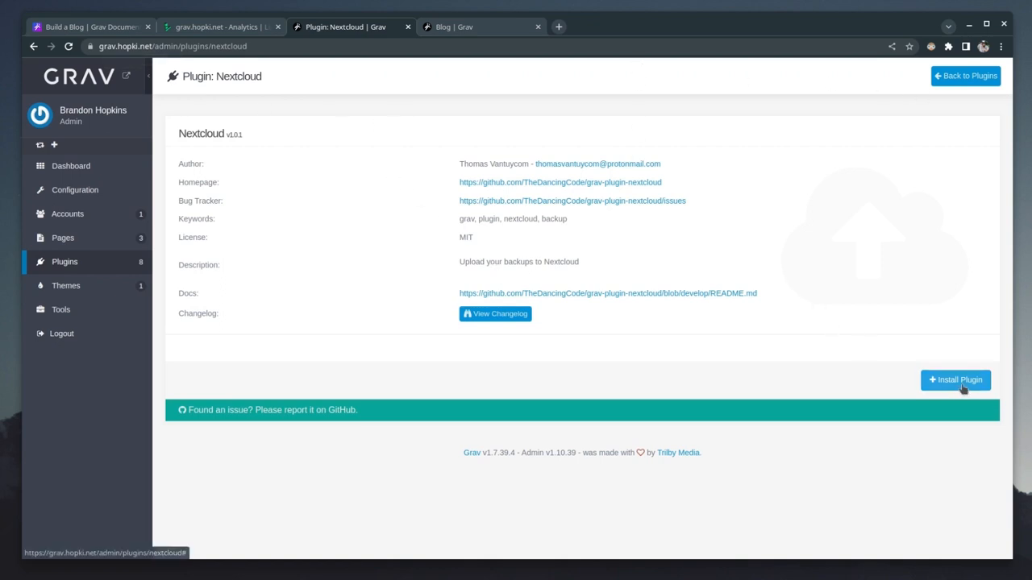
Install the Nextcloud plugin and visit its GitHub homepage in a new tab
left_click(954, 381)
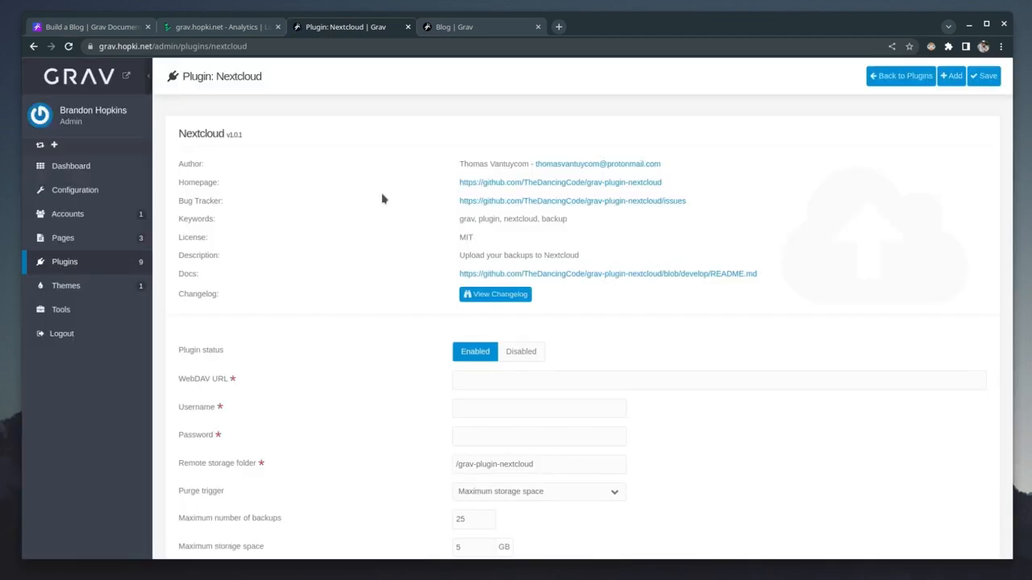
mouse_move(510, 184)
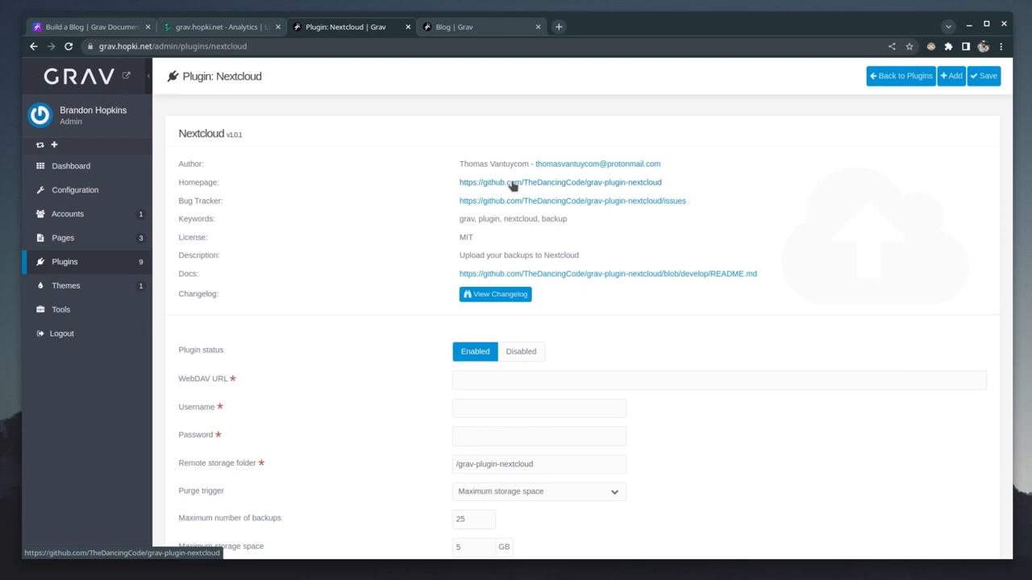
left_click(560, 180)
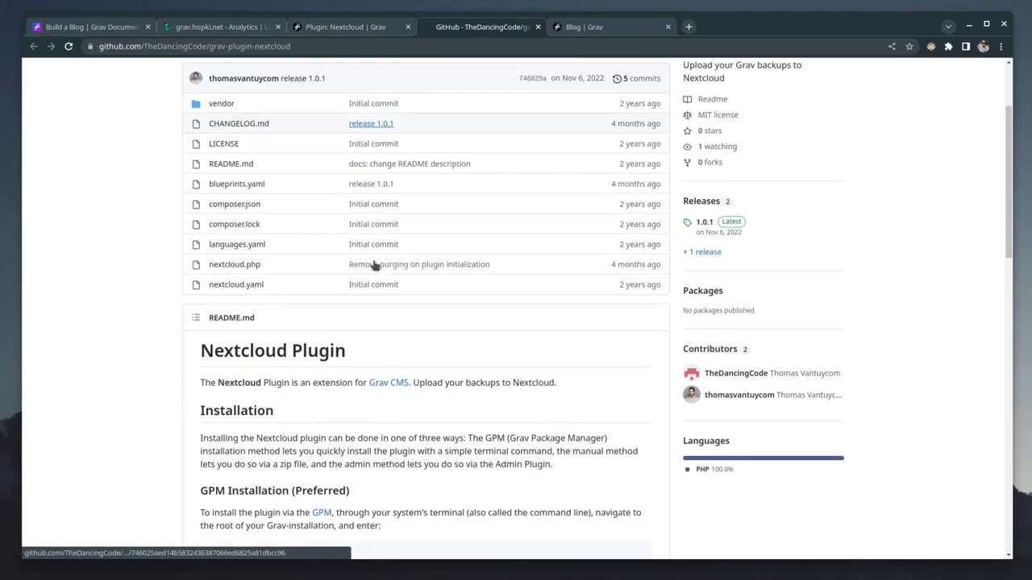
Read the README's Configuration section, then return to the Grav plugin settings tab
scroll("down", 3)
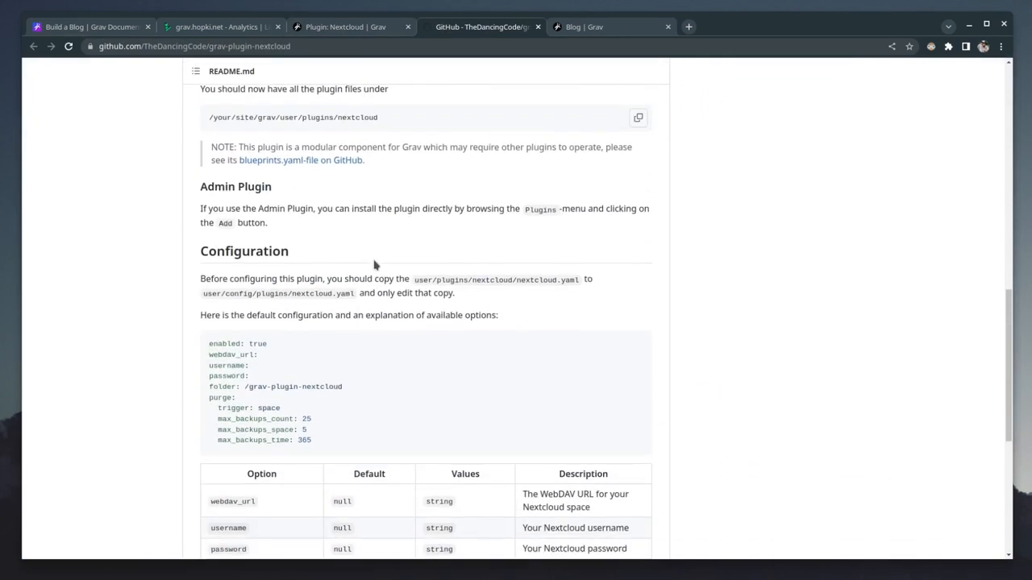
scroll("down", 3)
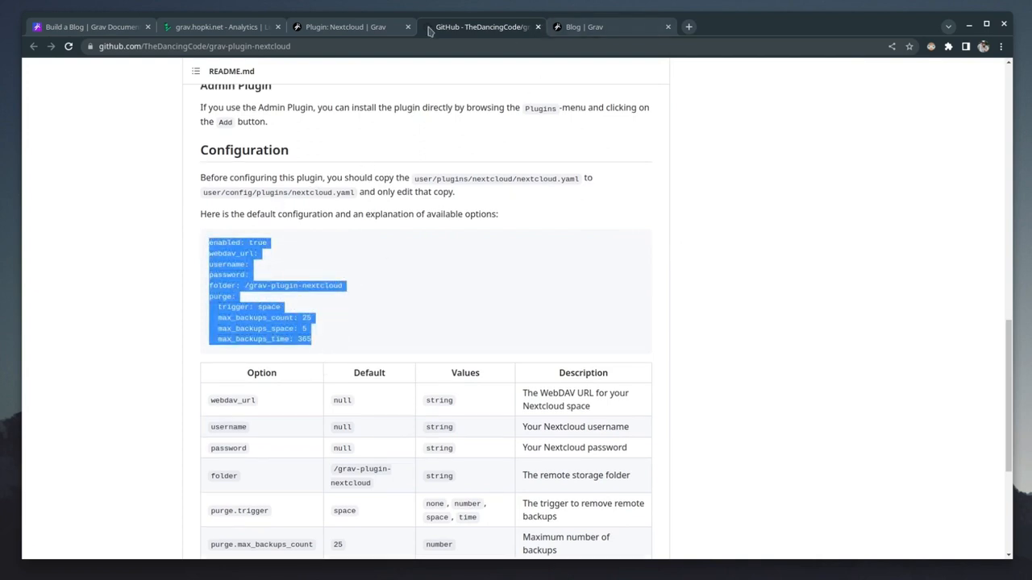
left_click(345, 26)
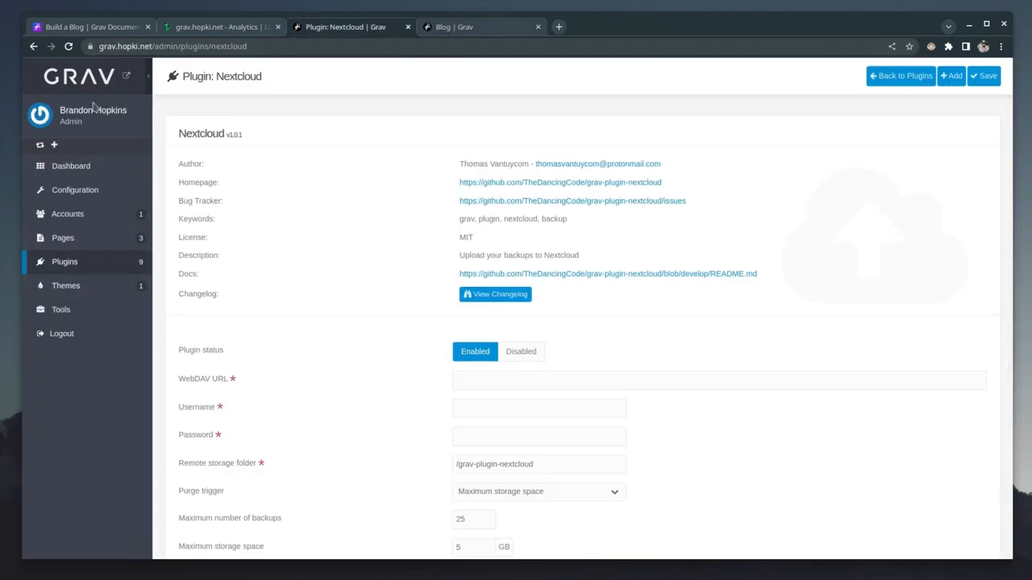
Enable the Quark theme's dark style in its settings and save
left_click(64, 285)
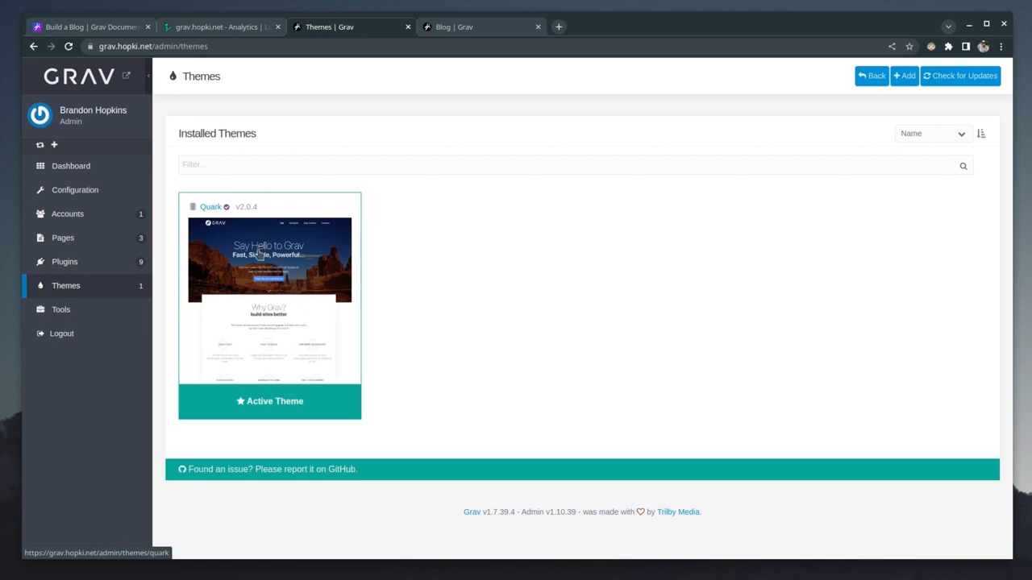
left_click(269, 257)
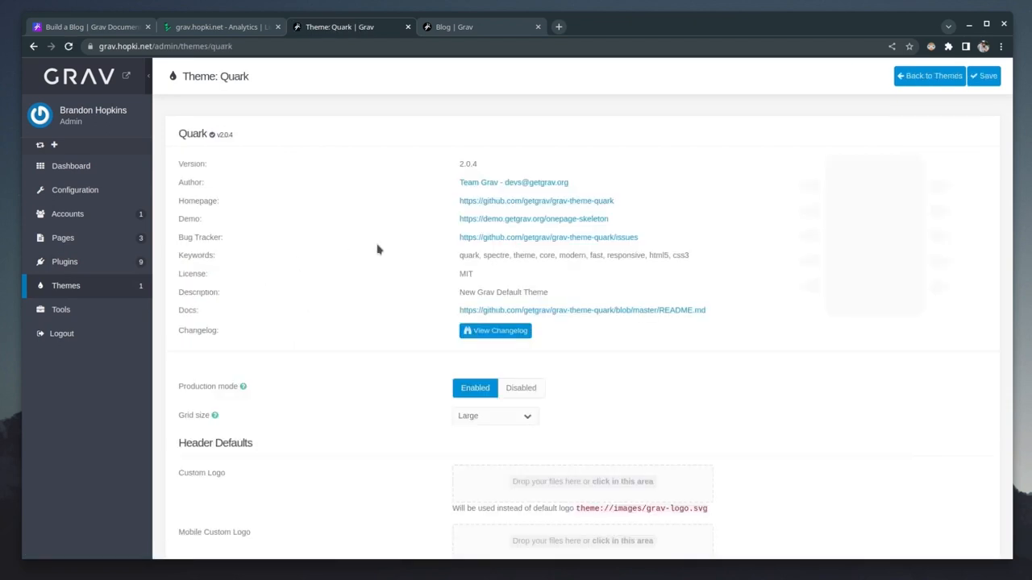
scroll("down", 3)
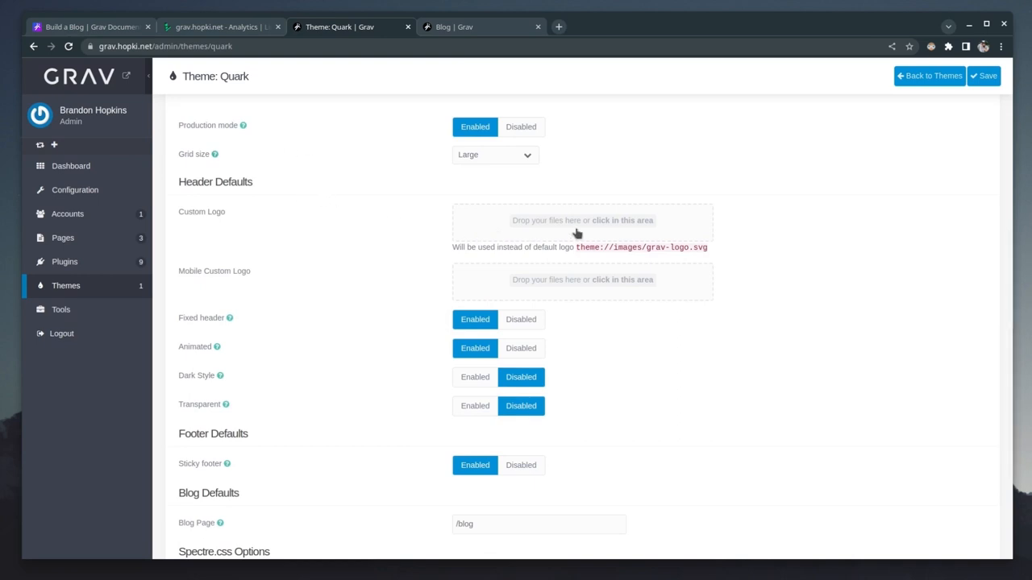
scroll("down", 3)
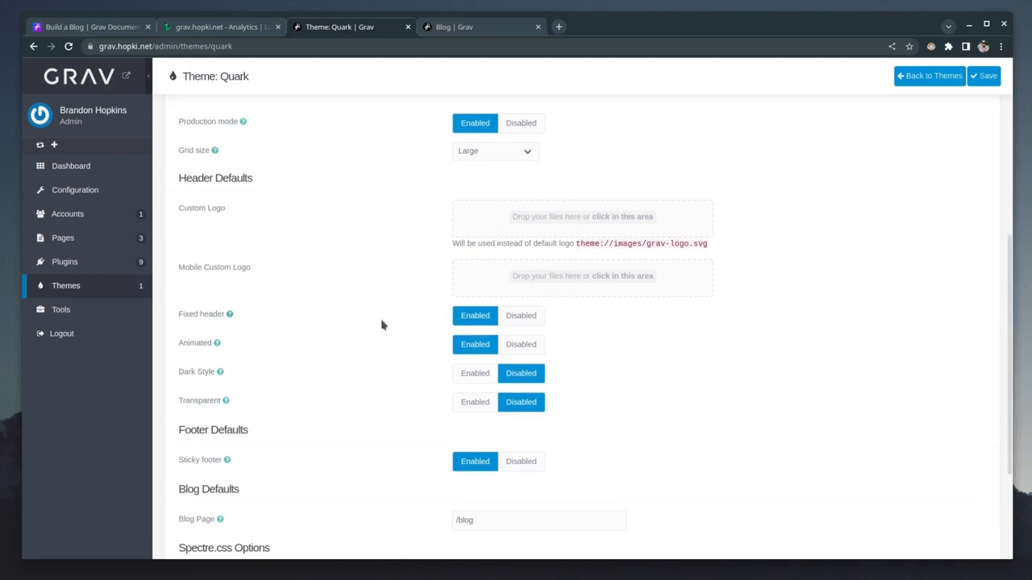
scroll("down", 3)
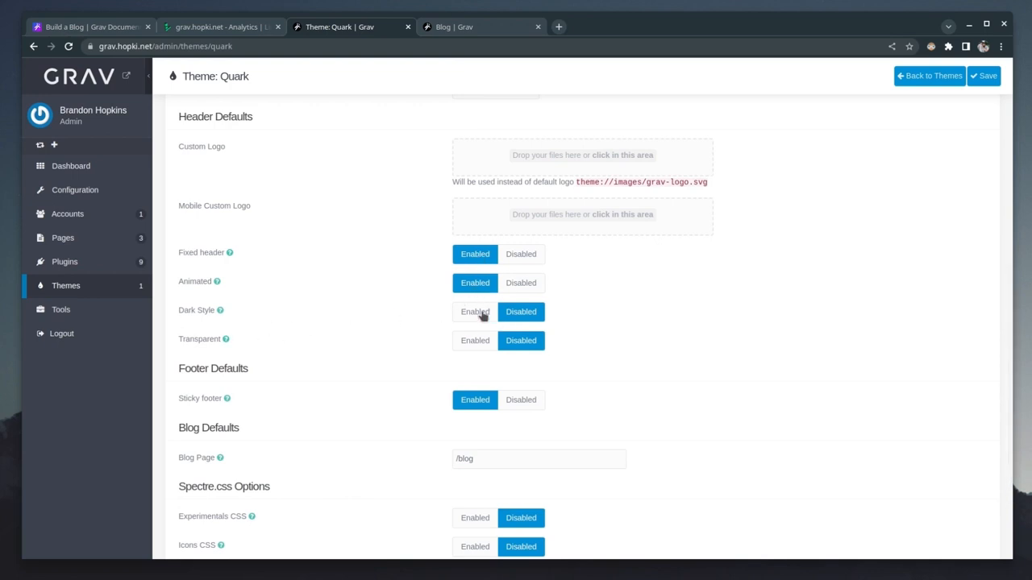
left_click(481, 26)
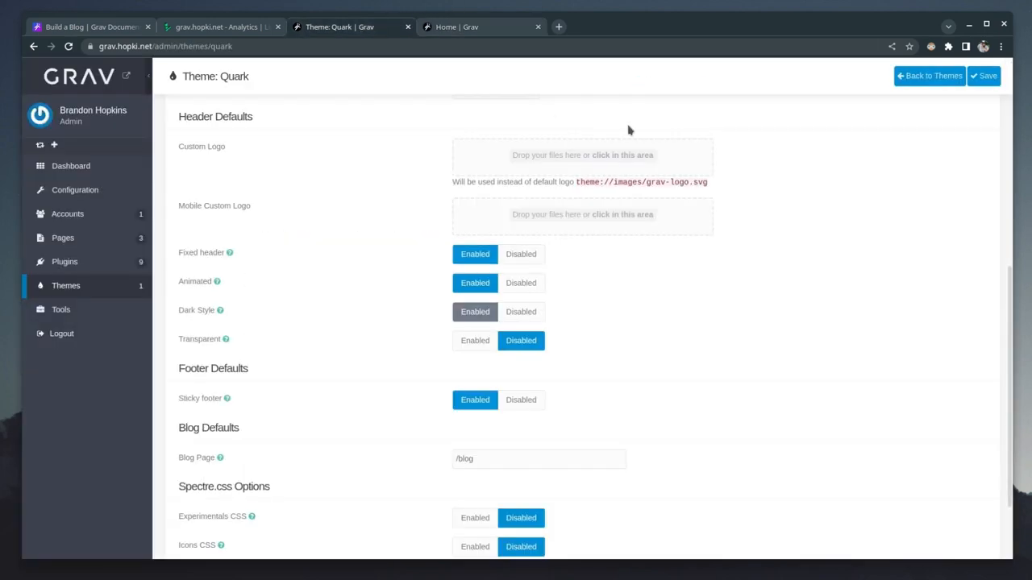
left_click(983, 76)
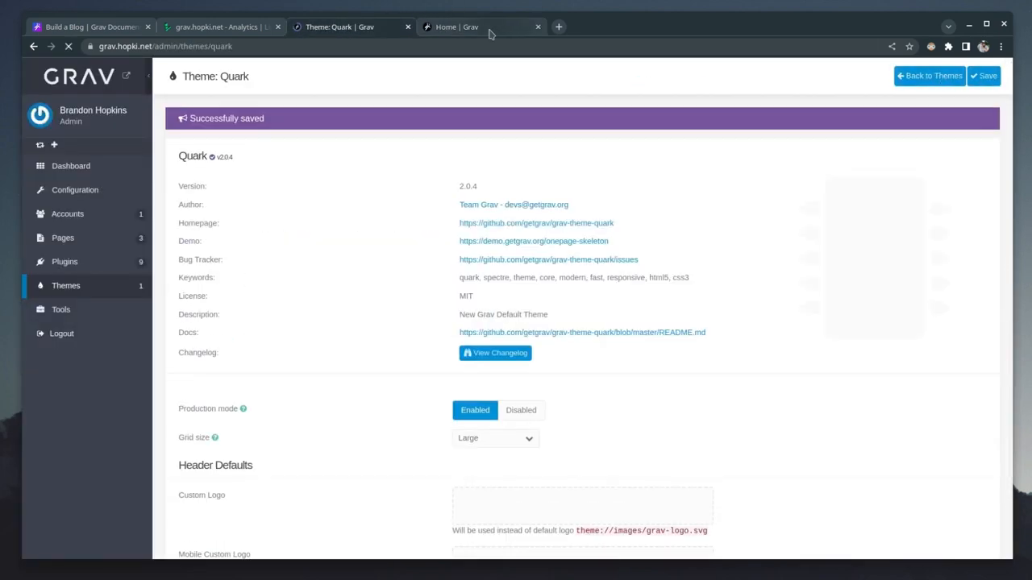
Review the Quark settings again, save, and return to the installed themes list
left_click(458, 26)
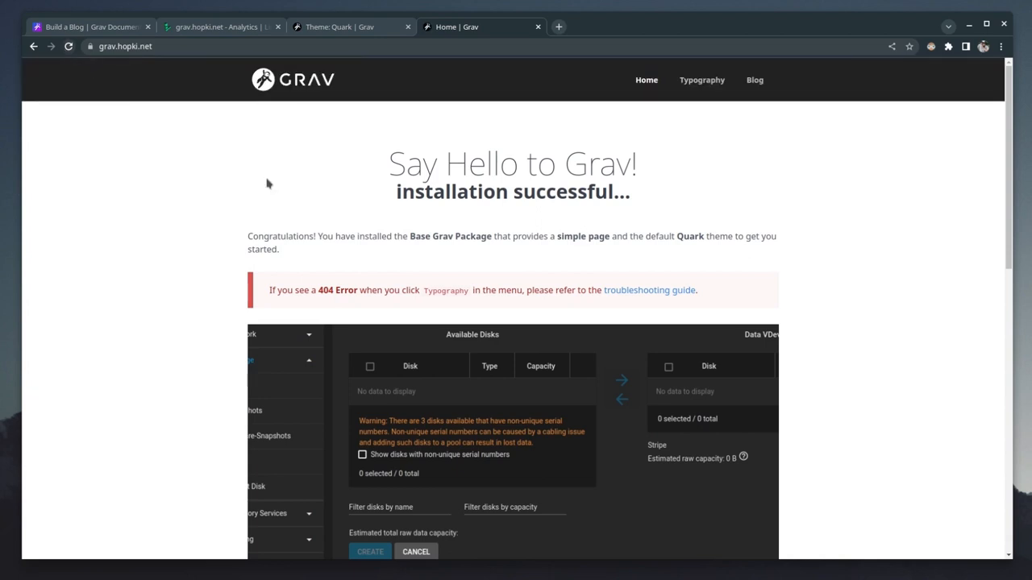
left_click(350, 25)
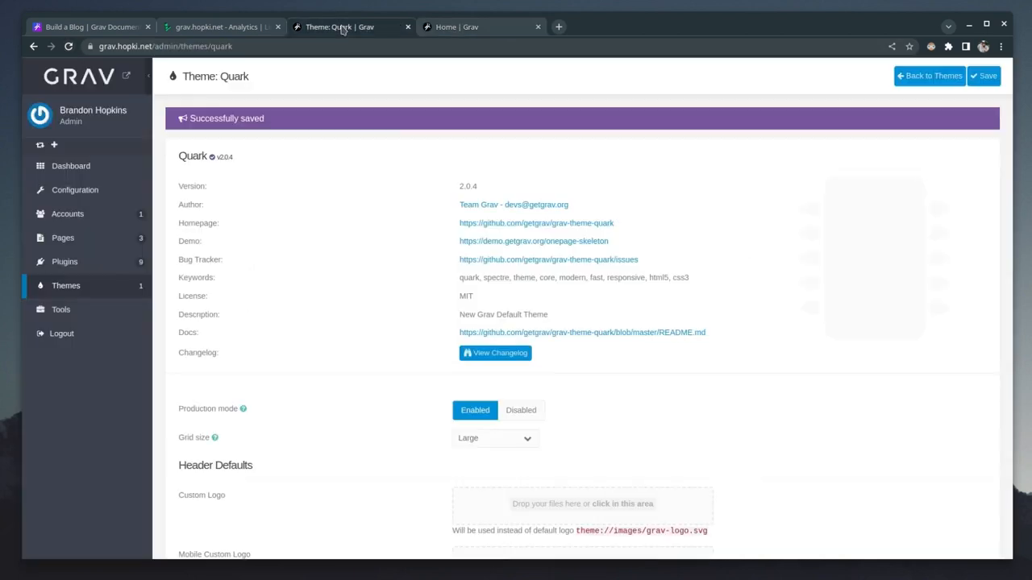
scroll("down", 3)
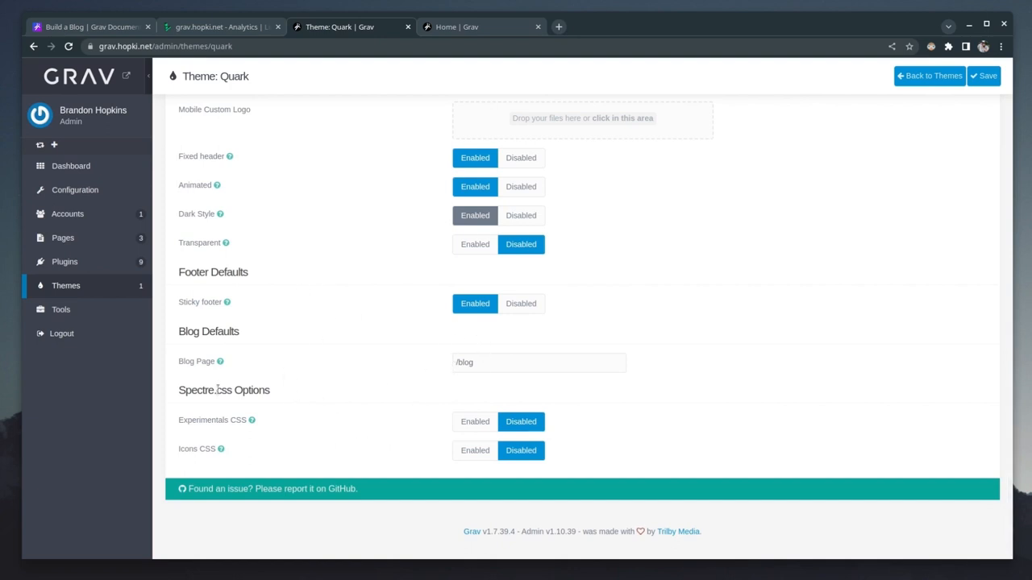
left_click(983, 75)
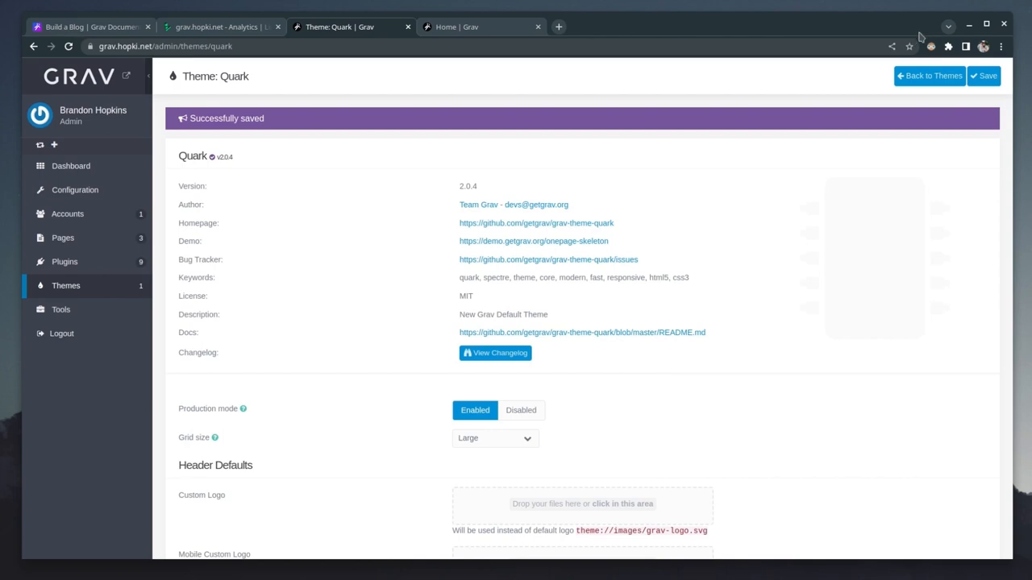
left_click(928, 75)
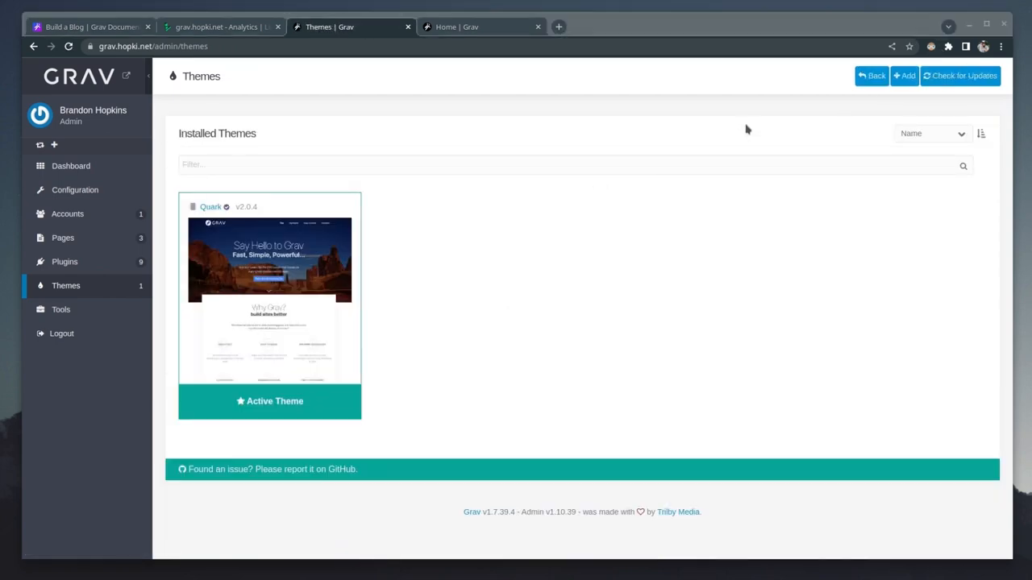
Browse the Available Themes catalogue to its end, then go to the Tools area
left_click(903, 76)
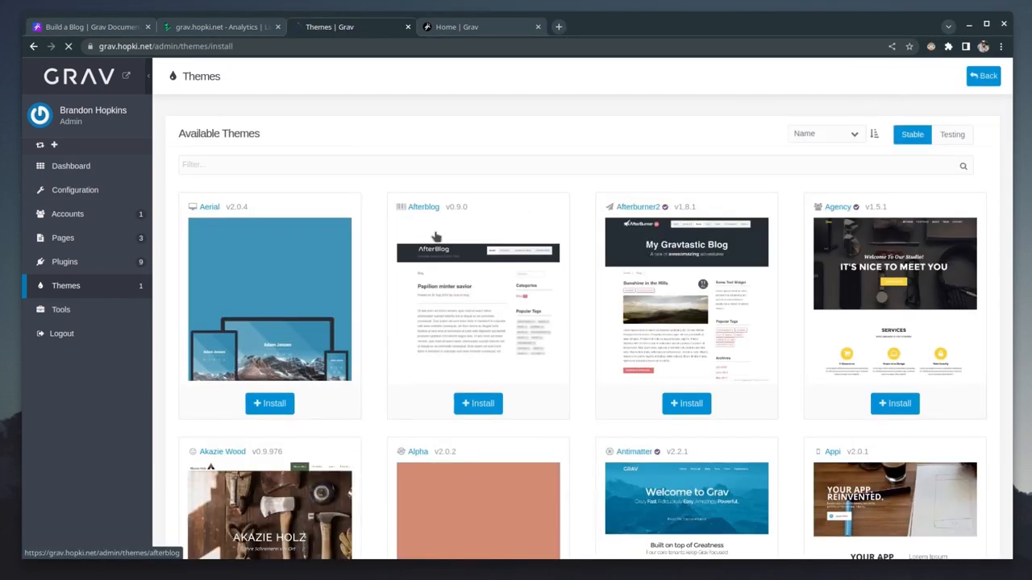
scroll("down", 3)
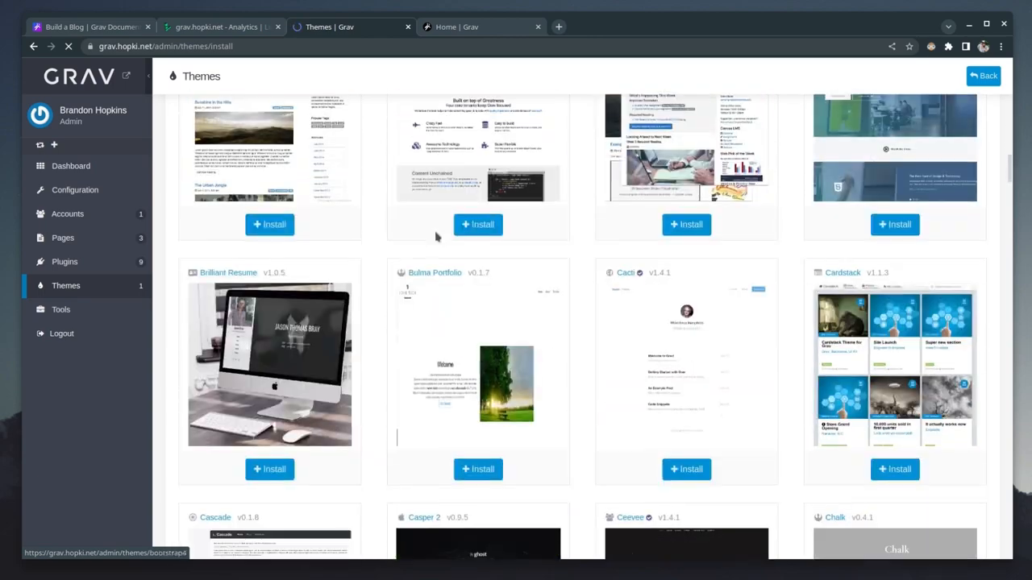
scroll("down", 3)
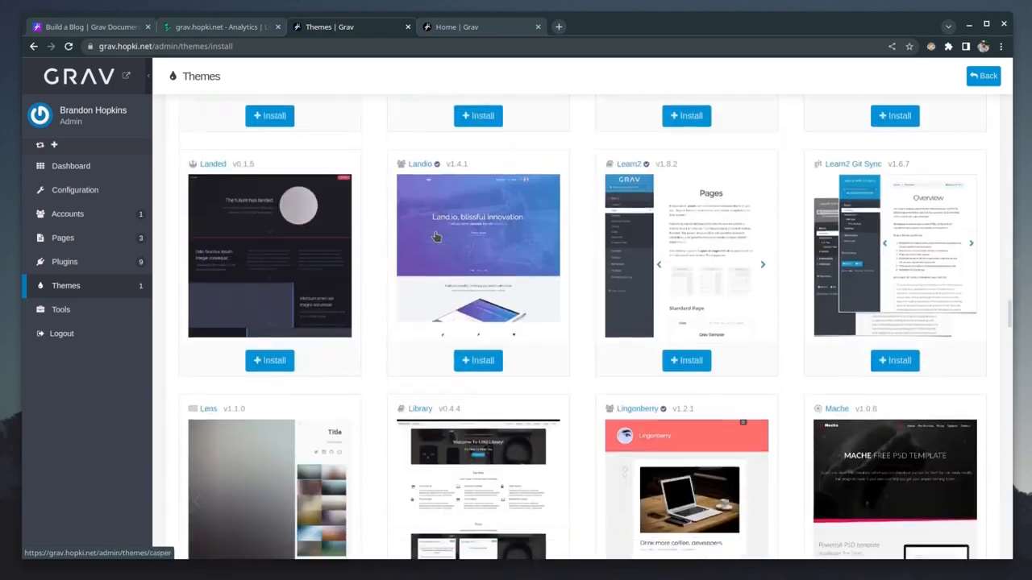
scroll("down", 3)
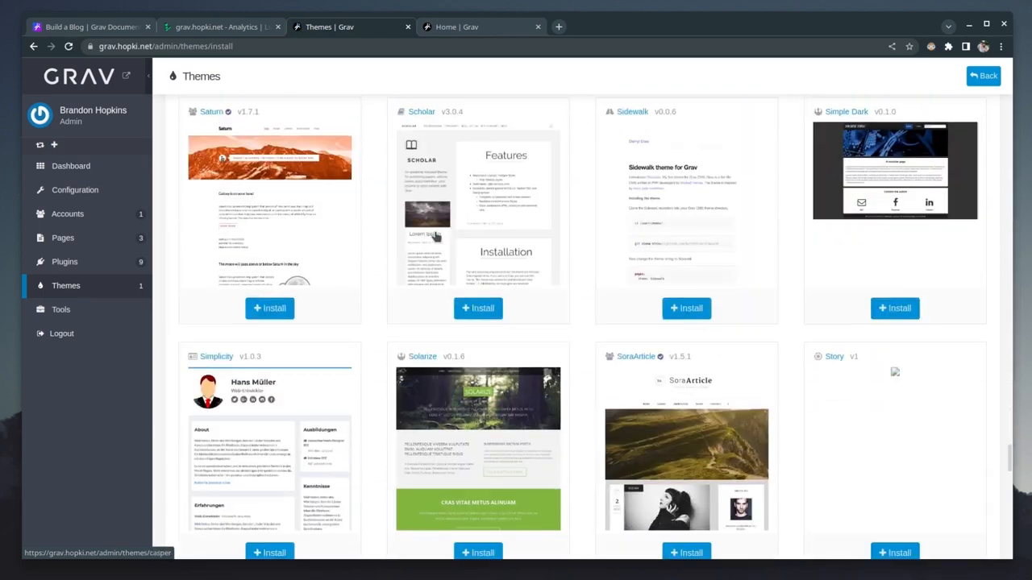
scroll("down", 3)
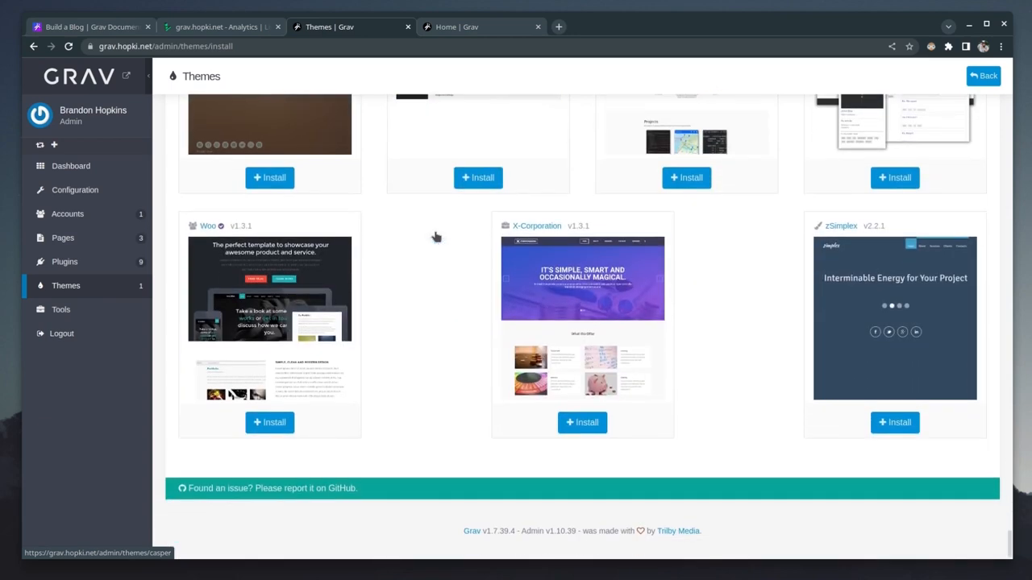
mouse_move(118, 286)
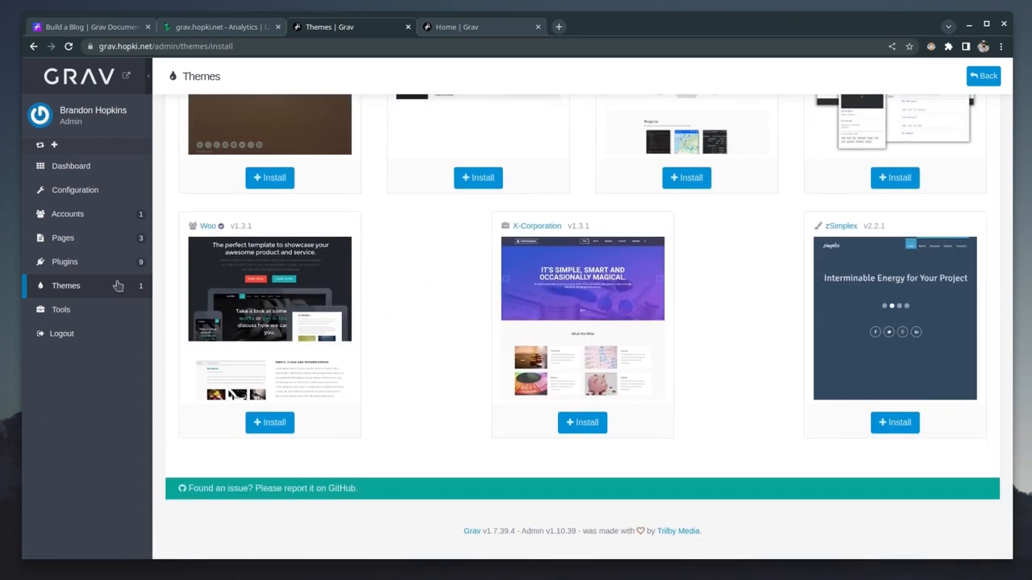
left_click(61, 310)
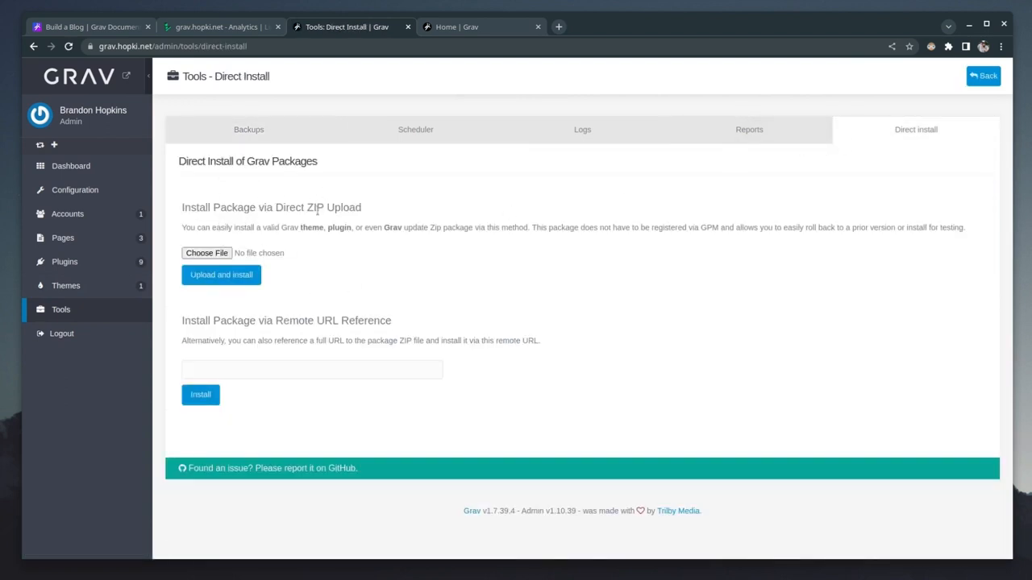
mouse_move(84, 135)
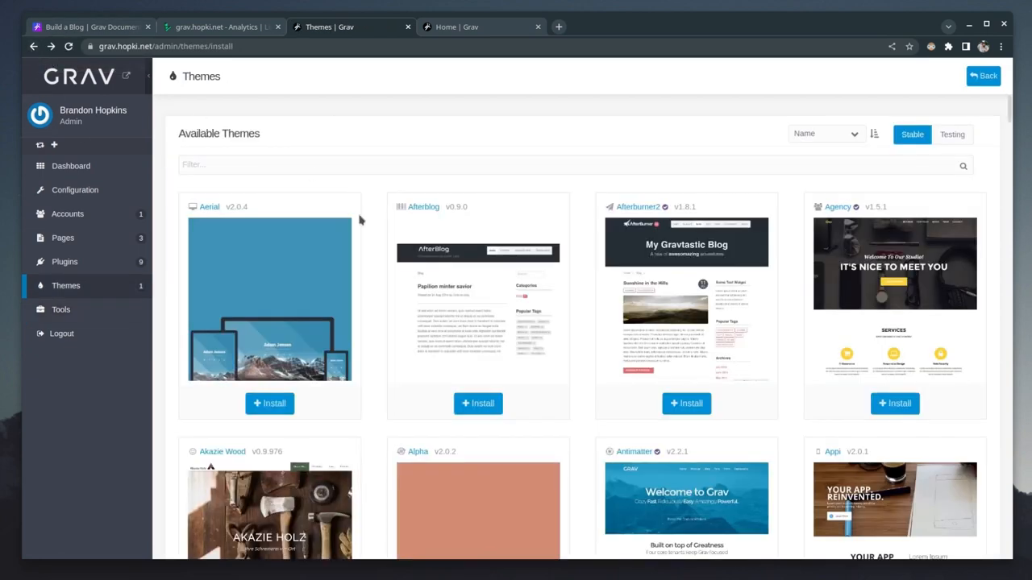
scroll("down", 3)
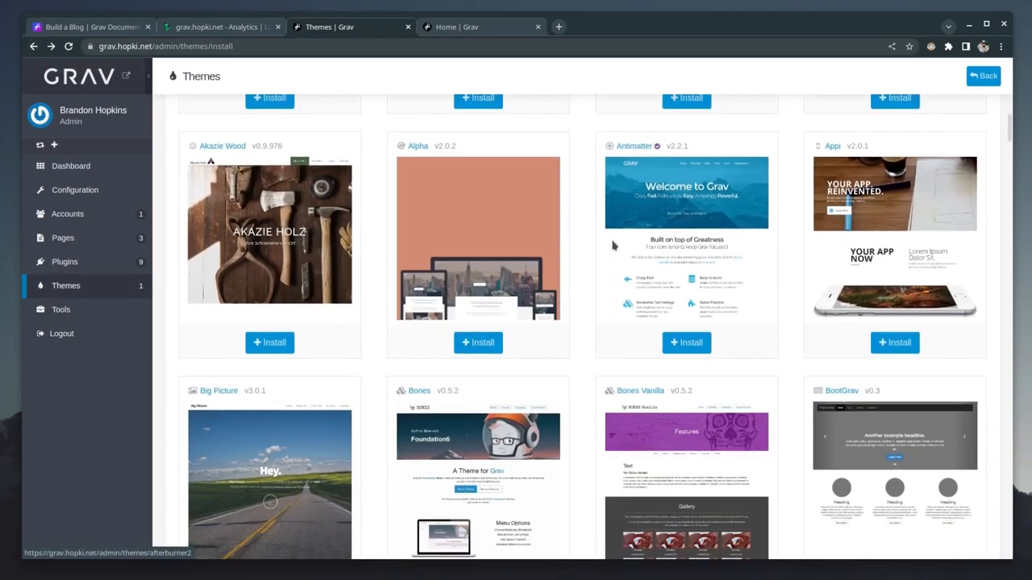
scroll("down", 3)
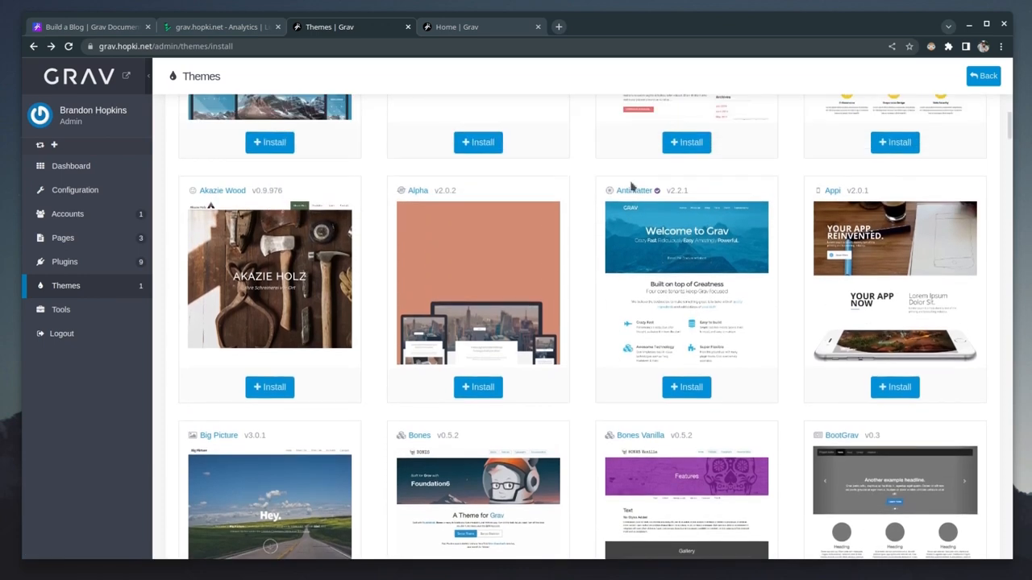
Read the Antimatter theme's GitHub README and return to its admin details page
left_click(633, 191)
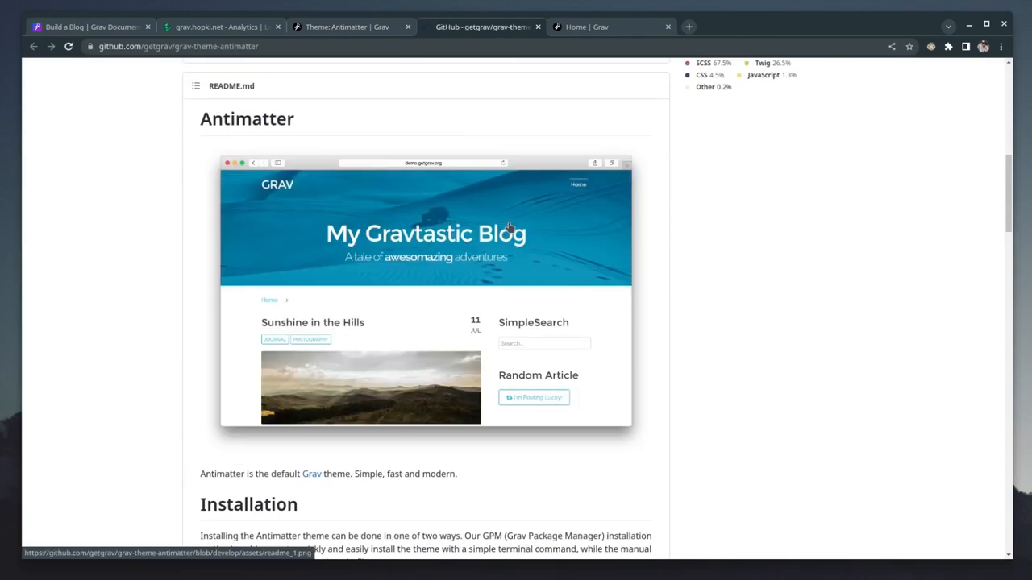
scroll("down", 3)
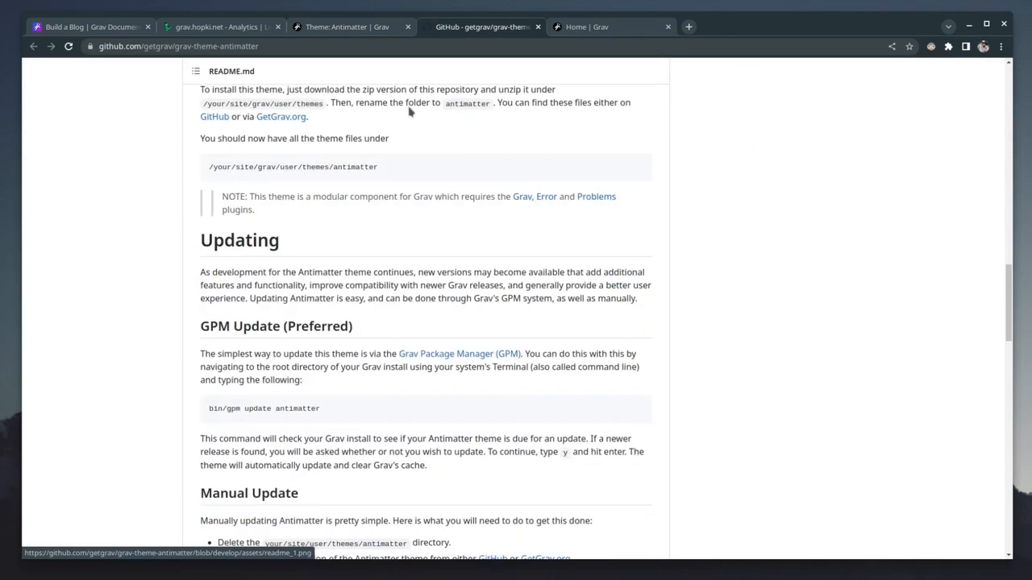
left_click(350, 26)
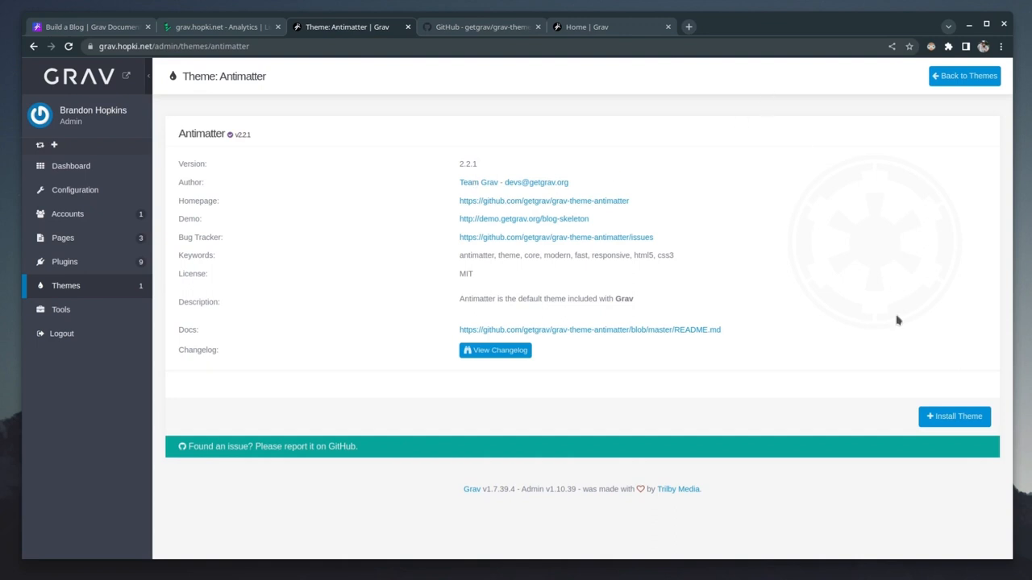
Install the Antimatter theme package and return to the installed themes list
left_click(954, 416)
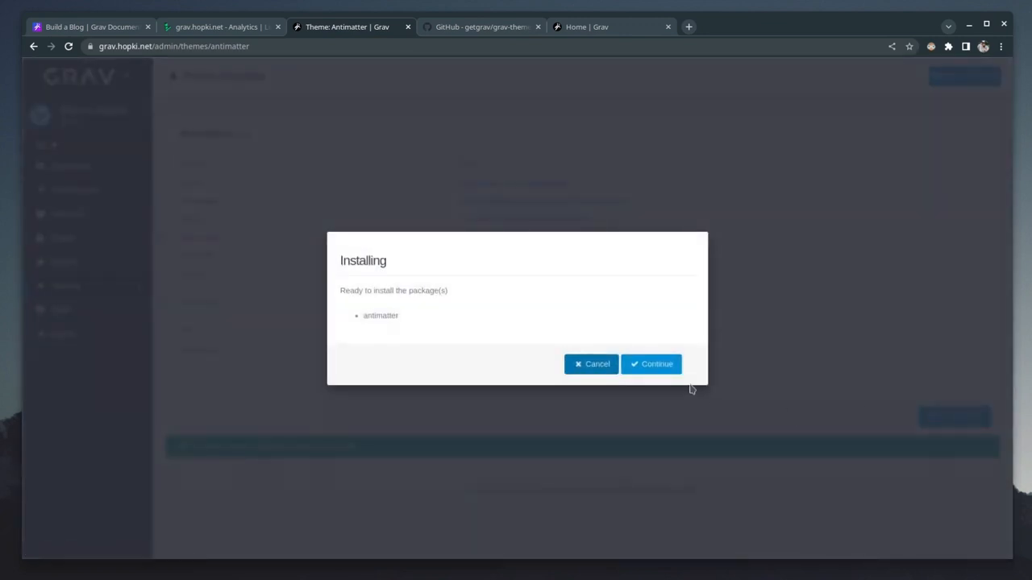
left_click(651, 364)
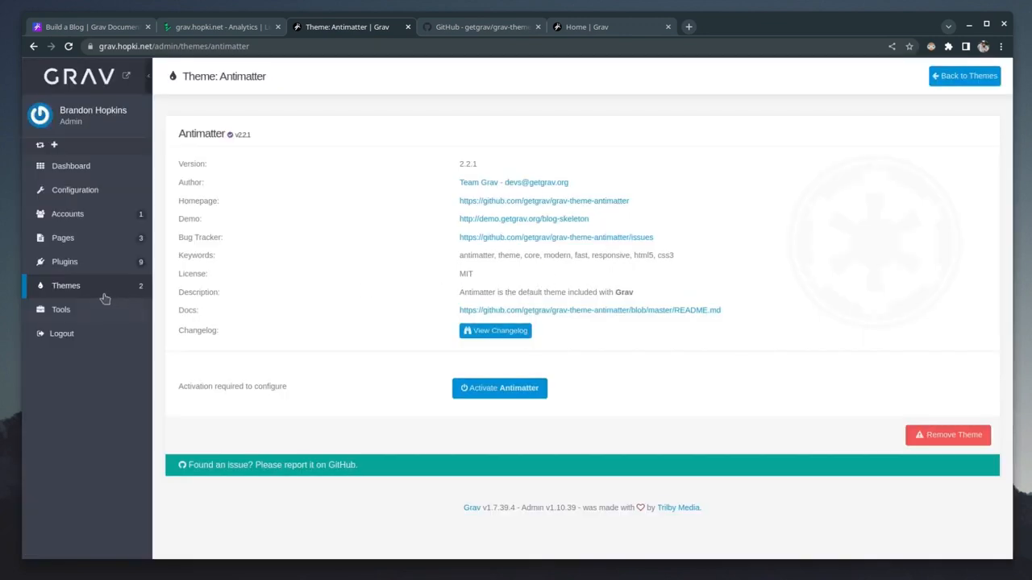
left_click(964, 76)
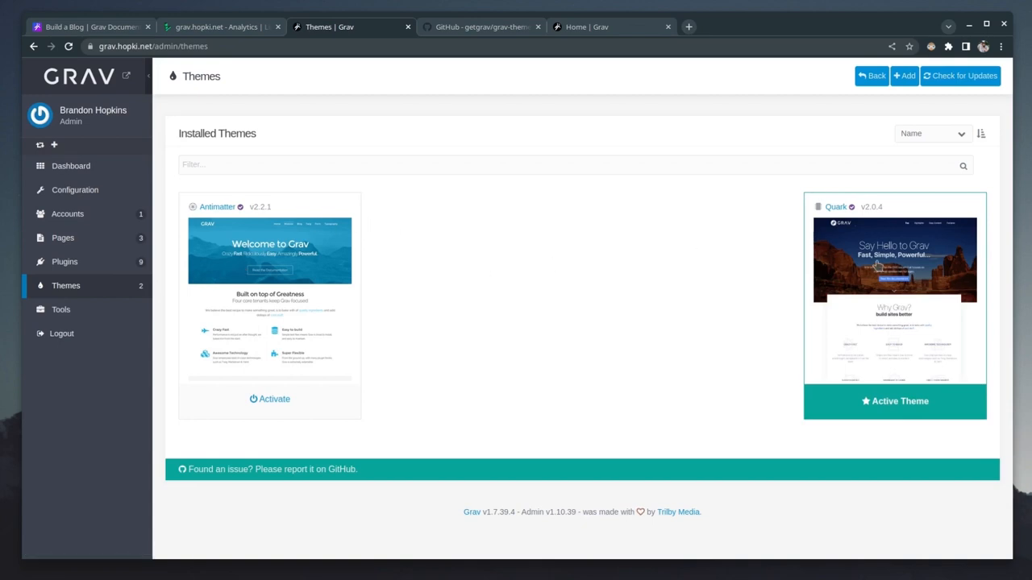
mouse_move(332, 328)
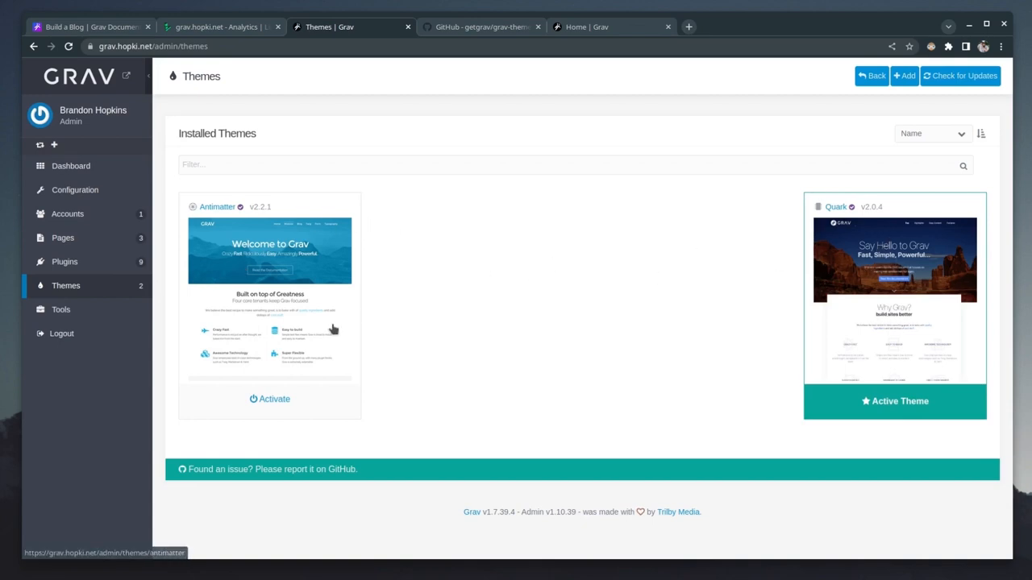
Activate Antimatter as the site theme and view the public home page
left_click(269, 400)
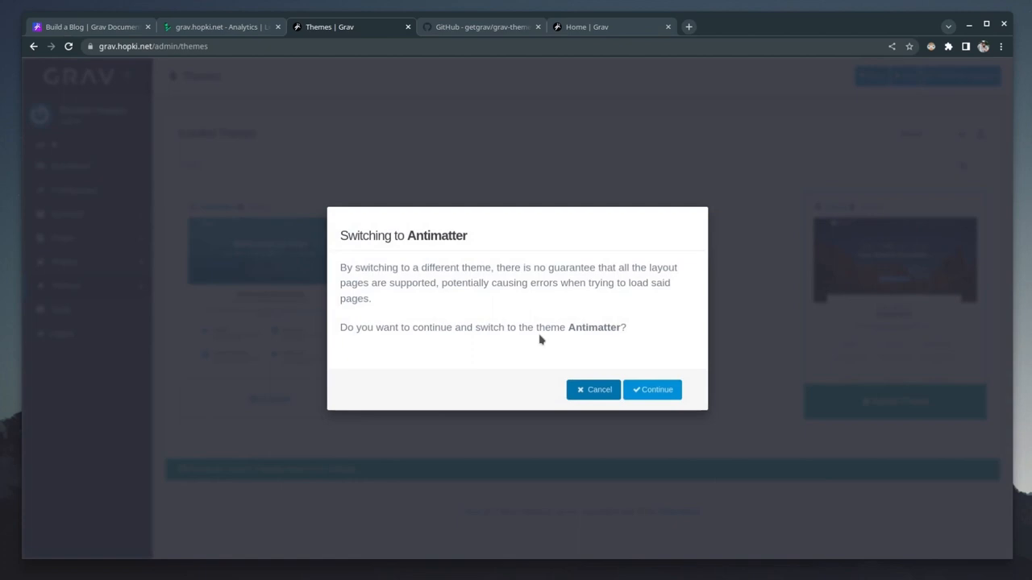
left_click(651, 388)
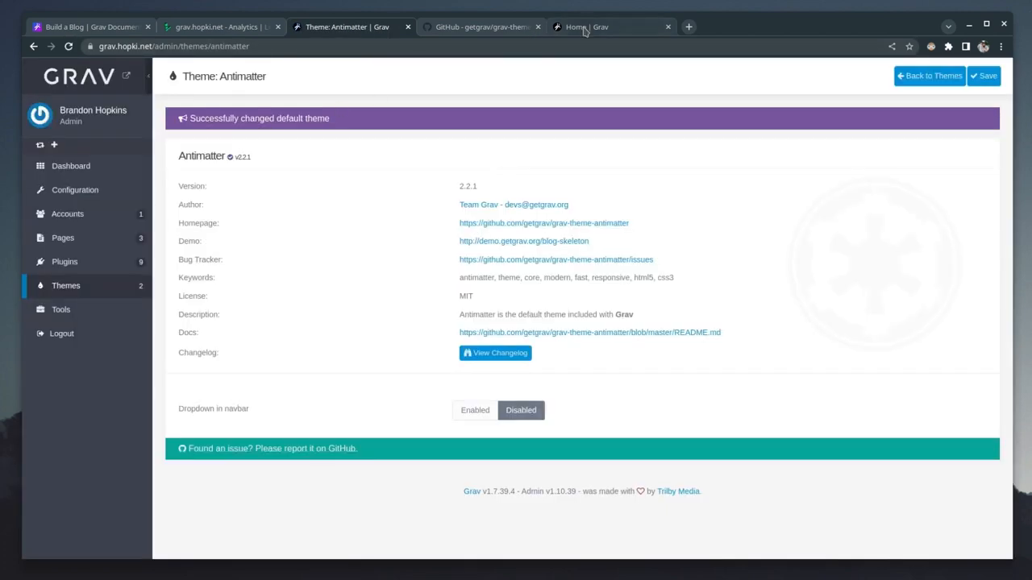
left_click(588, 26)
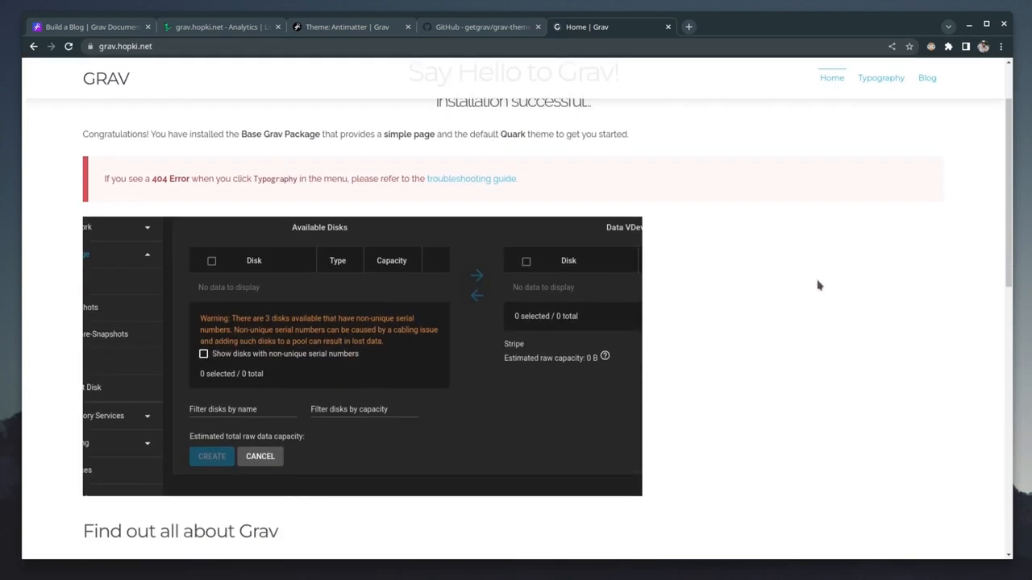
Scroll through the Antimatter-styled home page, then return to the admin theme tab
scroll("down", 3)
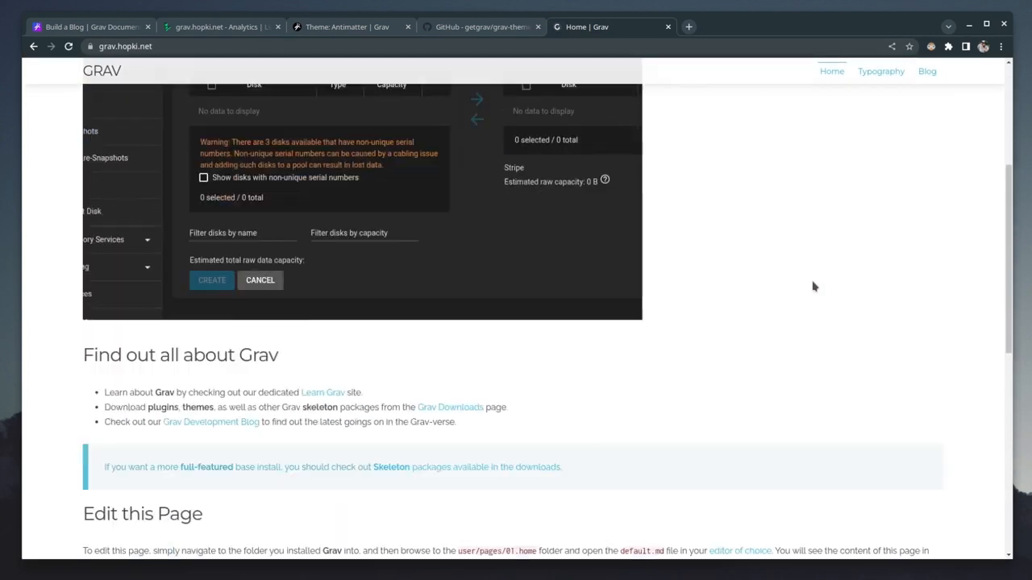
scroll("up", 3)
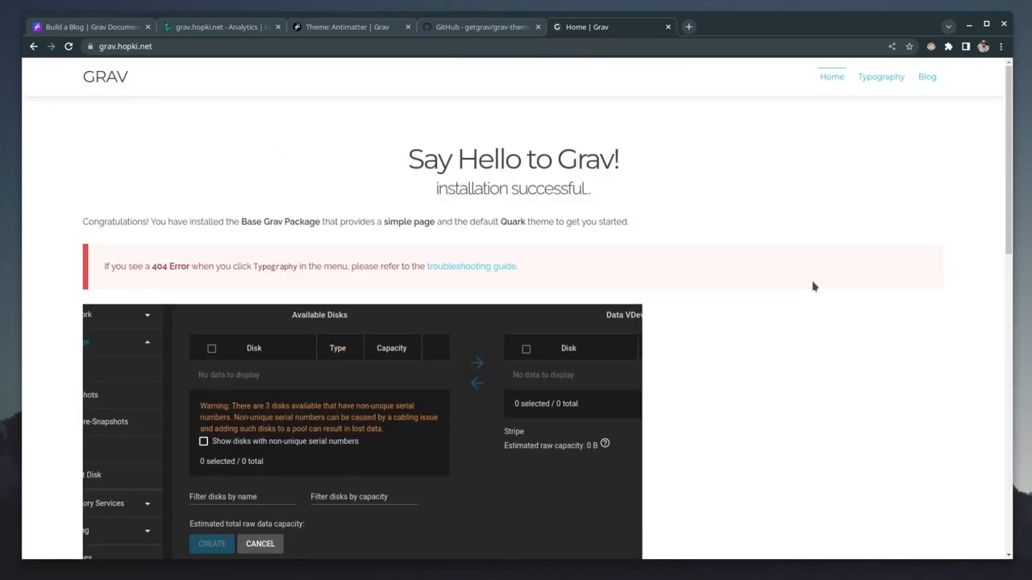
scroll("down", 3)
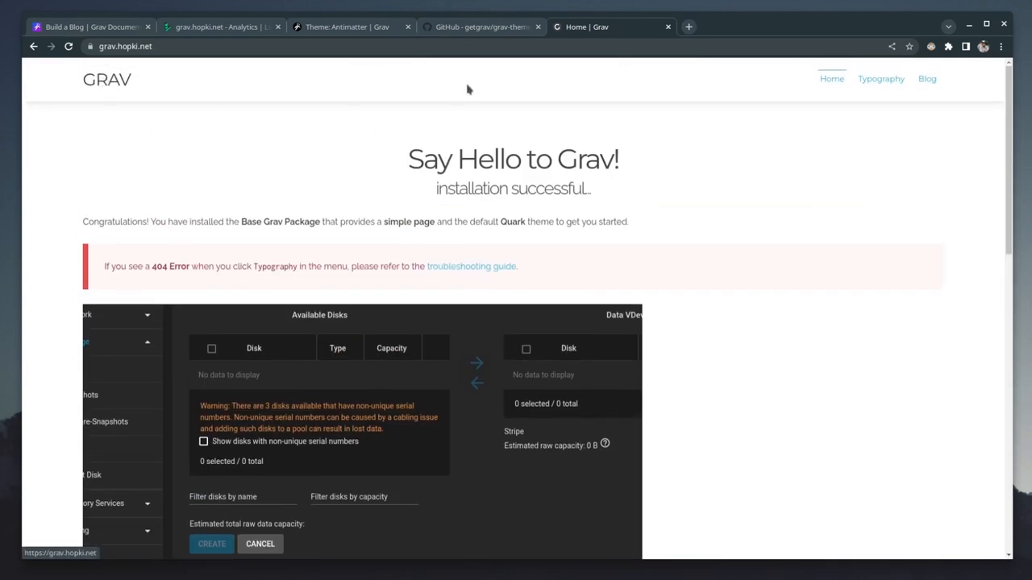
left_click(347, 26)
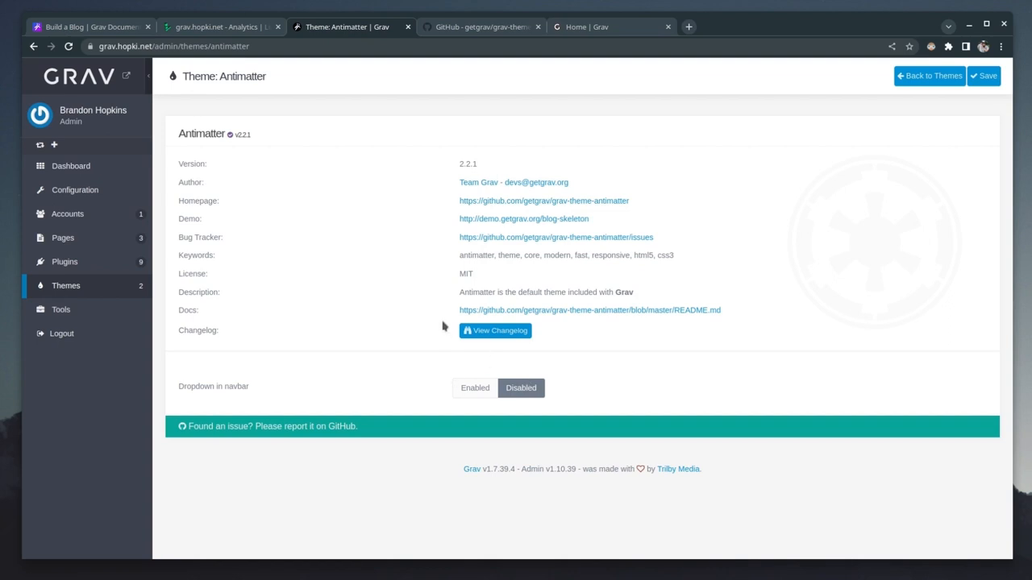
mouse_move(451, 393)
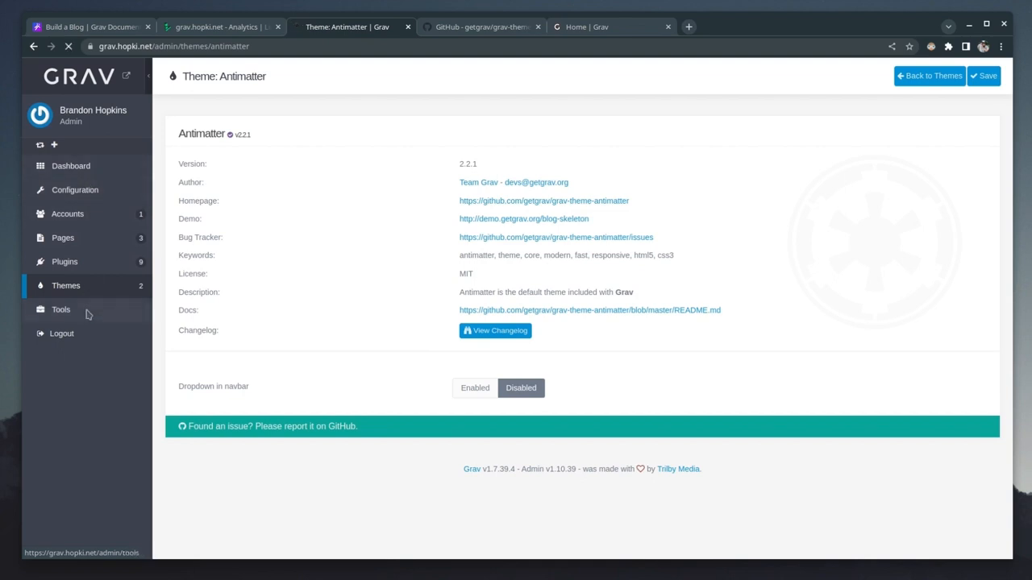
Show the Tools backups overview, with no backups generated yet
left_click(61, 309)
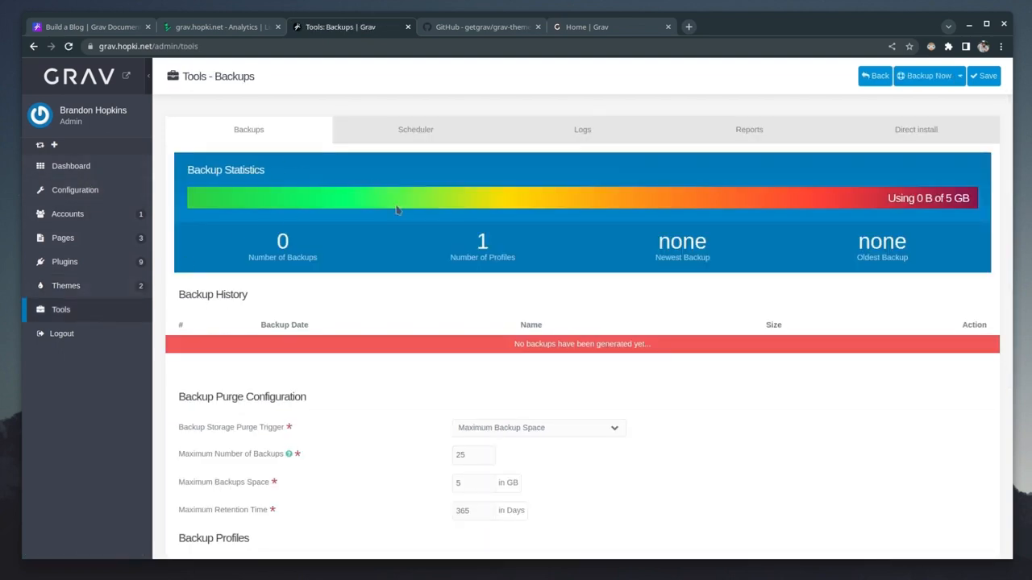
Review the Scheduler jobs, the system Logs and the site Reports in the Tools area
scroll("down", 3)
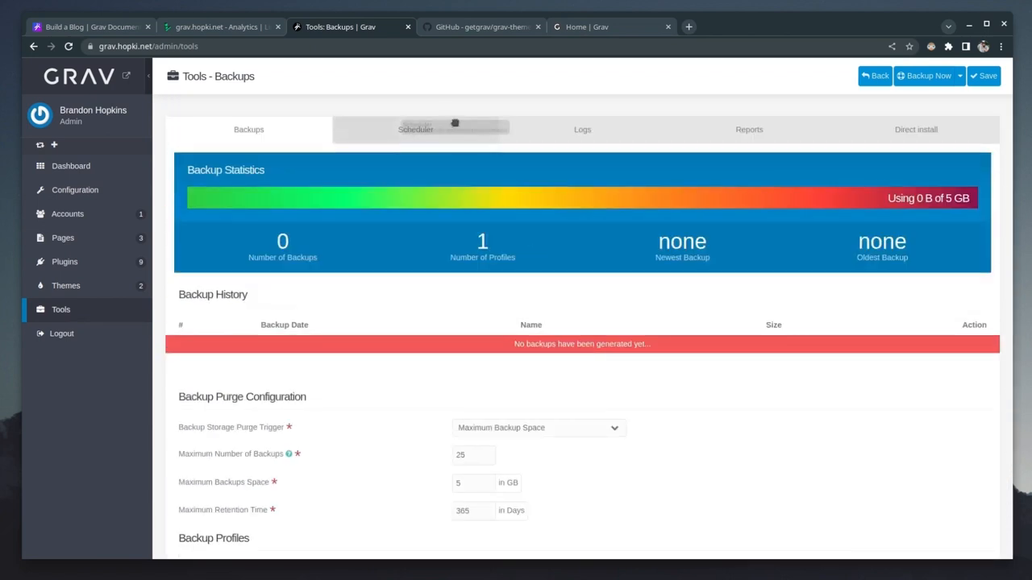
left_click(416, 129)
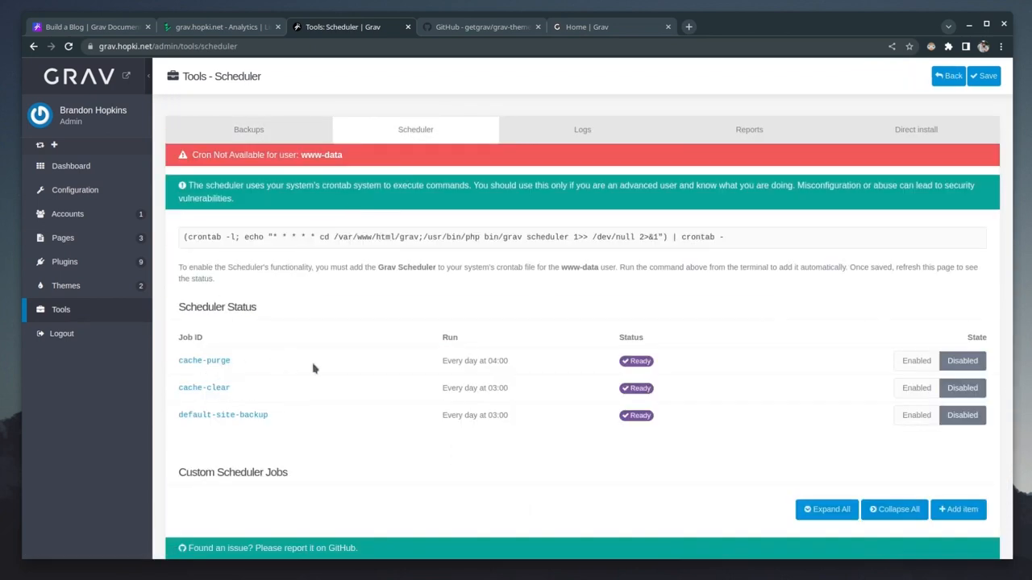
mouse_move(315, 394)
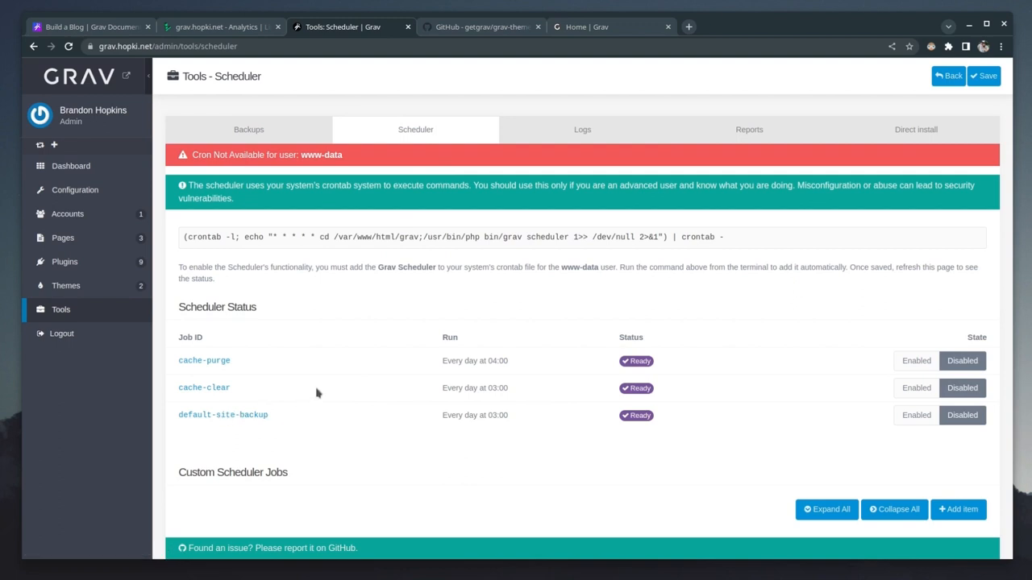
left_click(582, 129)
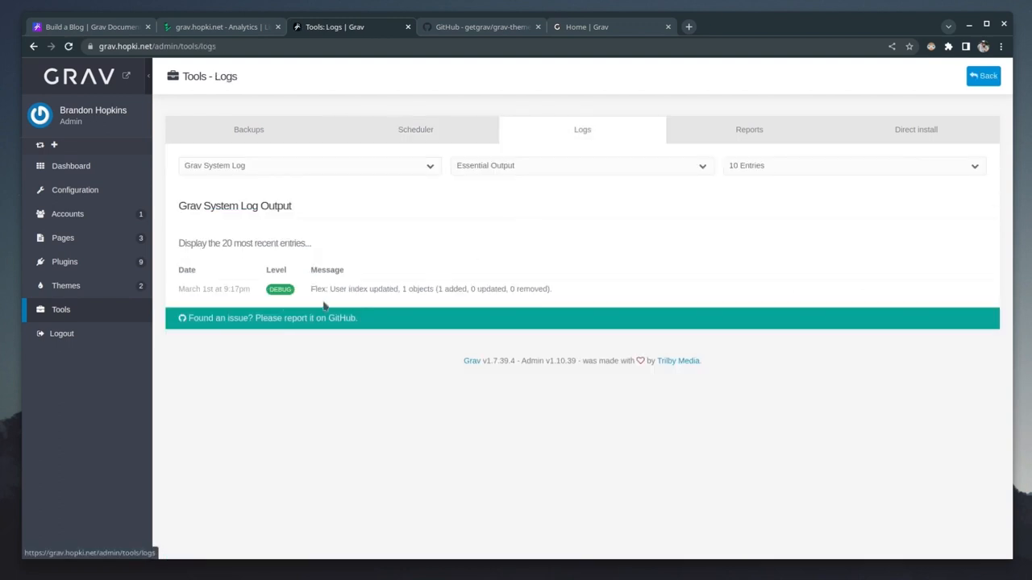
mouse_move(716, 141)
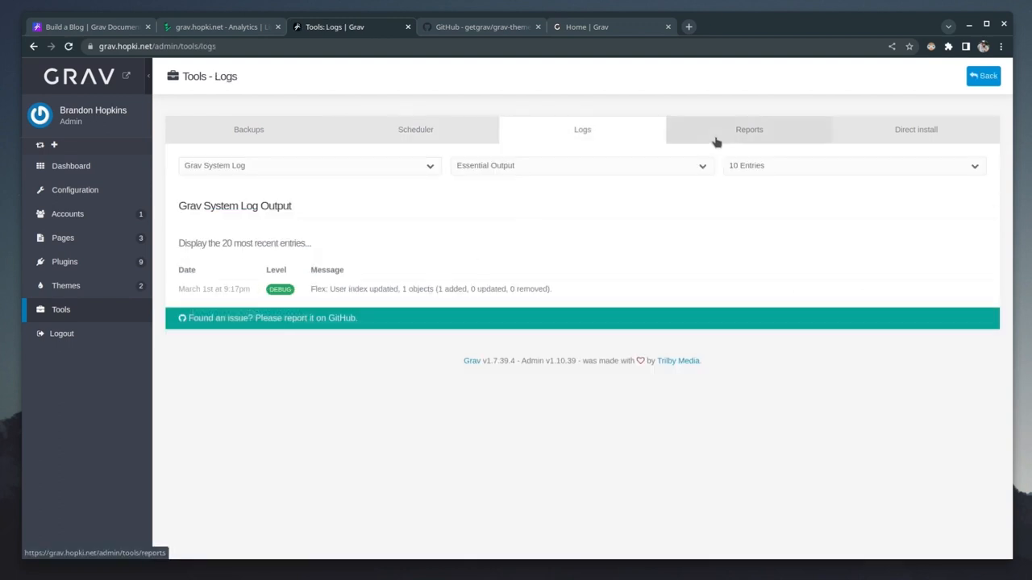
left_click(748, 129)
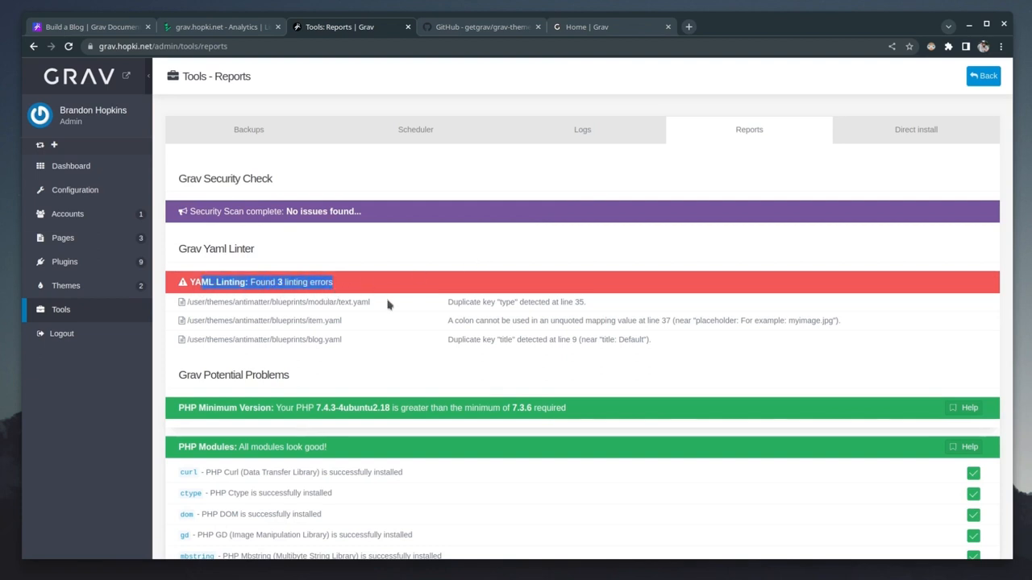
scroll("down", 3)
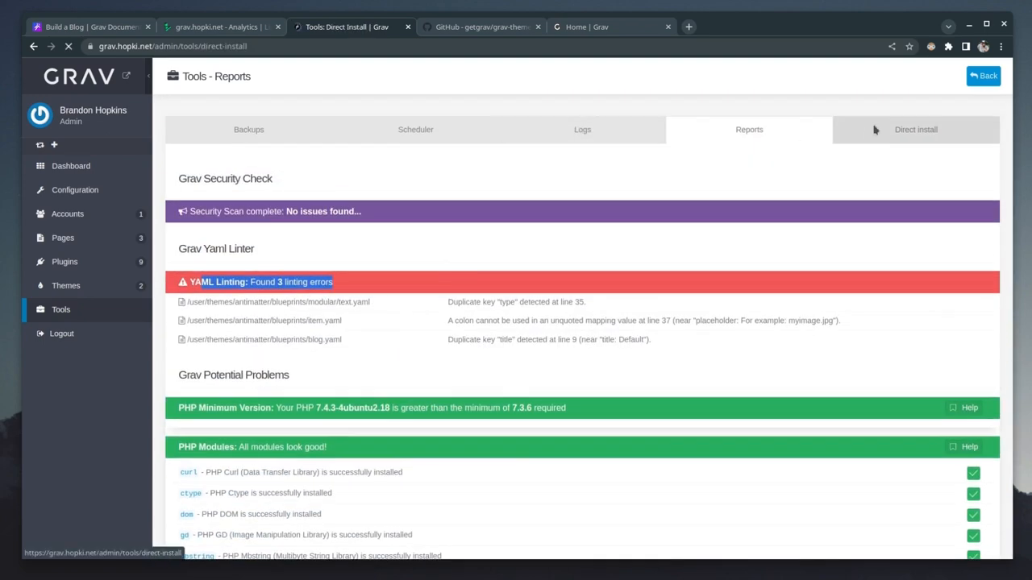
View the Direct Install tool, then move on to the System Configuration settings
left_click(915, 129)
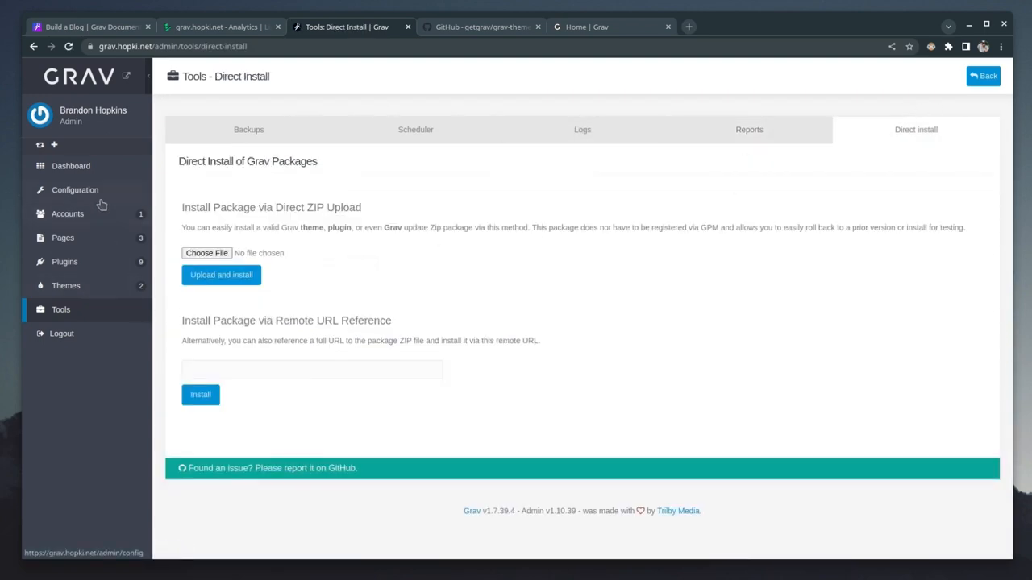
left_click(74, 190)
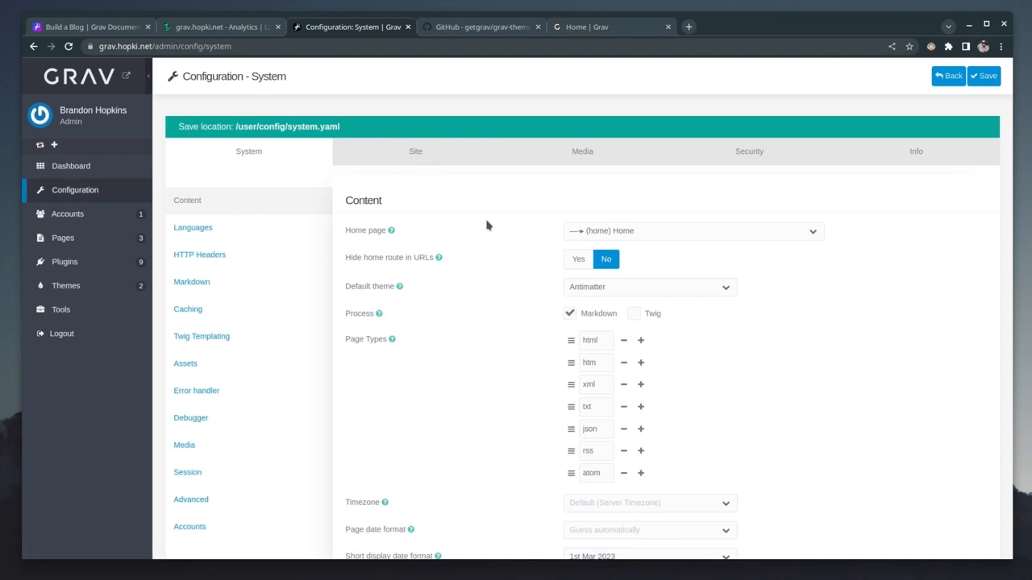
Browse the System configuration including its Markdown settings, then switch to the Site defaults
scroll("down", 3)
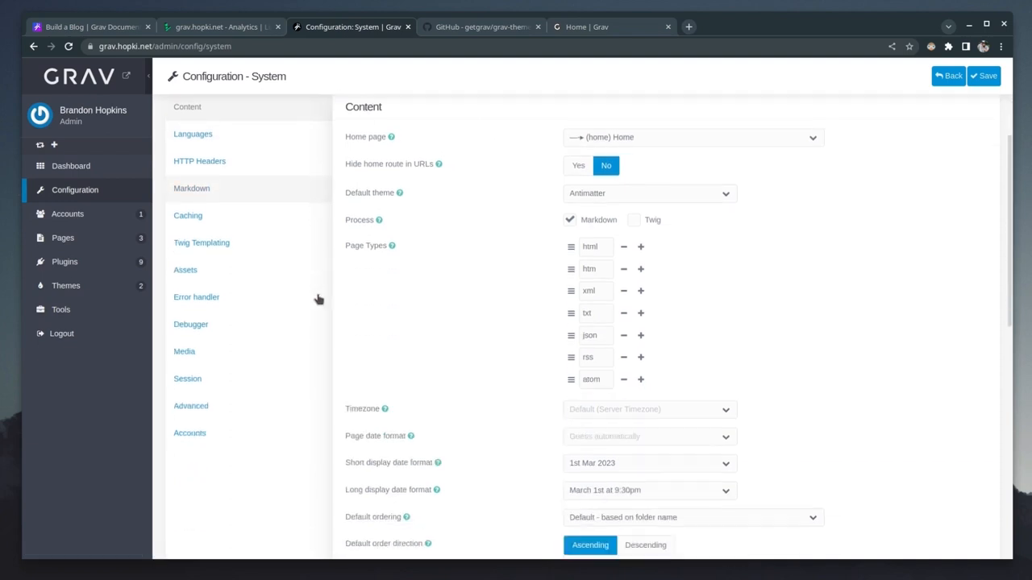
scroll("down", 3)
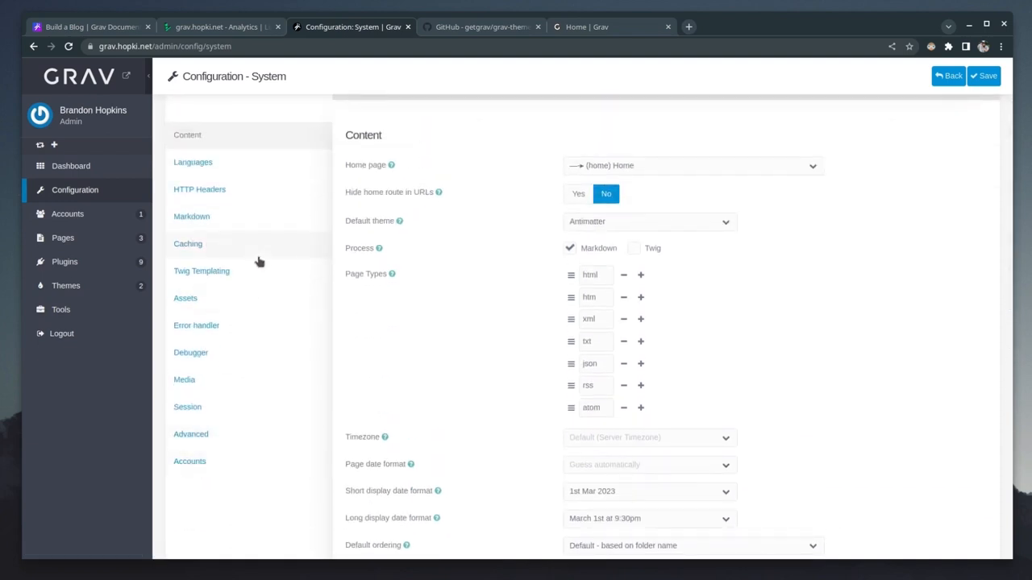
left_click(983, 76)
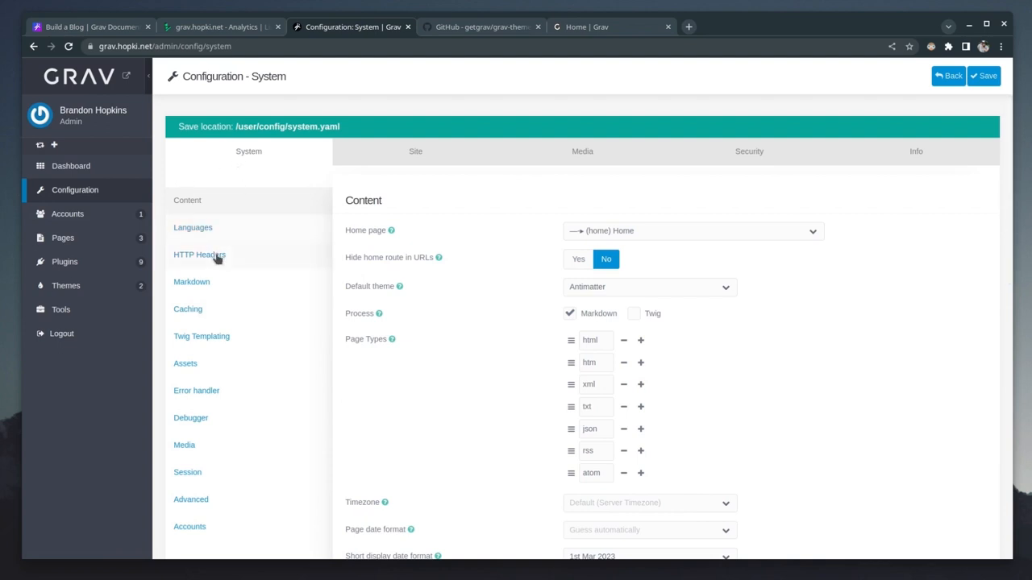
left_click(191, 281)
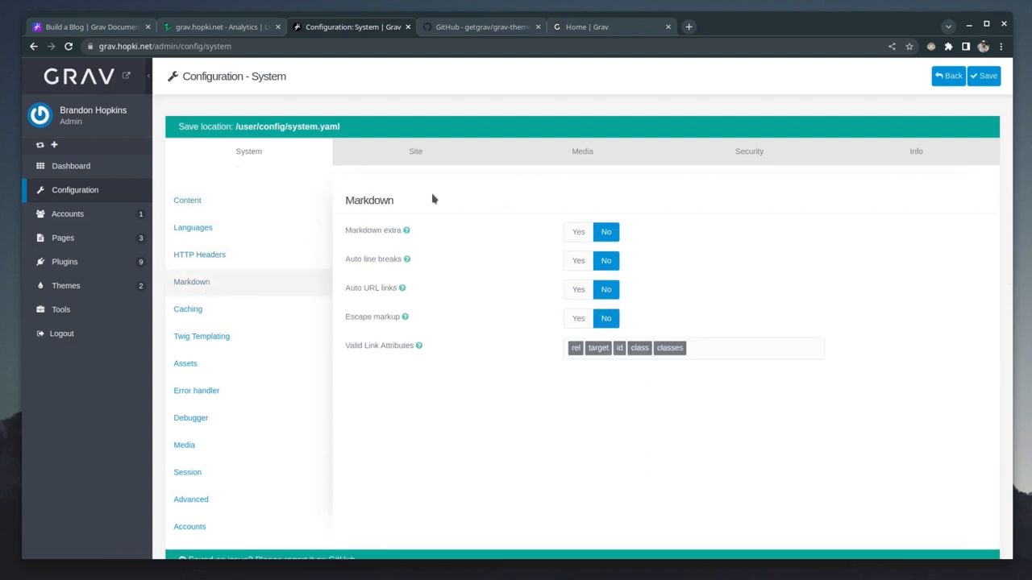
mouse_move(406, 231)
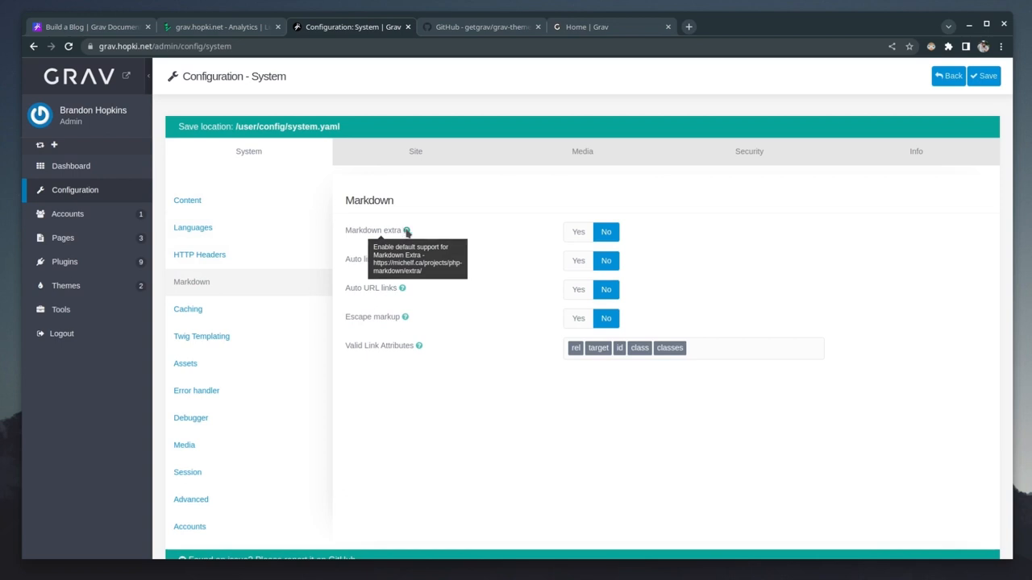
mouse_move(396, 167)
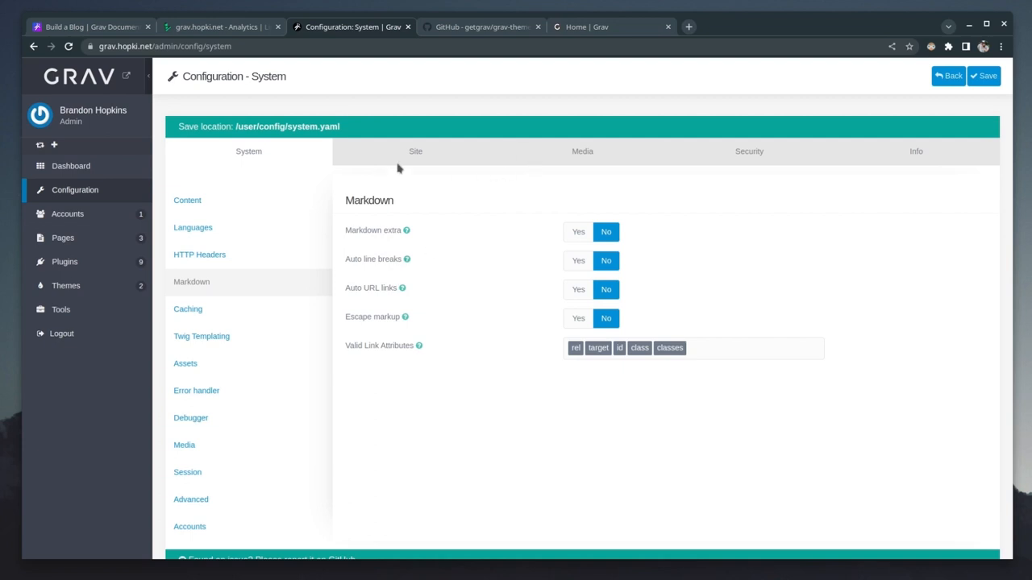
left_click(416, 152)
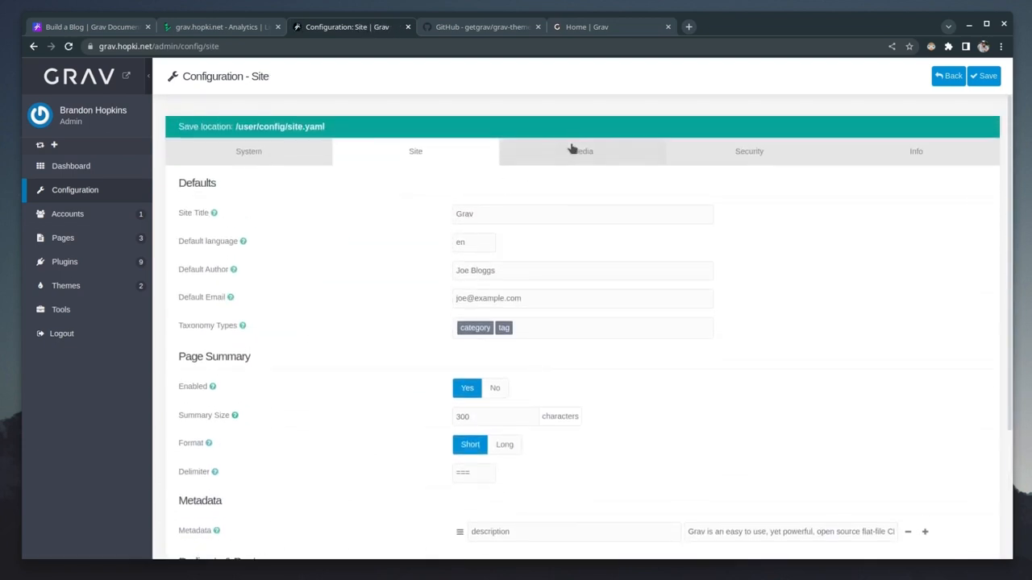
Review the Media types and Security settings, then show the Info page with PHP 7.4.3 server details
left_click(580, 152)
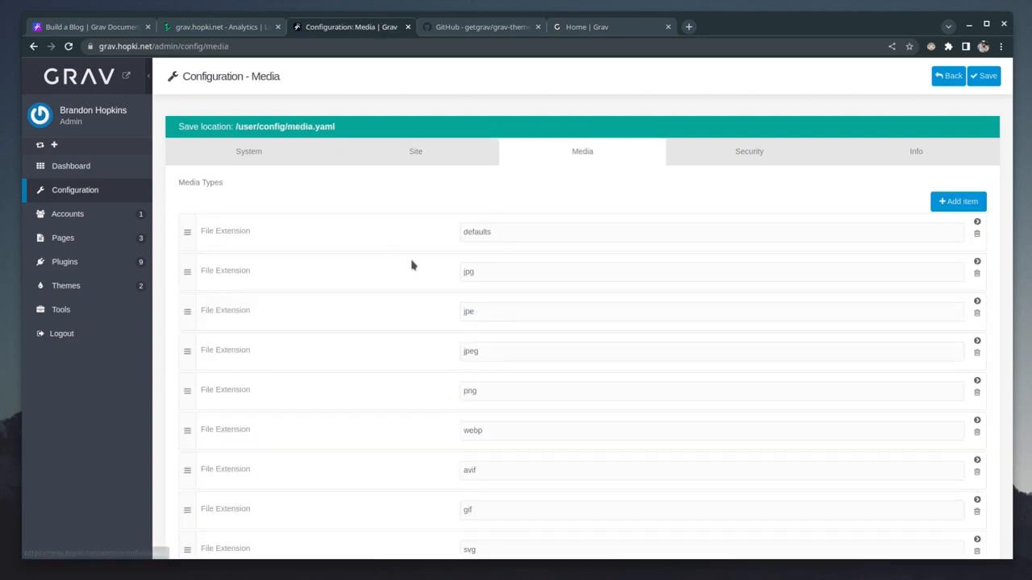
scroll("down", 3)
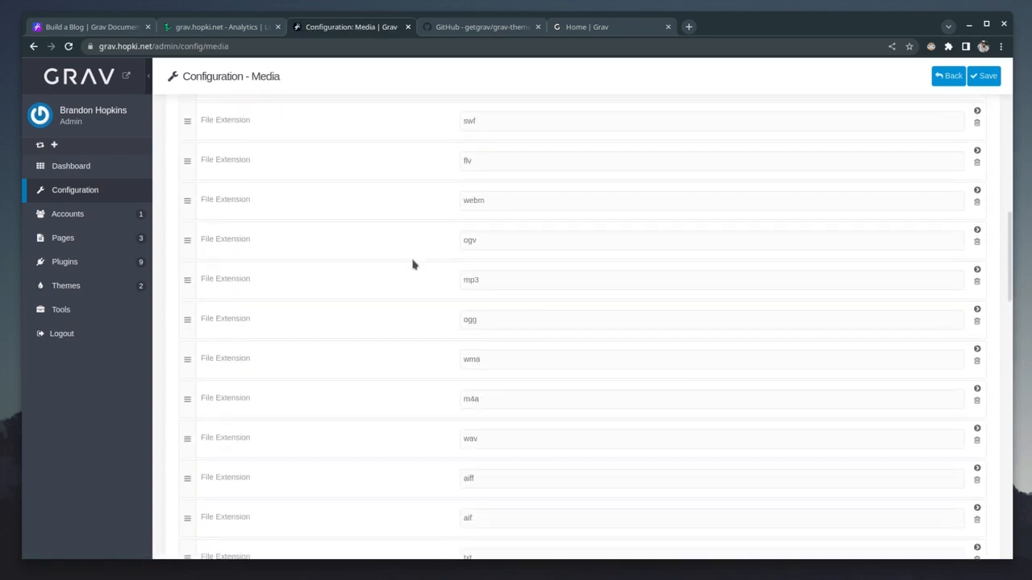
scroll("down", 3)
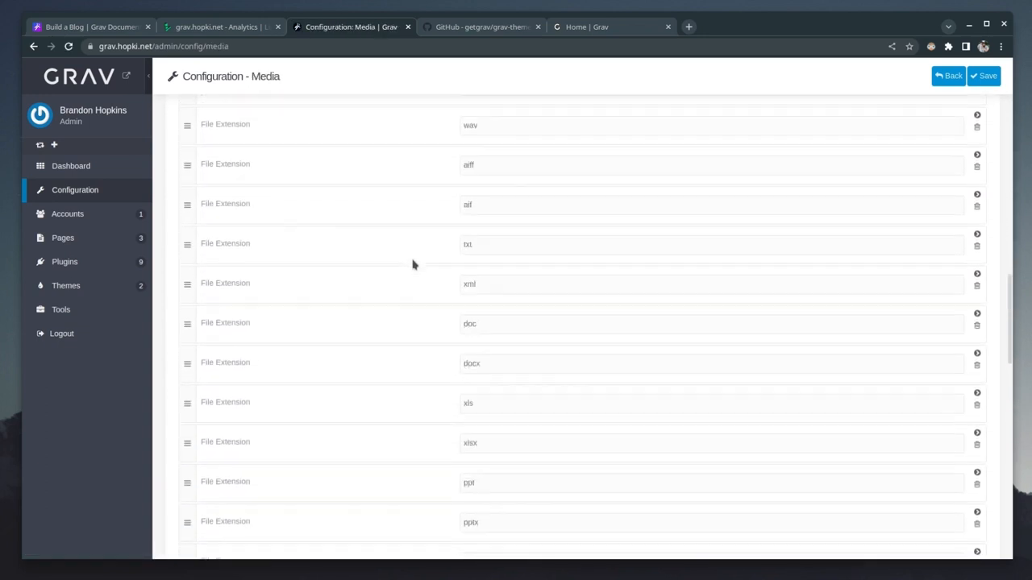
left_click(748, 152)
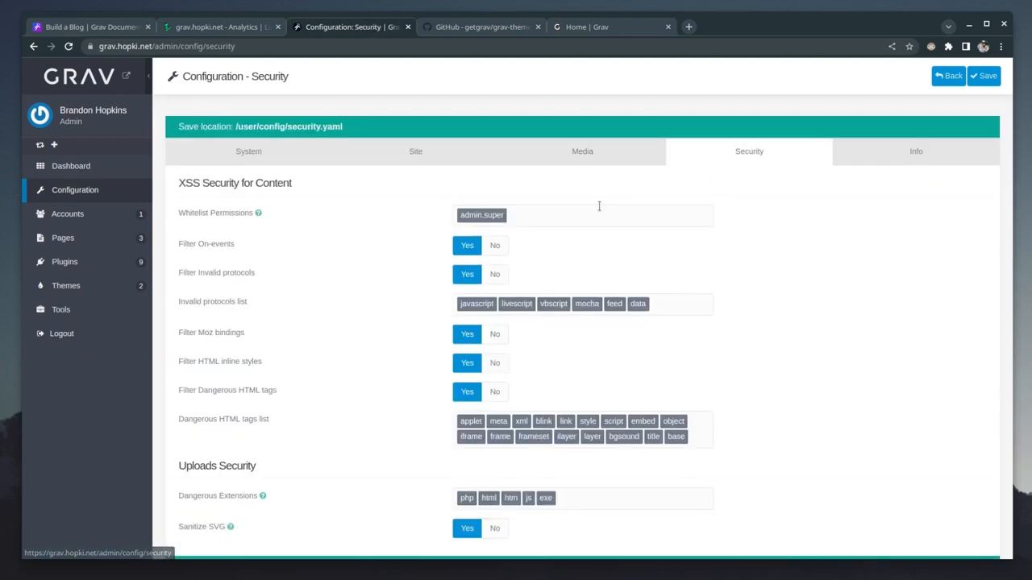
left_click(916, 151)
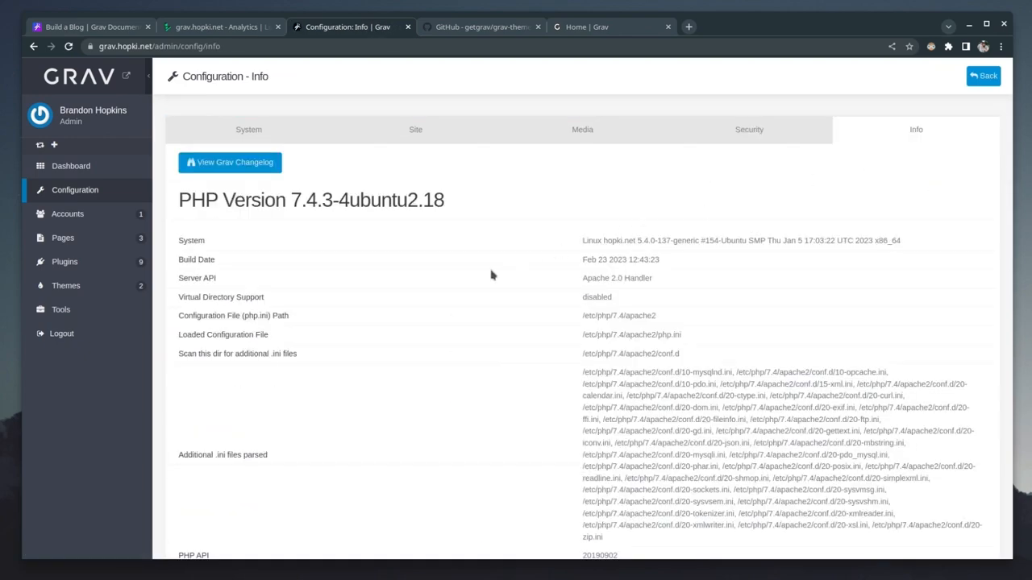
Scroll through the PHP info details and return to the admin Dashboard overview
scroll("down", 3)
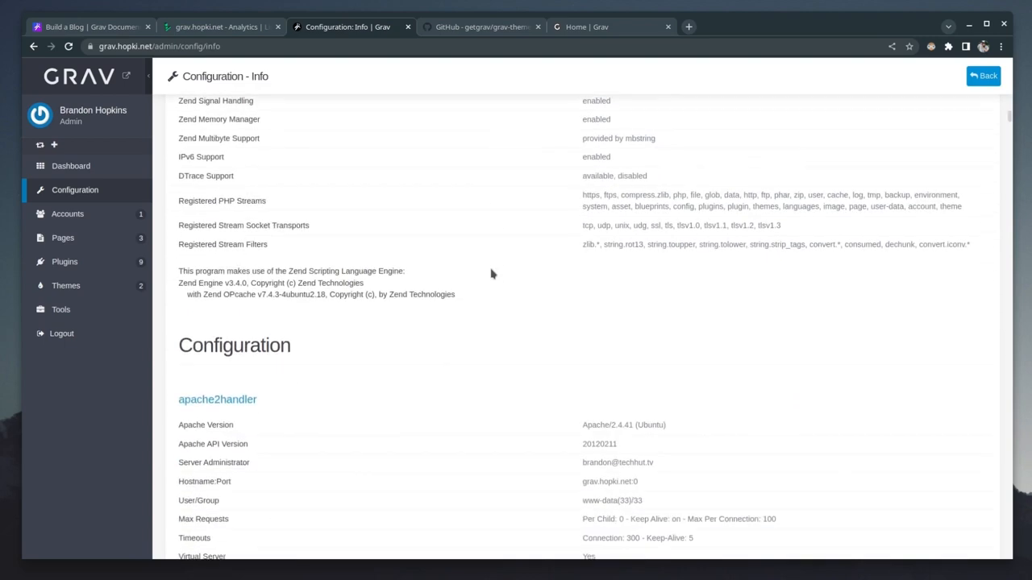
scroll("down", 3)
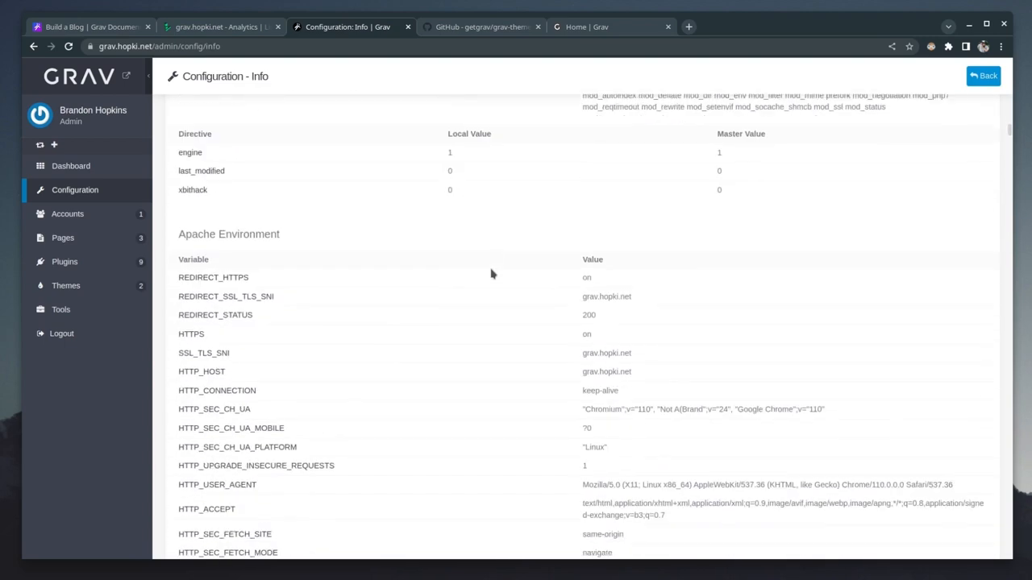
scroll("down", 3)
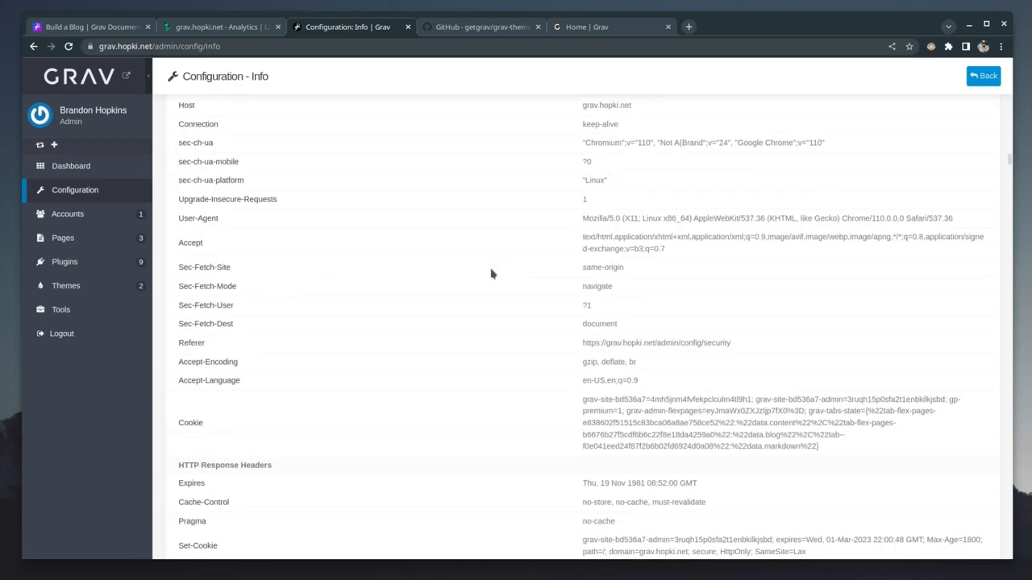
scroll("down", 3)
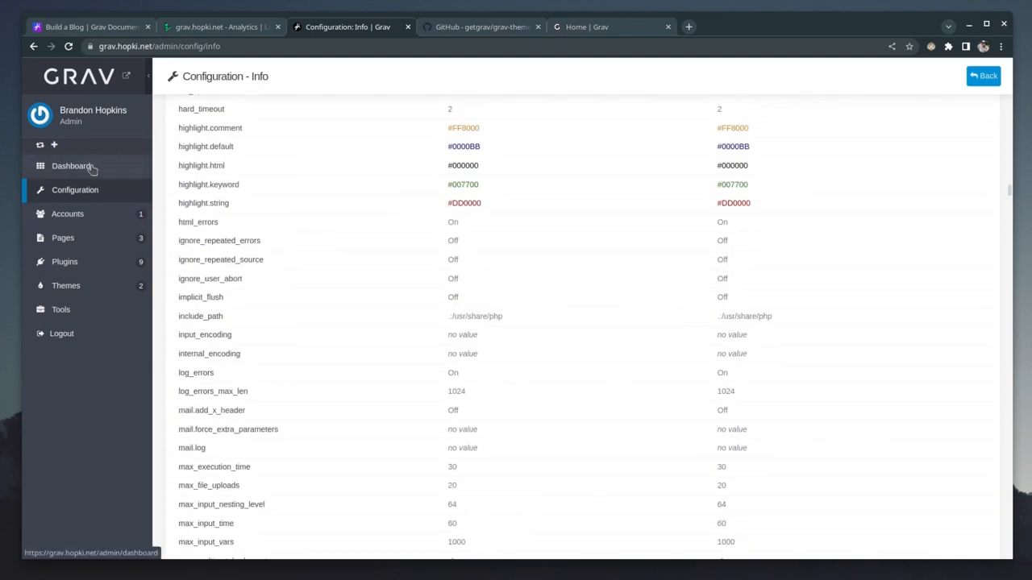
left_click(71, 164)
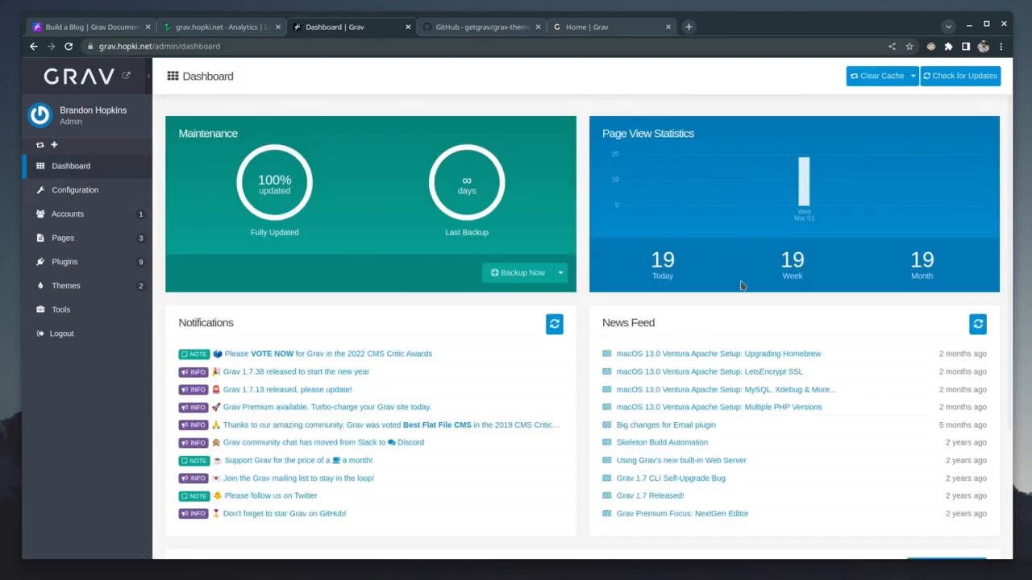